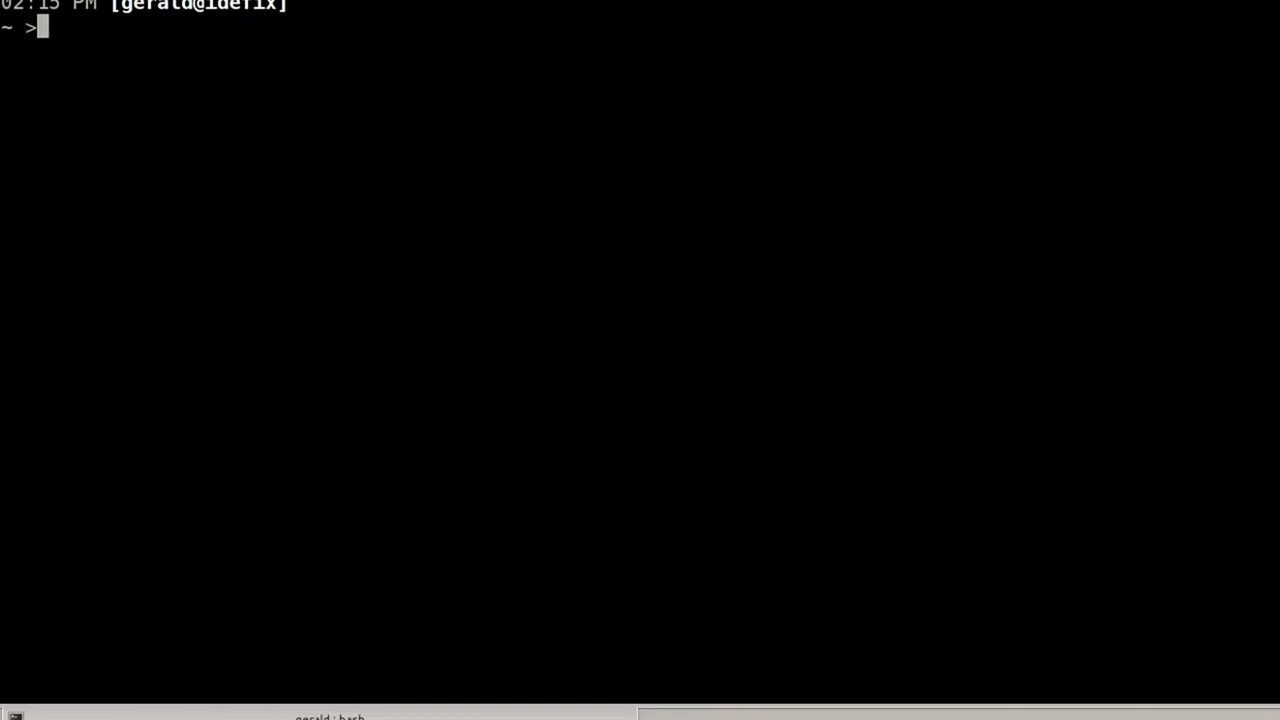
Launch an interactive IPython 3 session with the ipython3 command
text(ipython3)
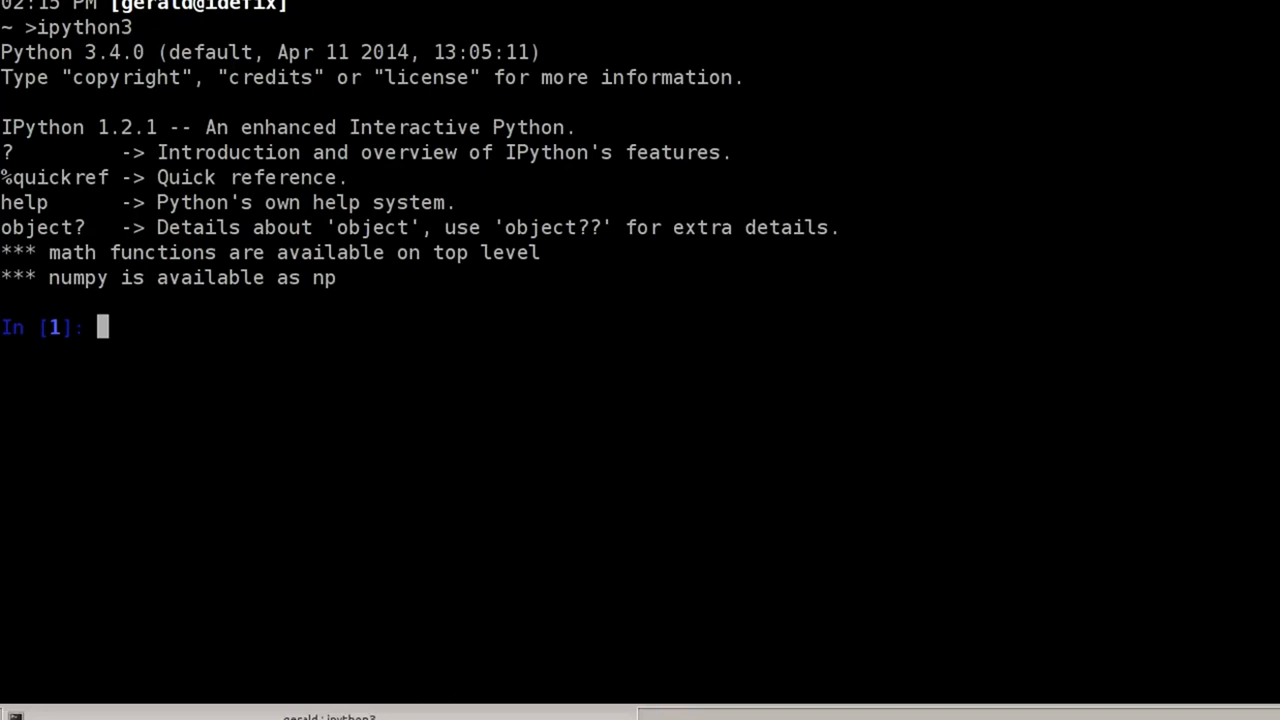
Define d = {"key1": "value1", "key2": "value2"} at the first prompt
text(d = {)
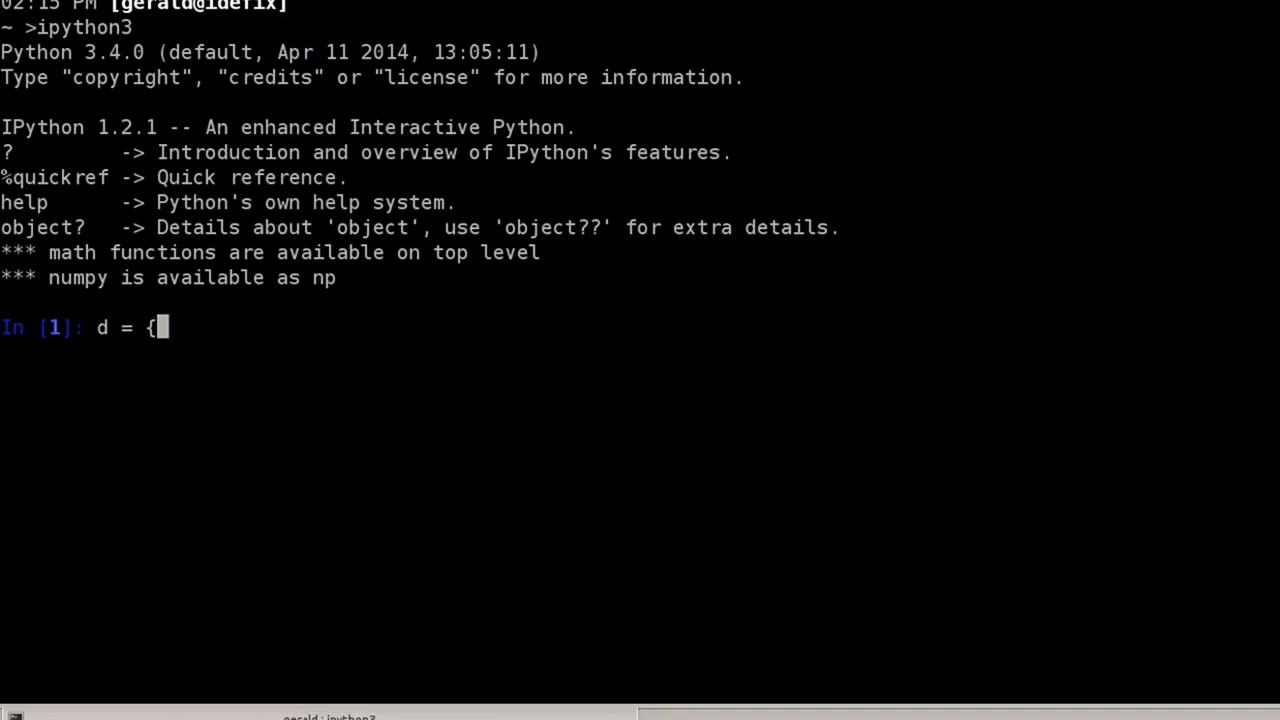
text(")
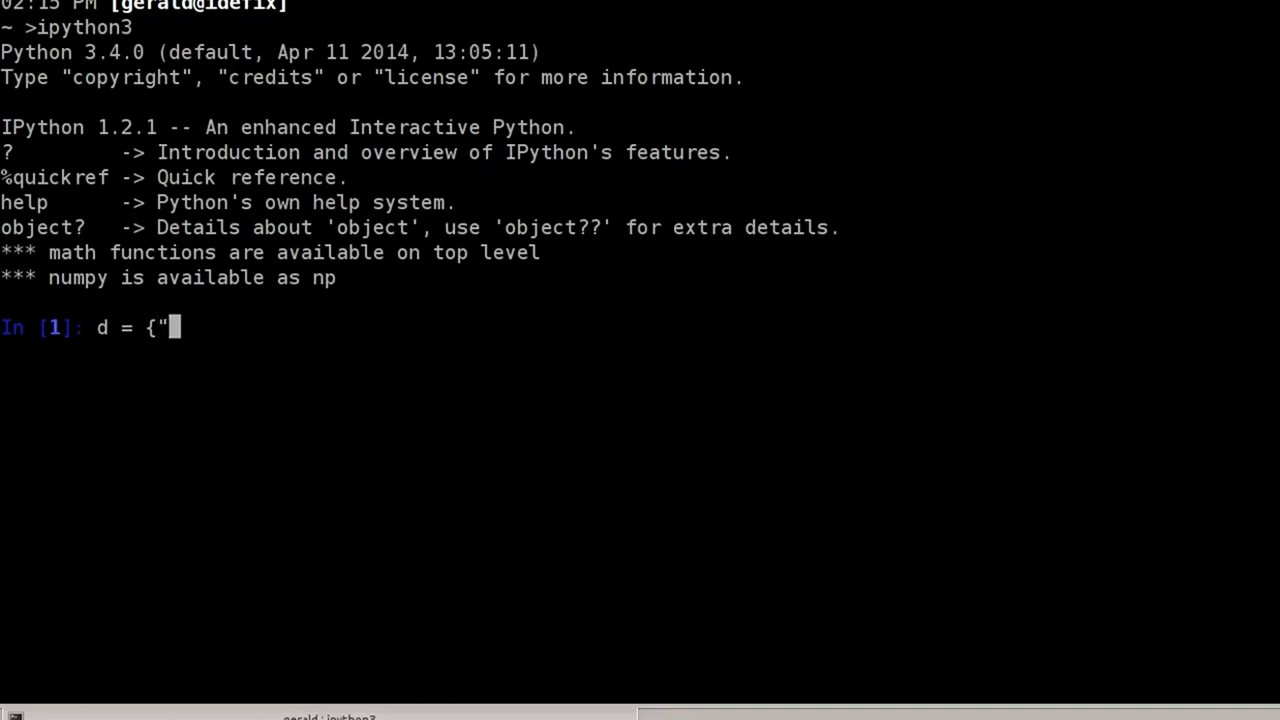
text(key1")
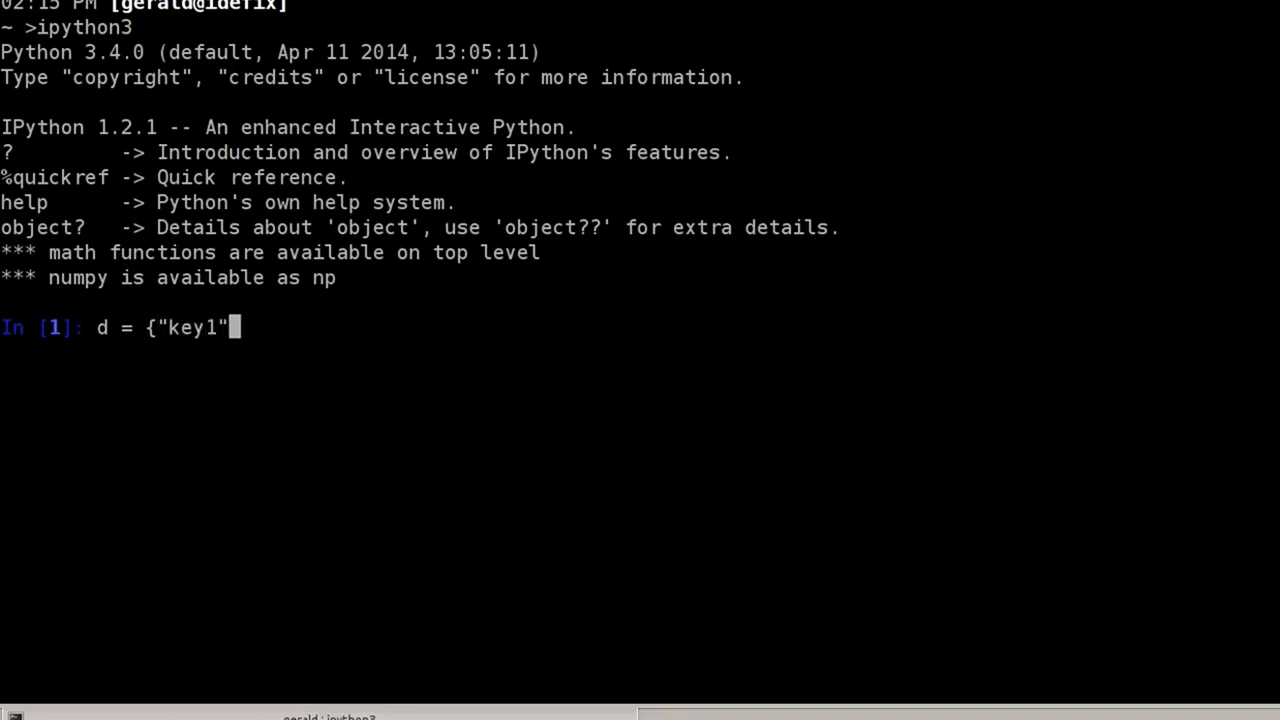
text(:)
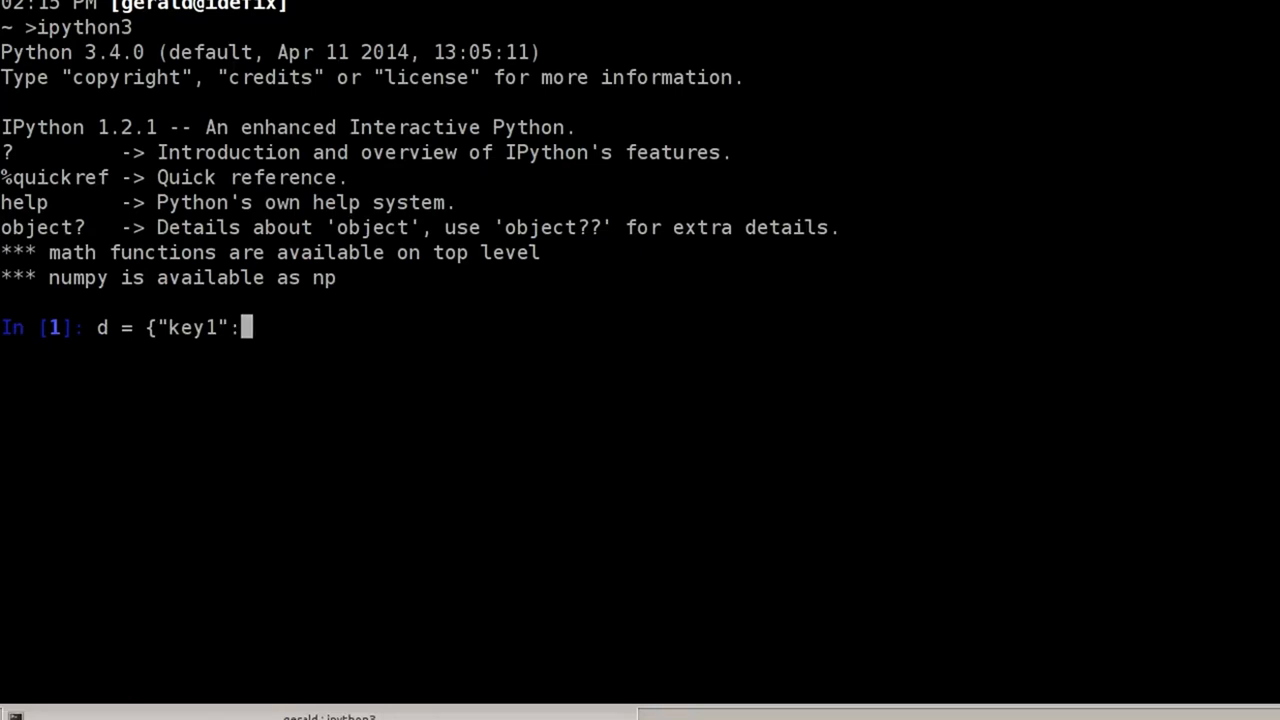
text("value)
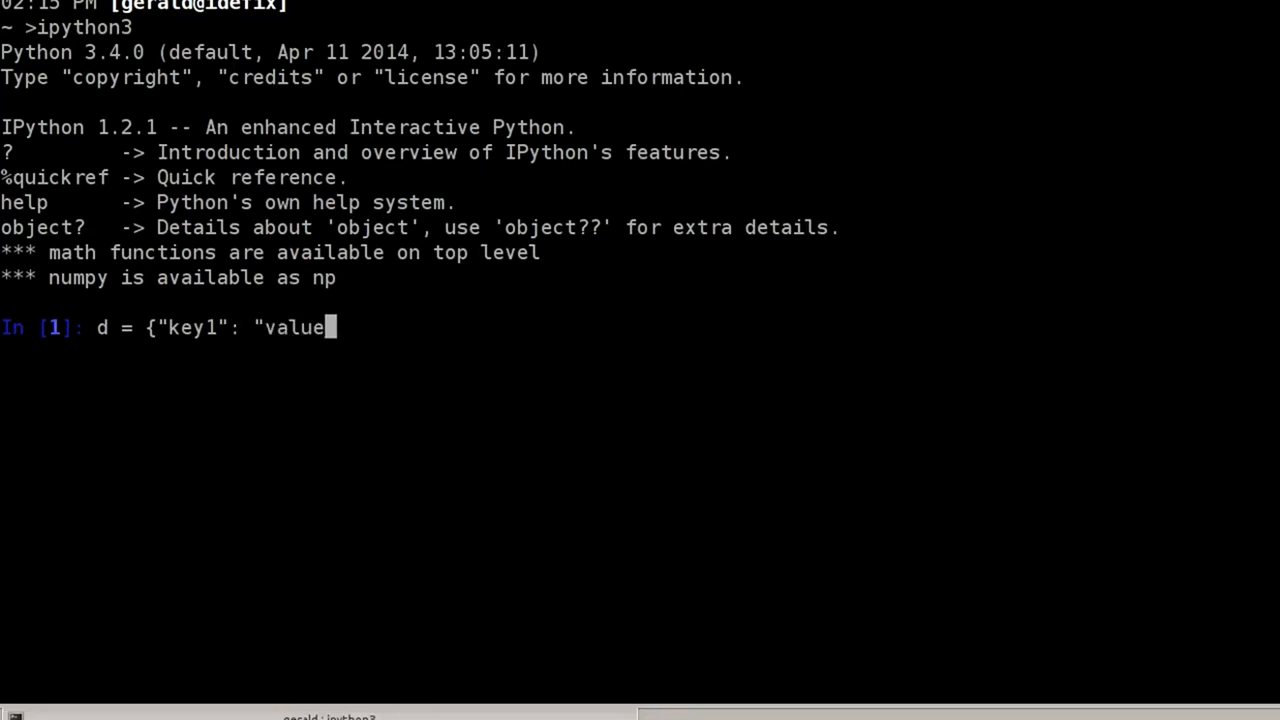
text(1")
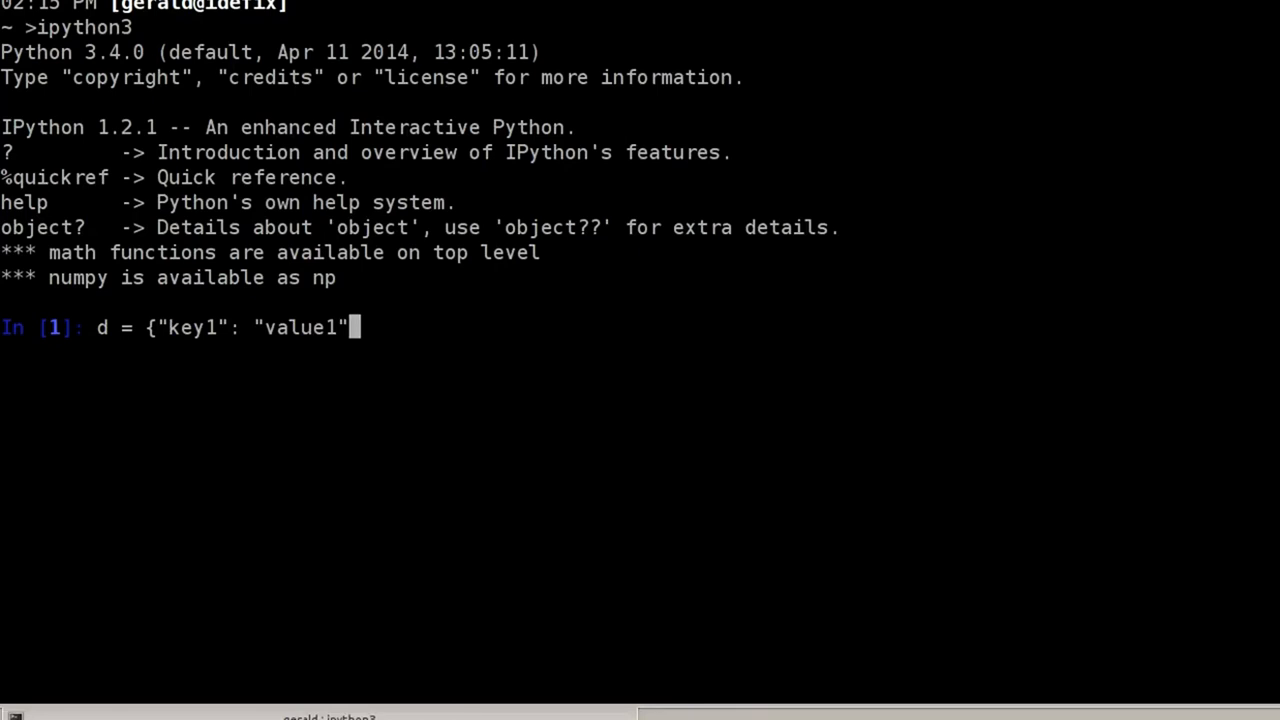
text(,)
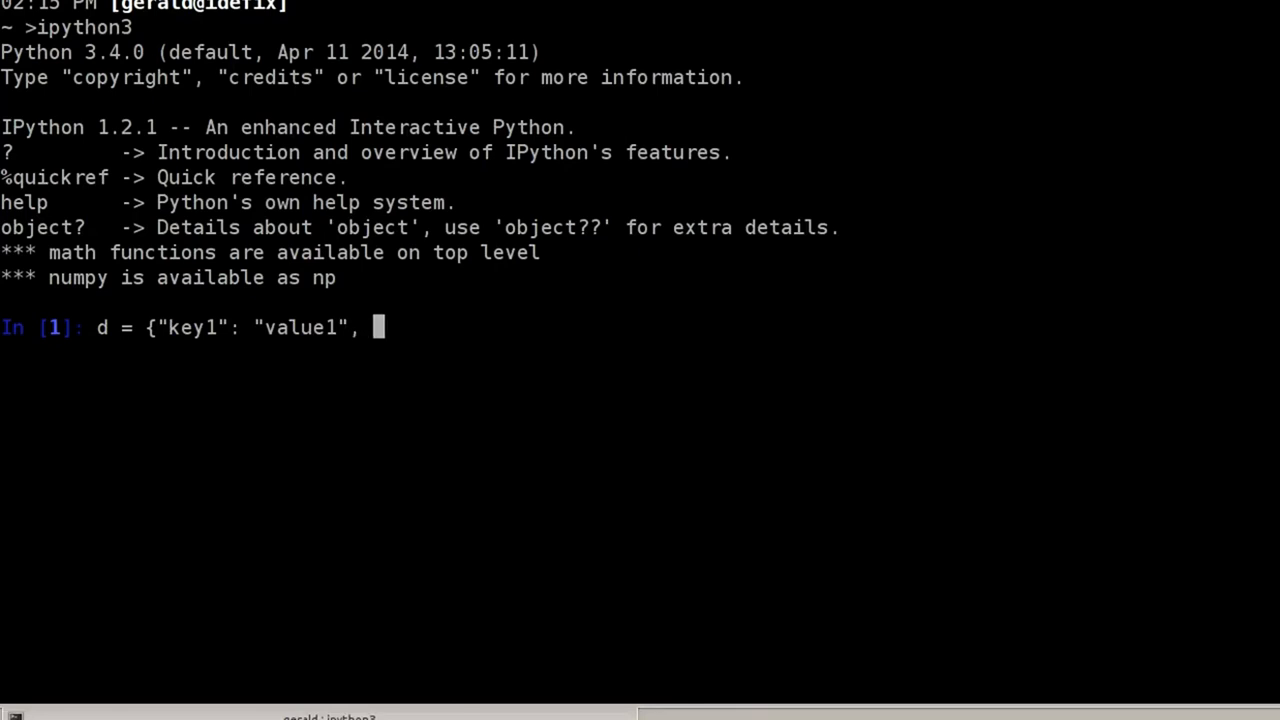
text("key2":)
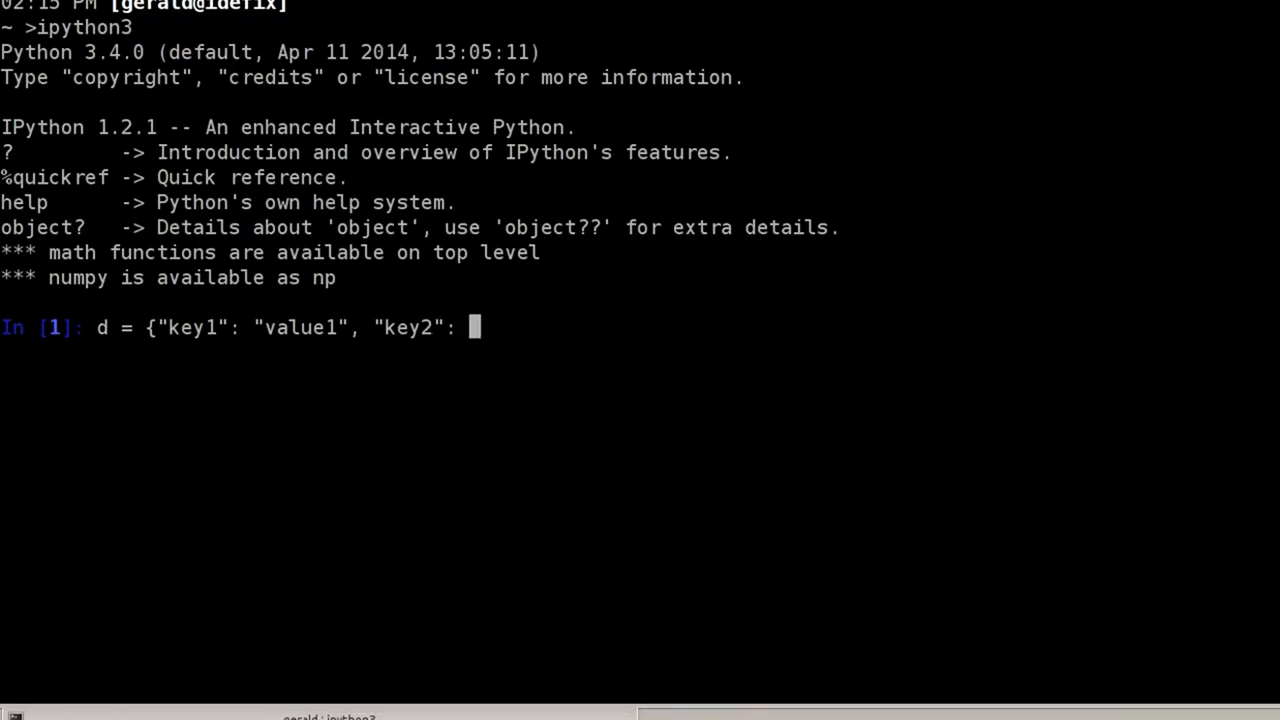
text("value2")
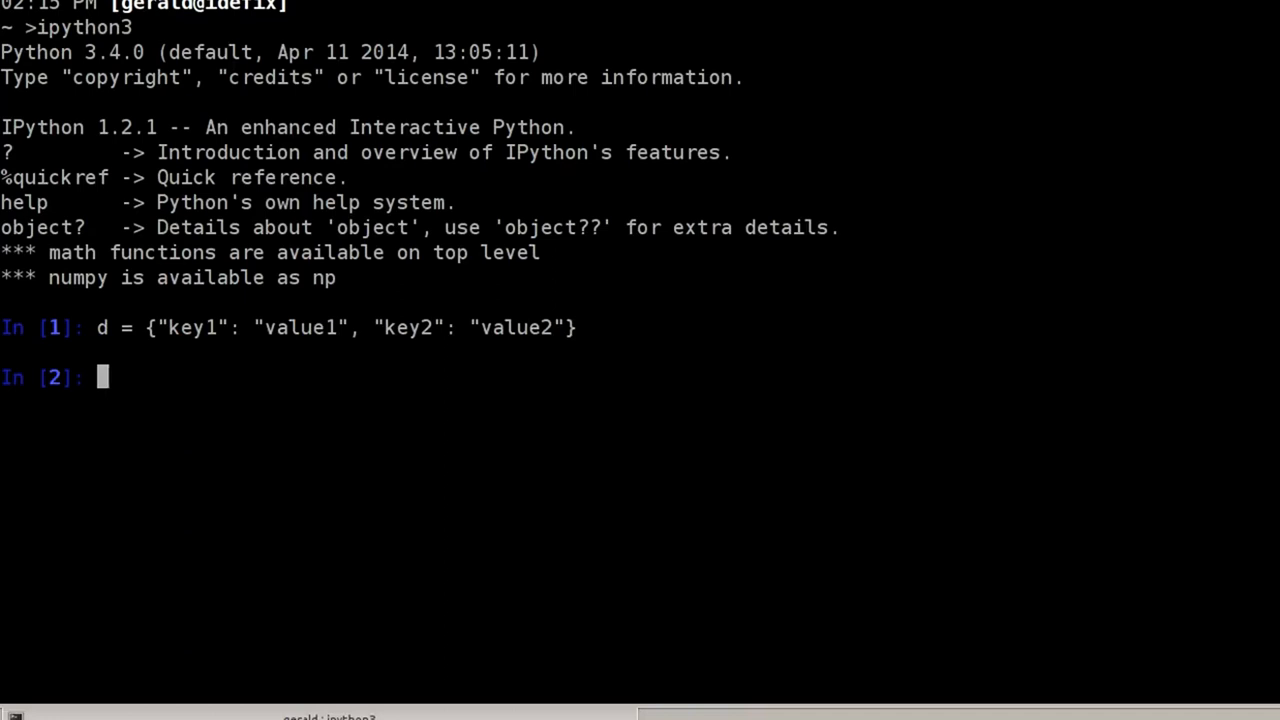
Check len(d) and look up the value stored under d['key1']
text(le)
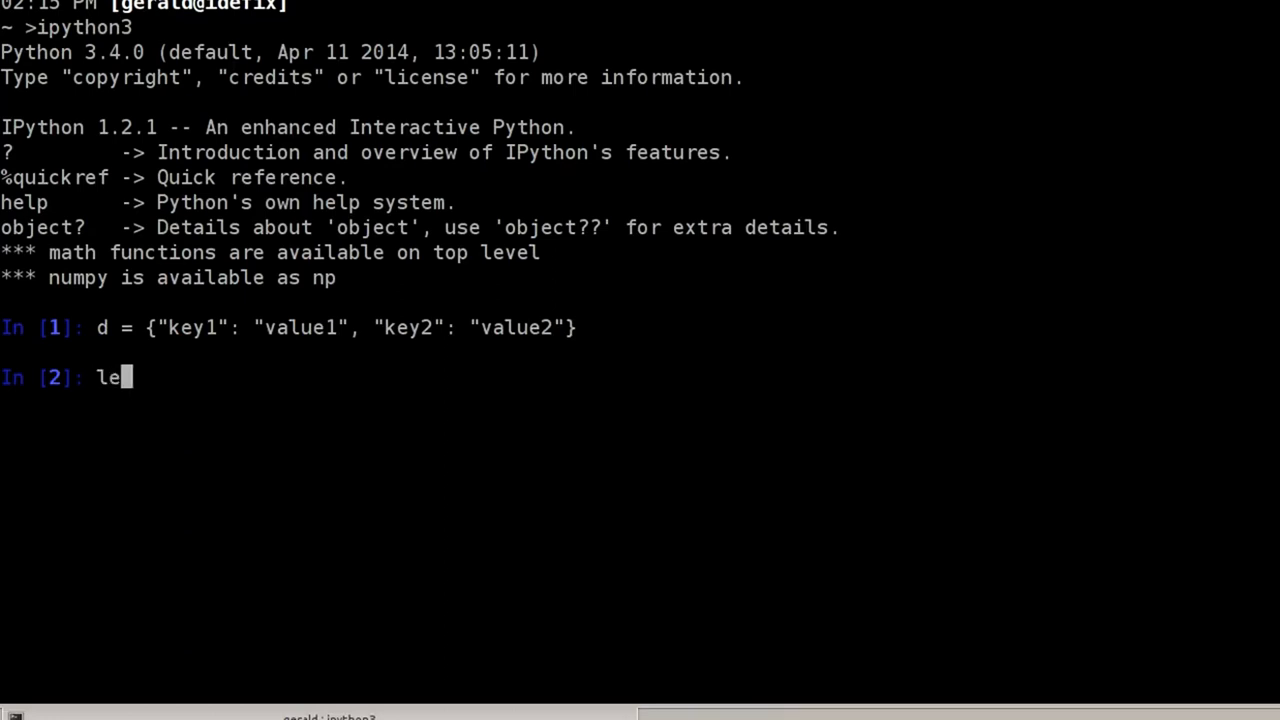
text(n(d))
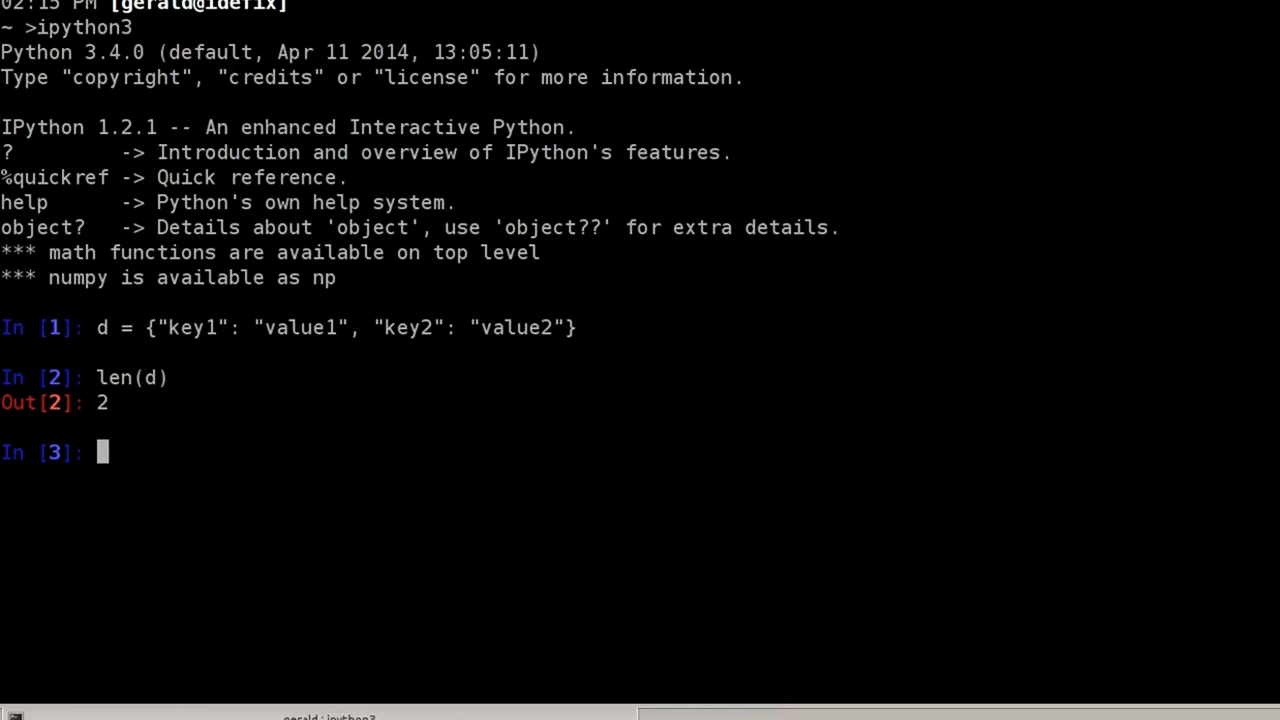
text(d['key1)
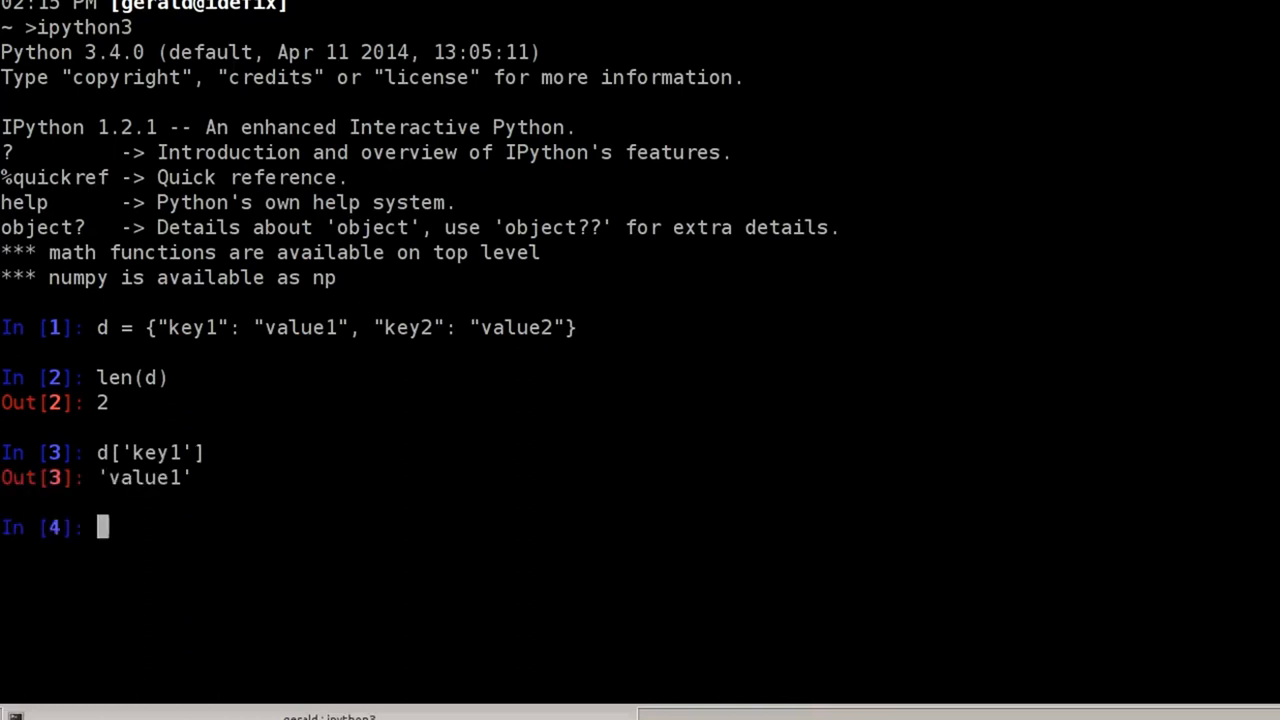
Add a new entry d['new'] = 'spam' to the dictionary
text(d[)
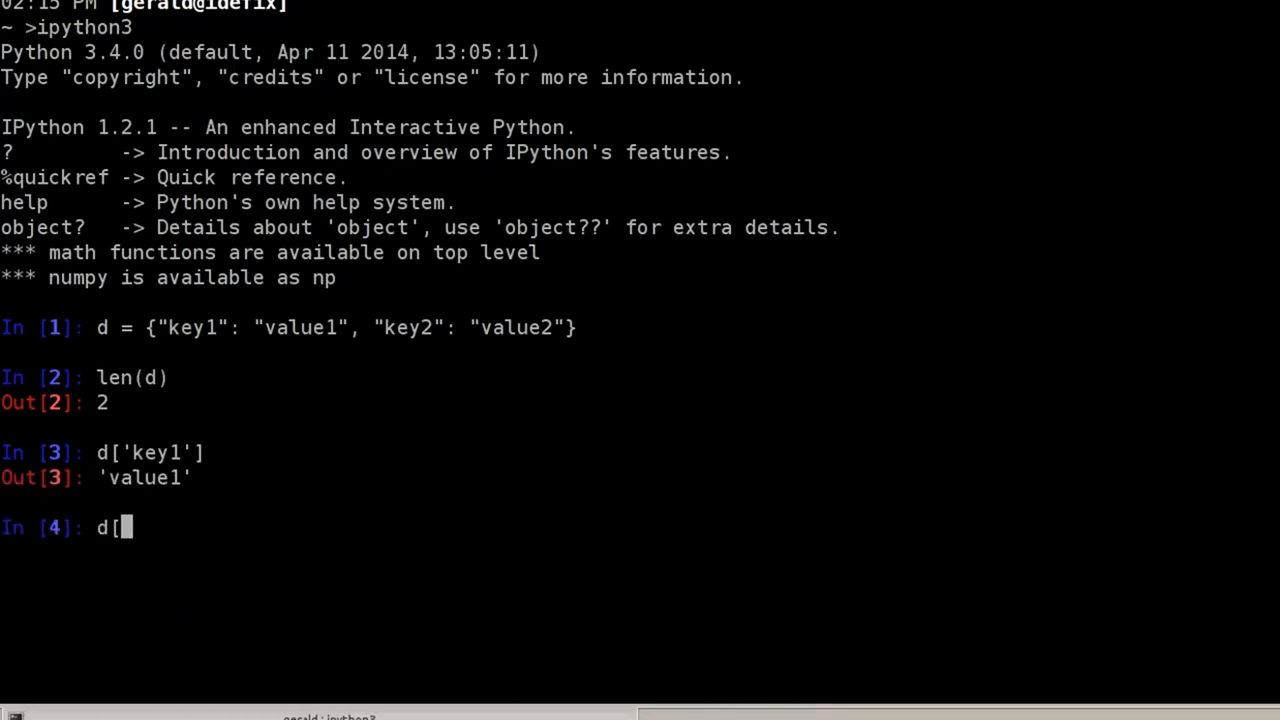
text('new)
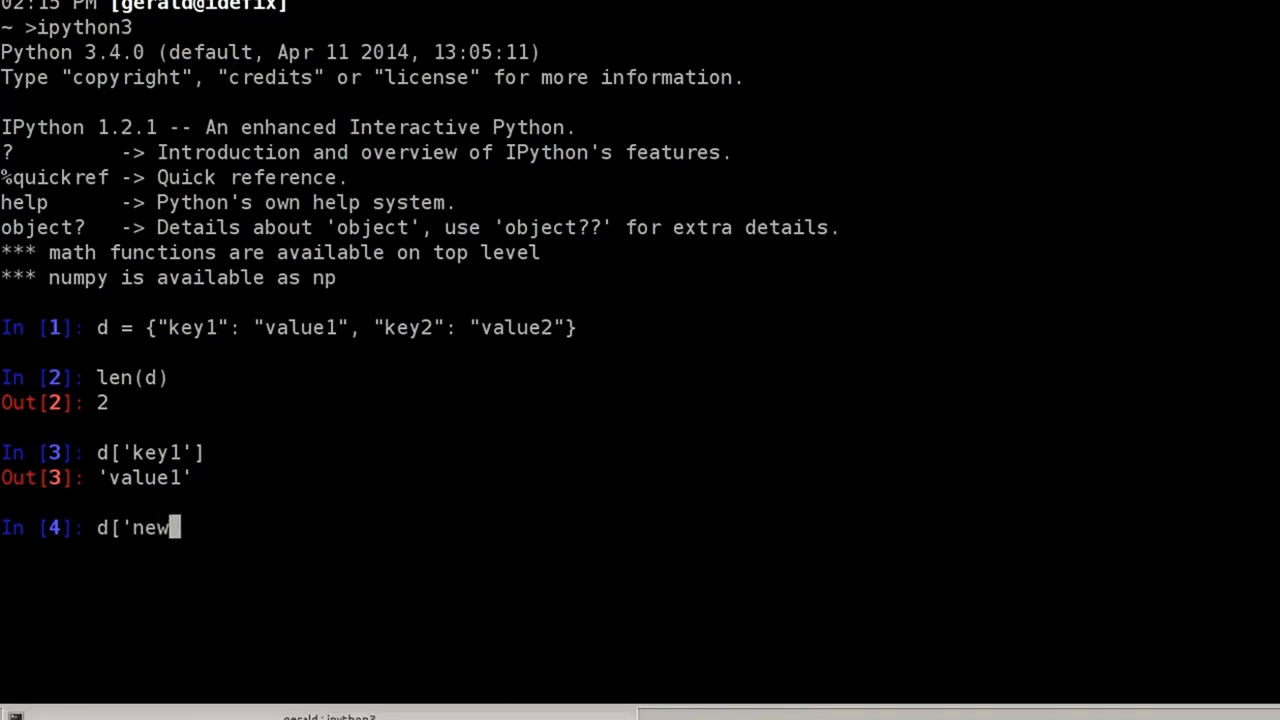
text('])
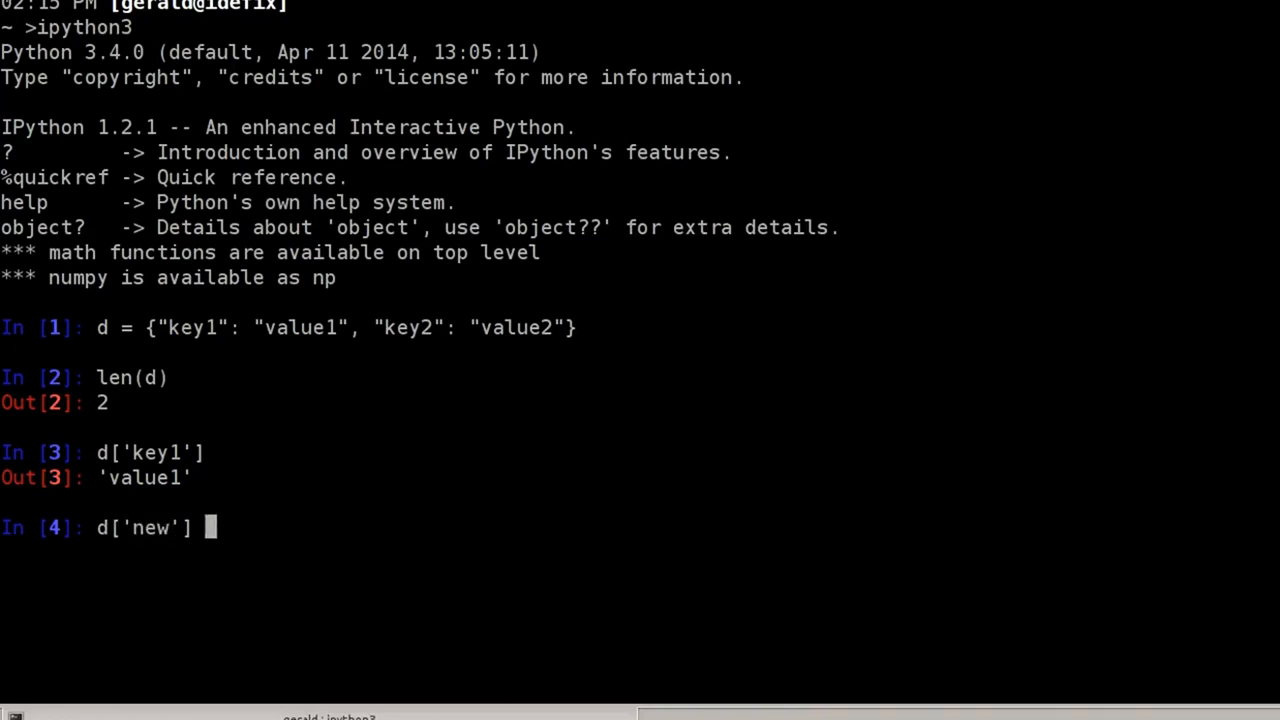
text(= 'spam')
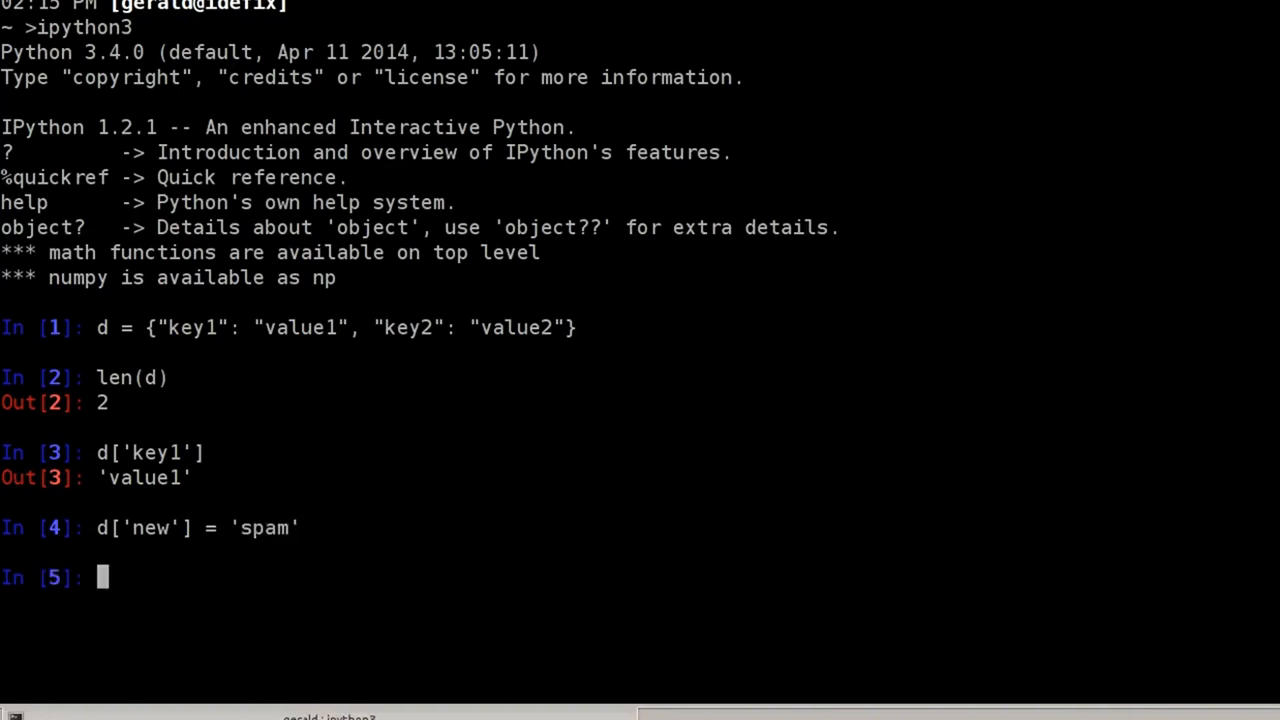
Reassign d['key1'] to 'eggs' and confirm len(d) now returns 3
text(d[)
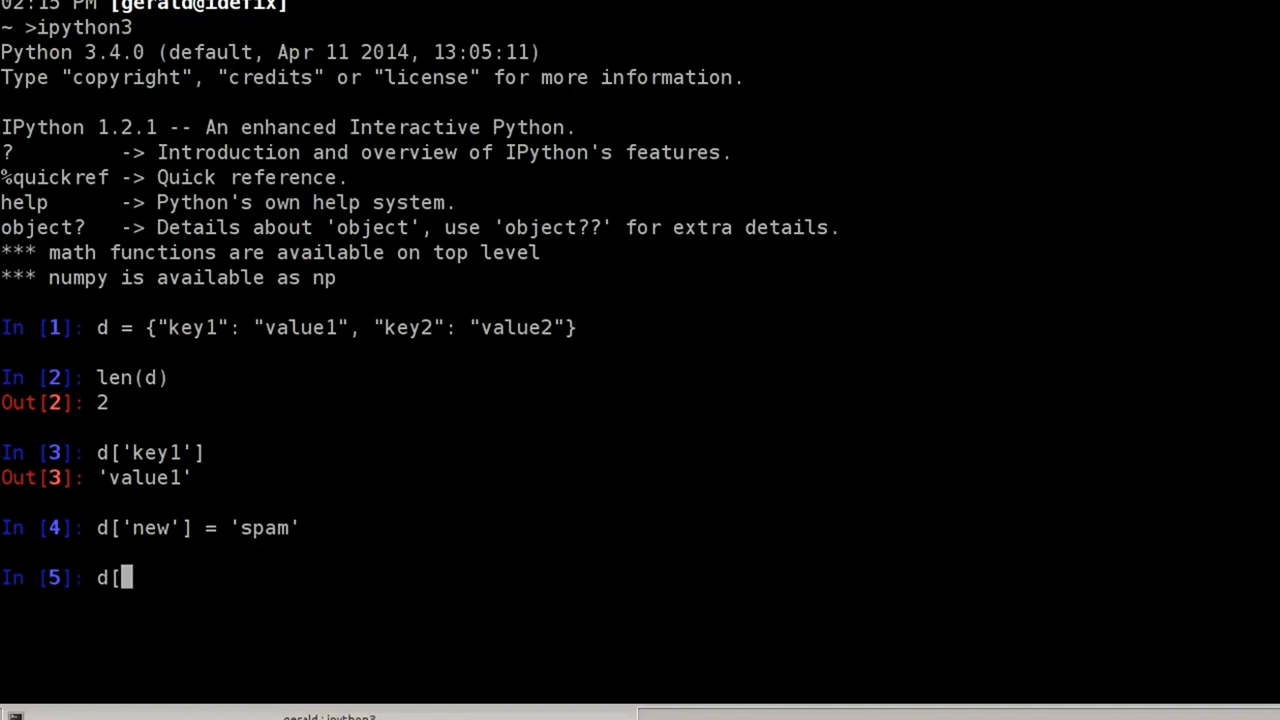
text('key)
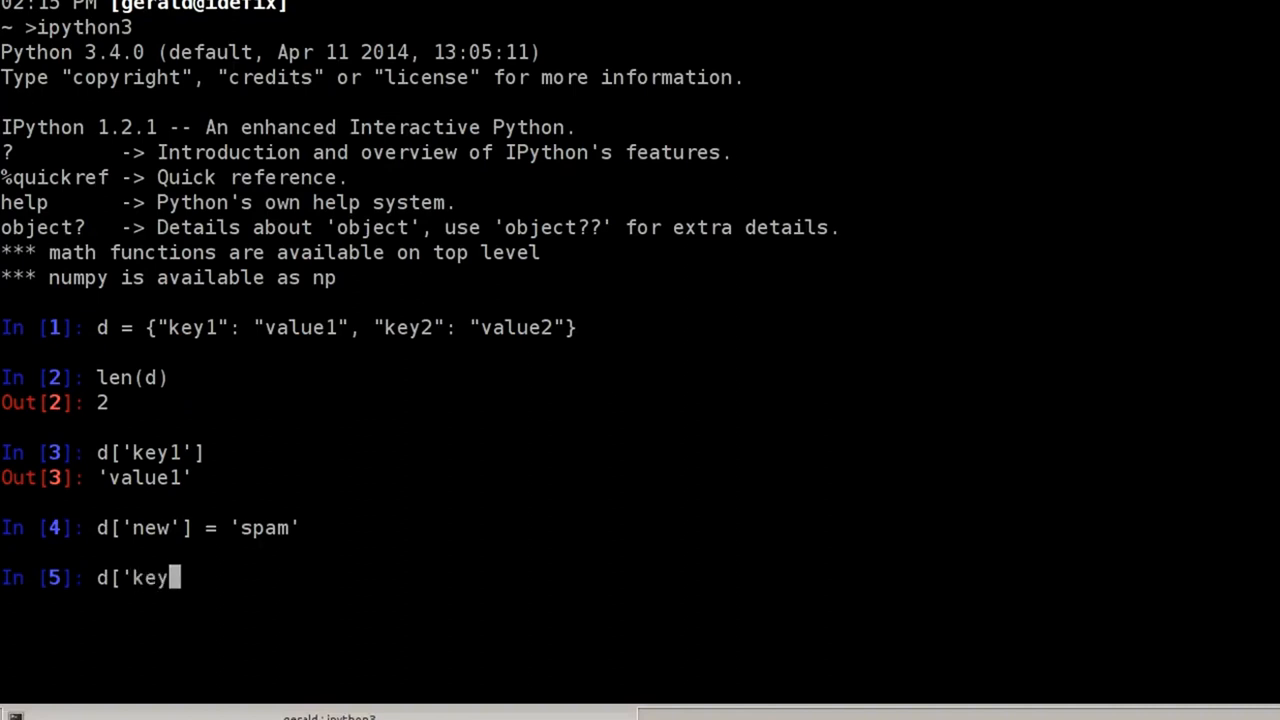
text(1'])
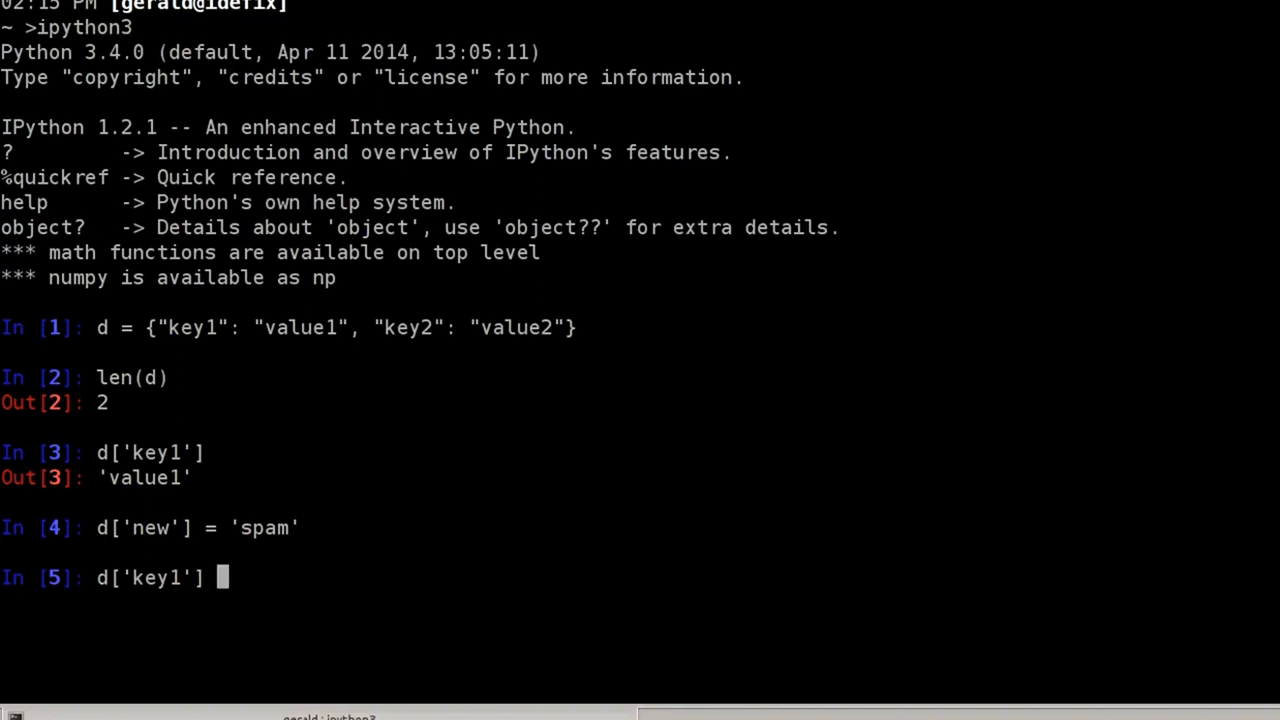
text(= 'eggs)
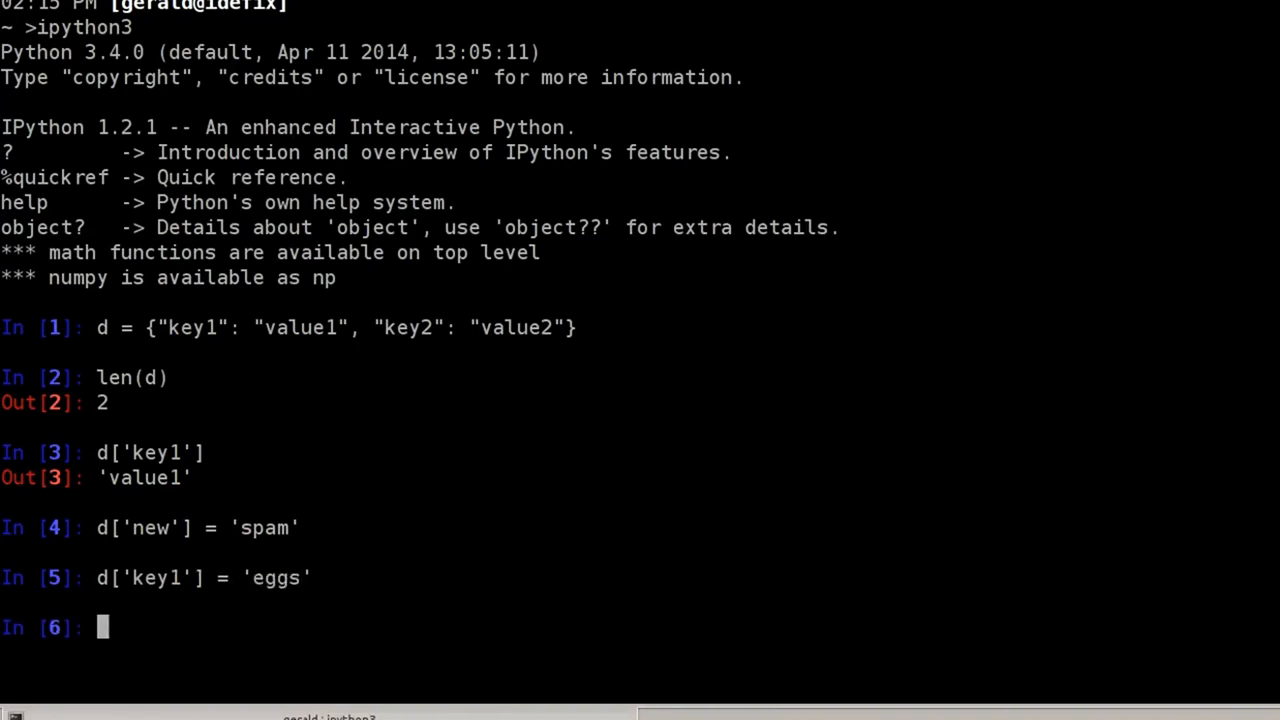
text(len(d)
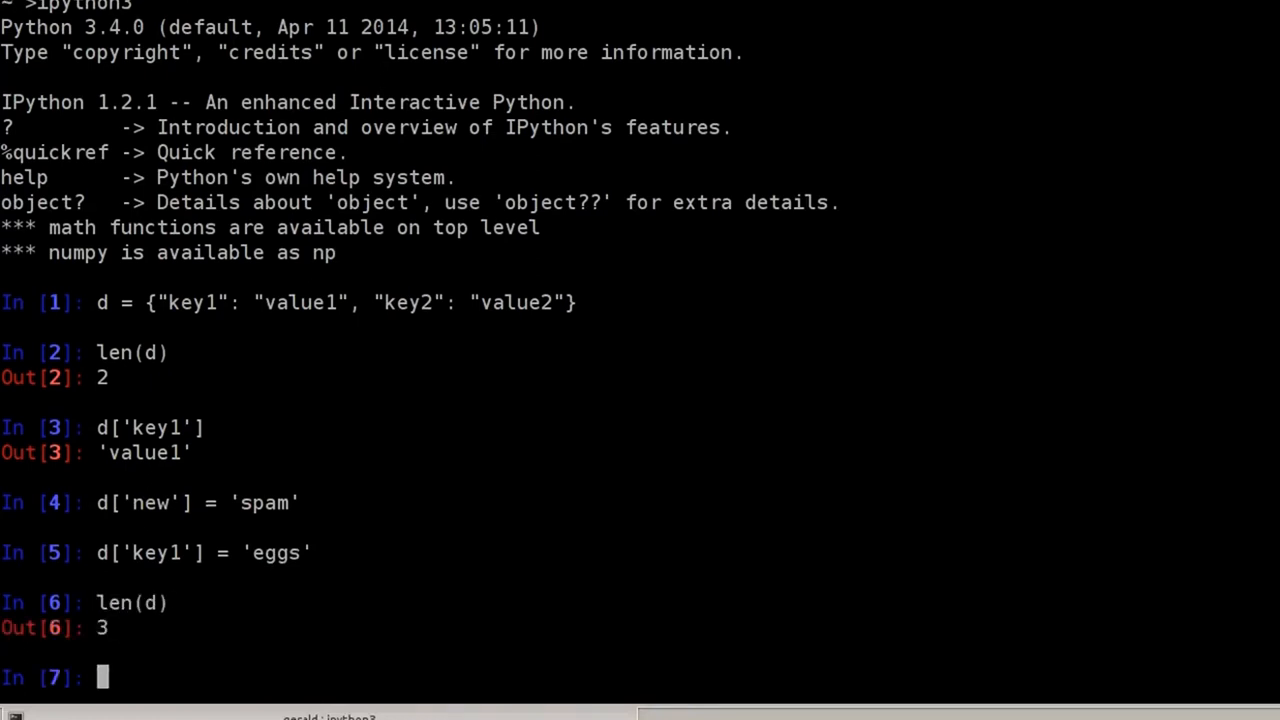
Evaluate d to display key1 'eggs', key2 'value2' and new 'spam'
text(d)
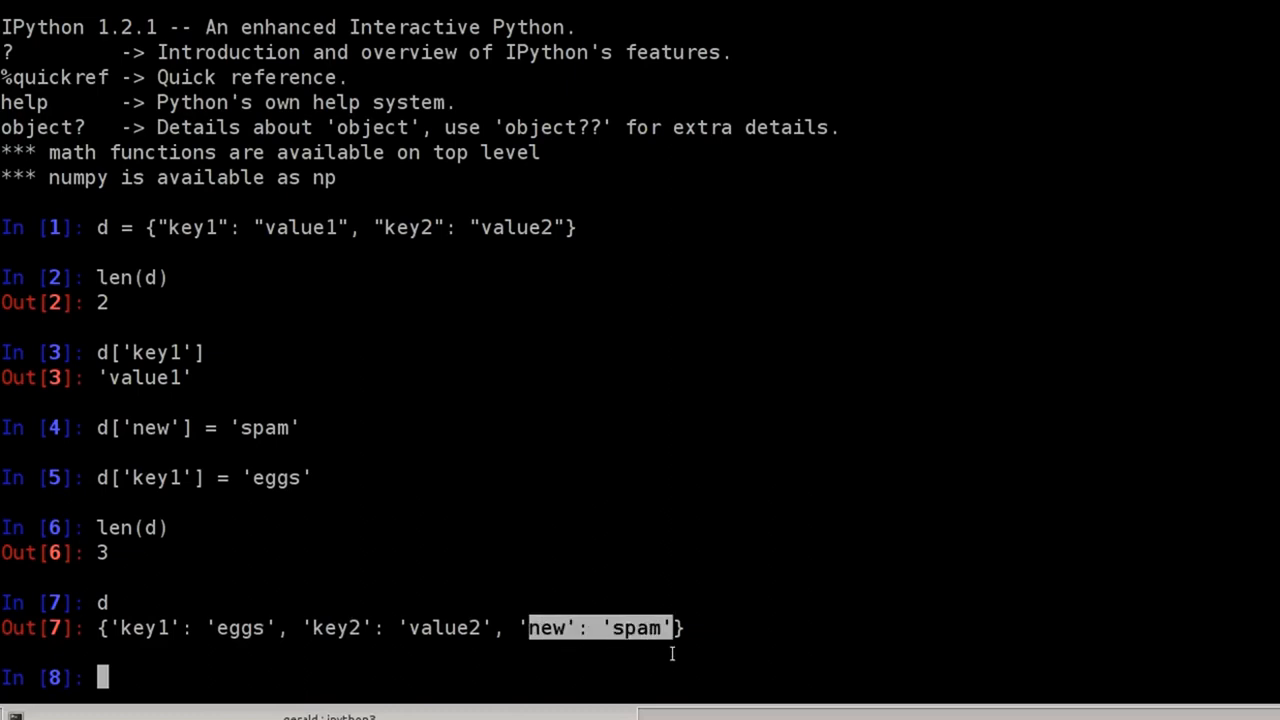
mouse_move(762, 594)
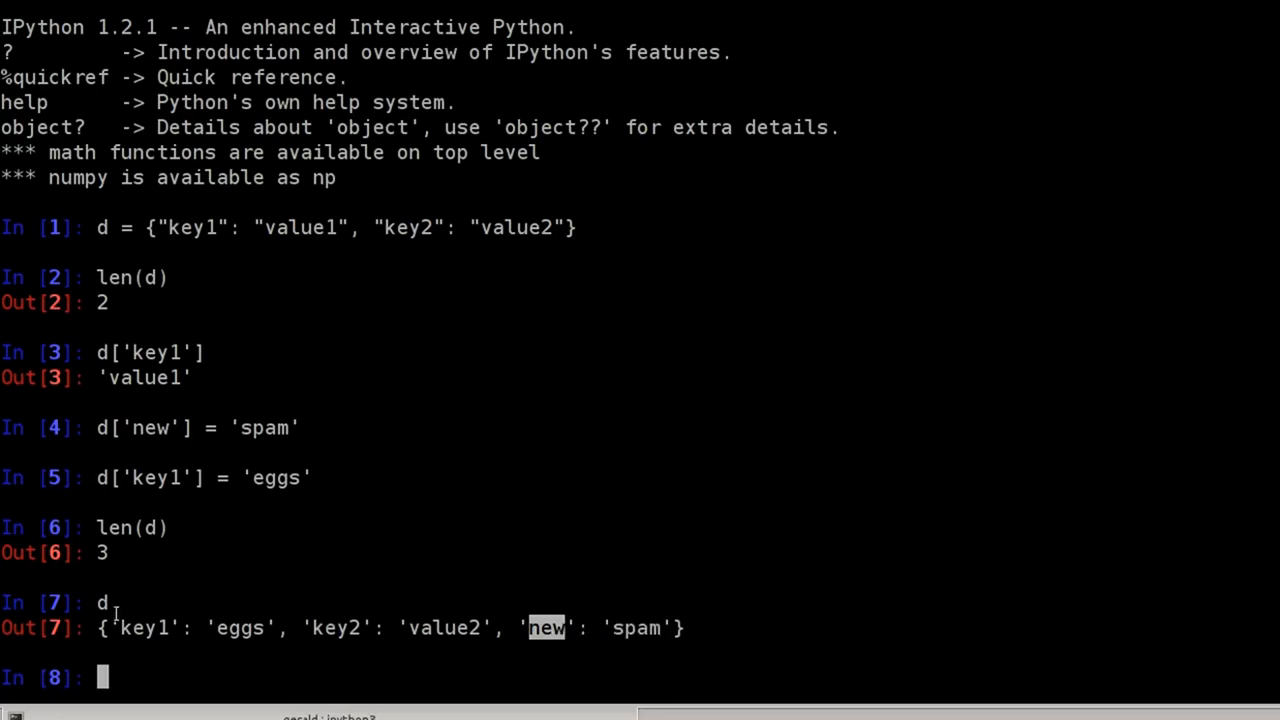
mouse_move(872, 588)
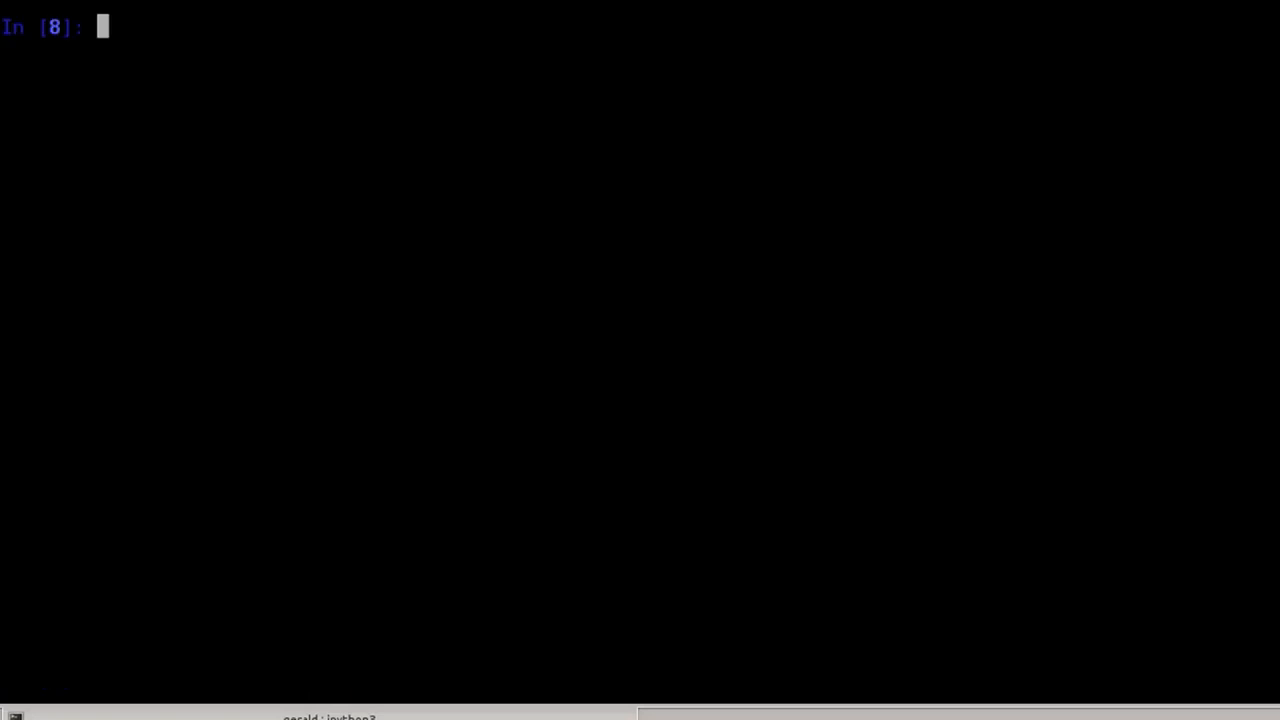
Start the contact dictionary with a 'telephone' entry '+43 316 380 xx…'
text(contra)
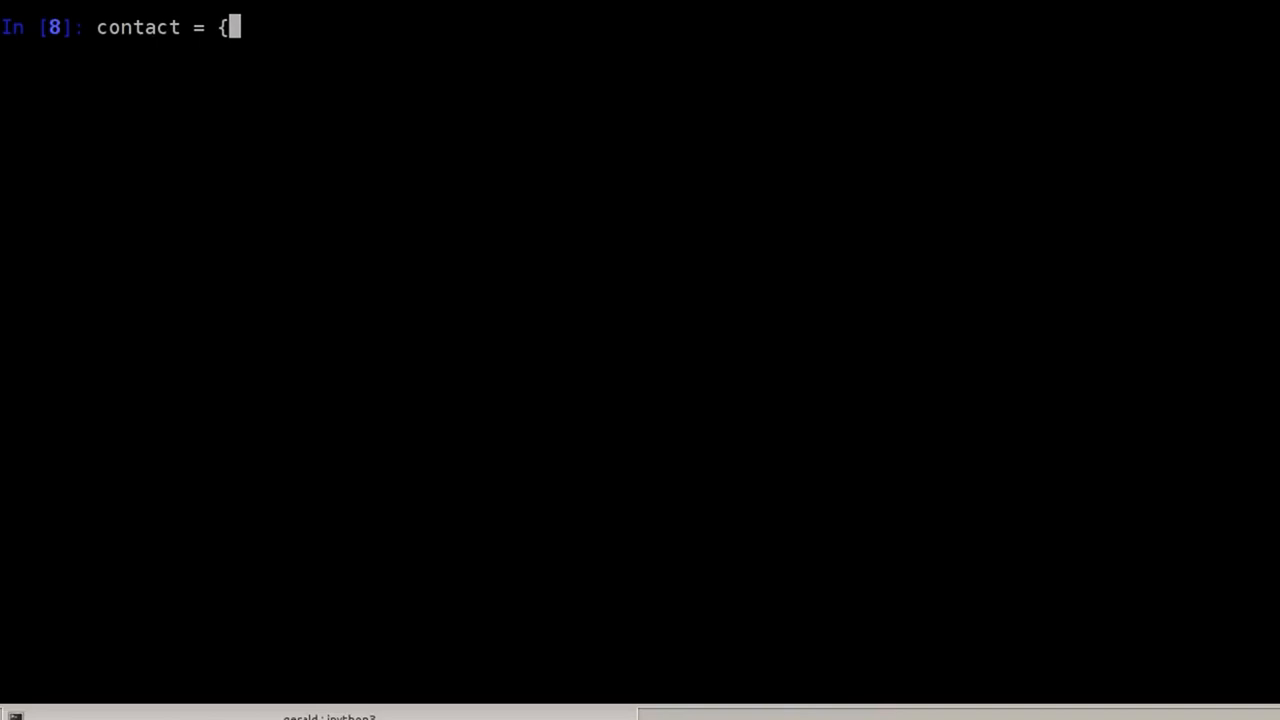
text('telephone':)
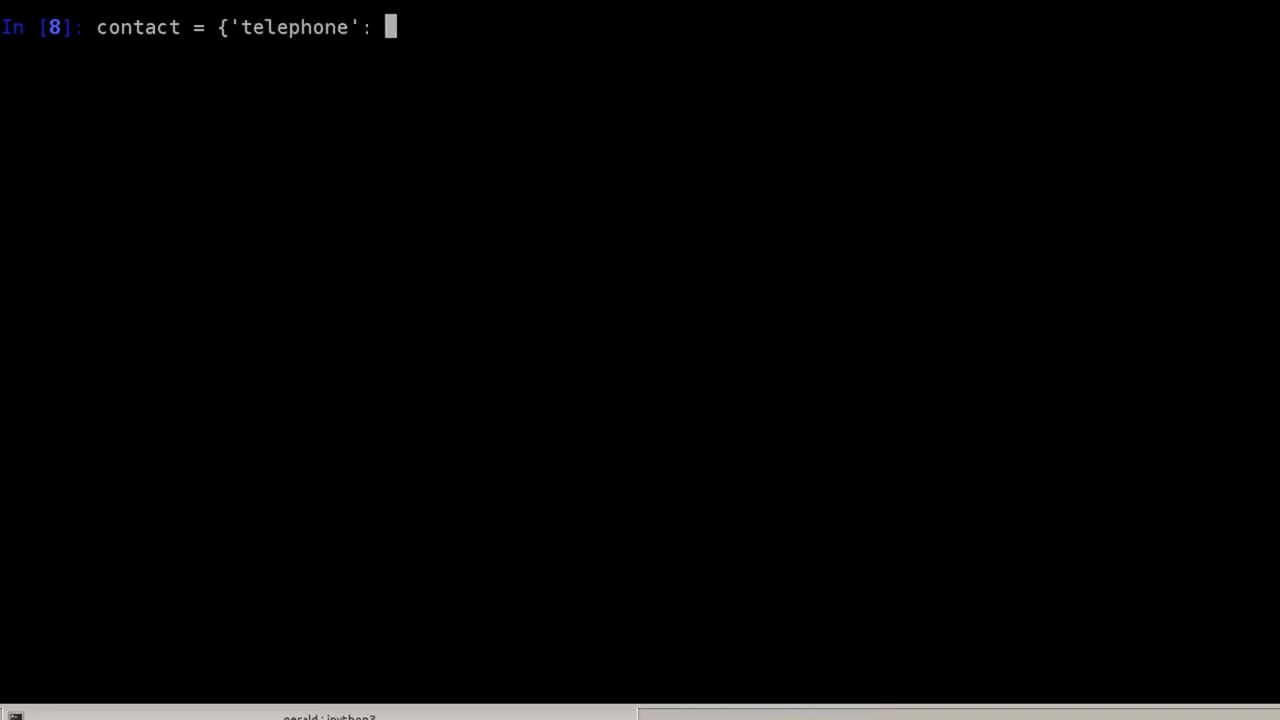
text('+4)
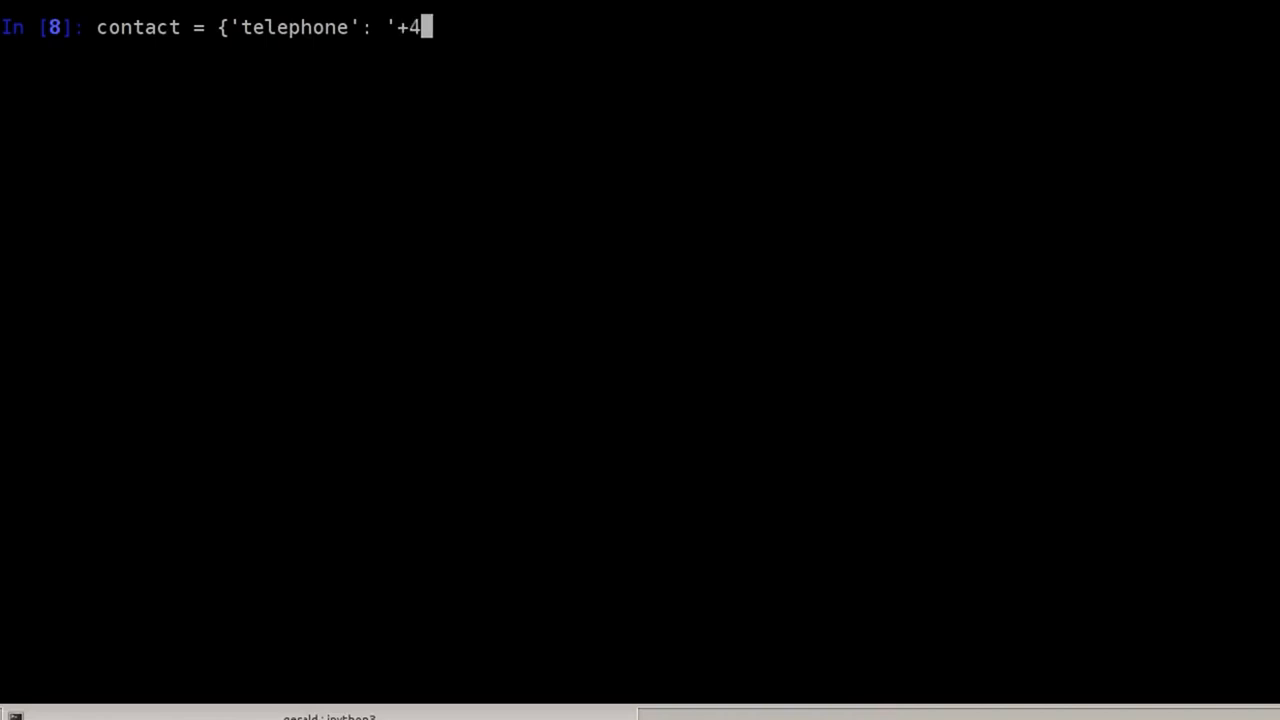
text(3 316)
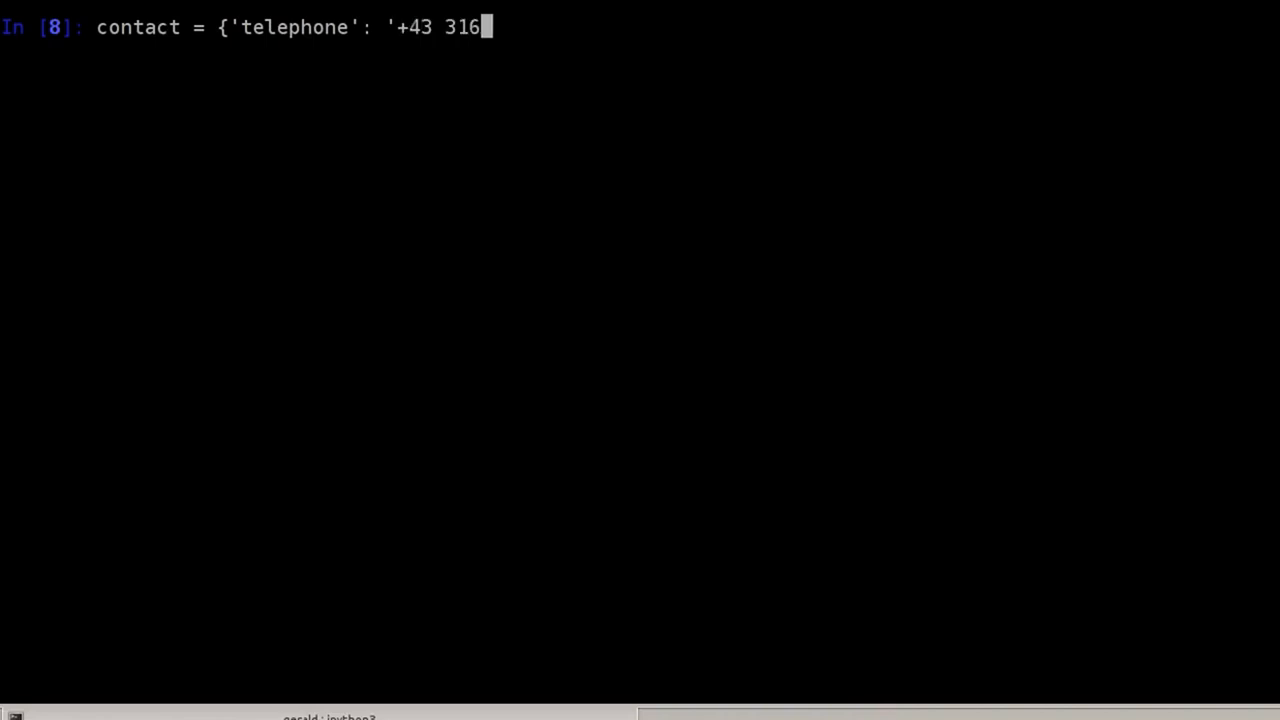
text(380)
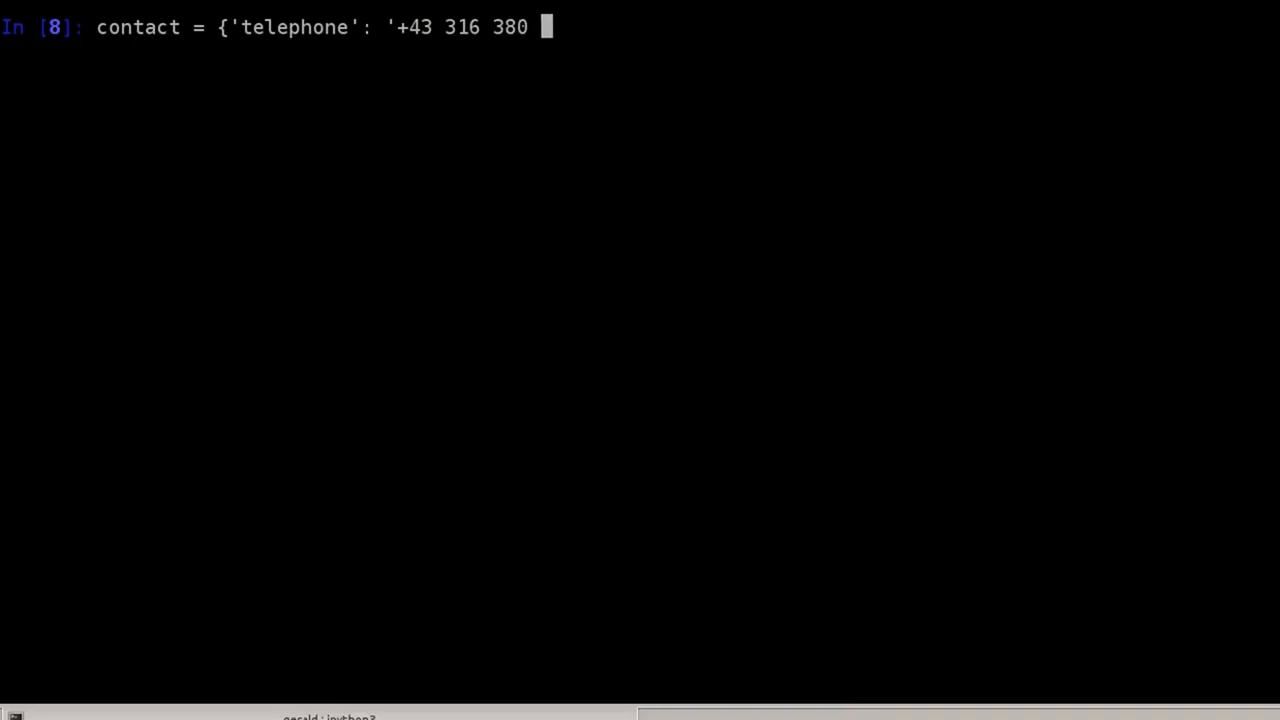
text(xxxx',)
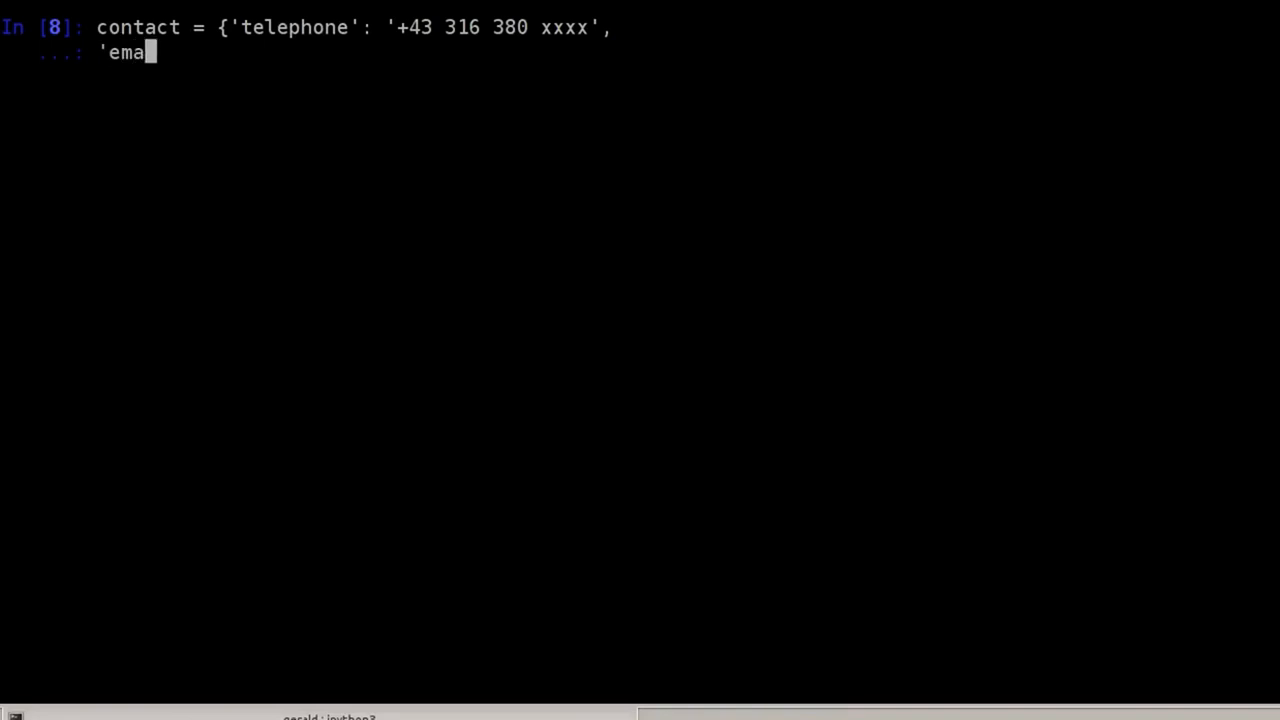
text(il')
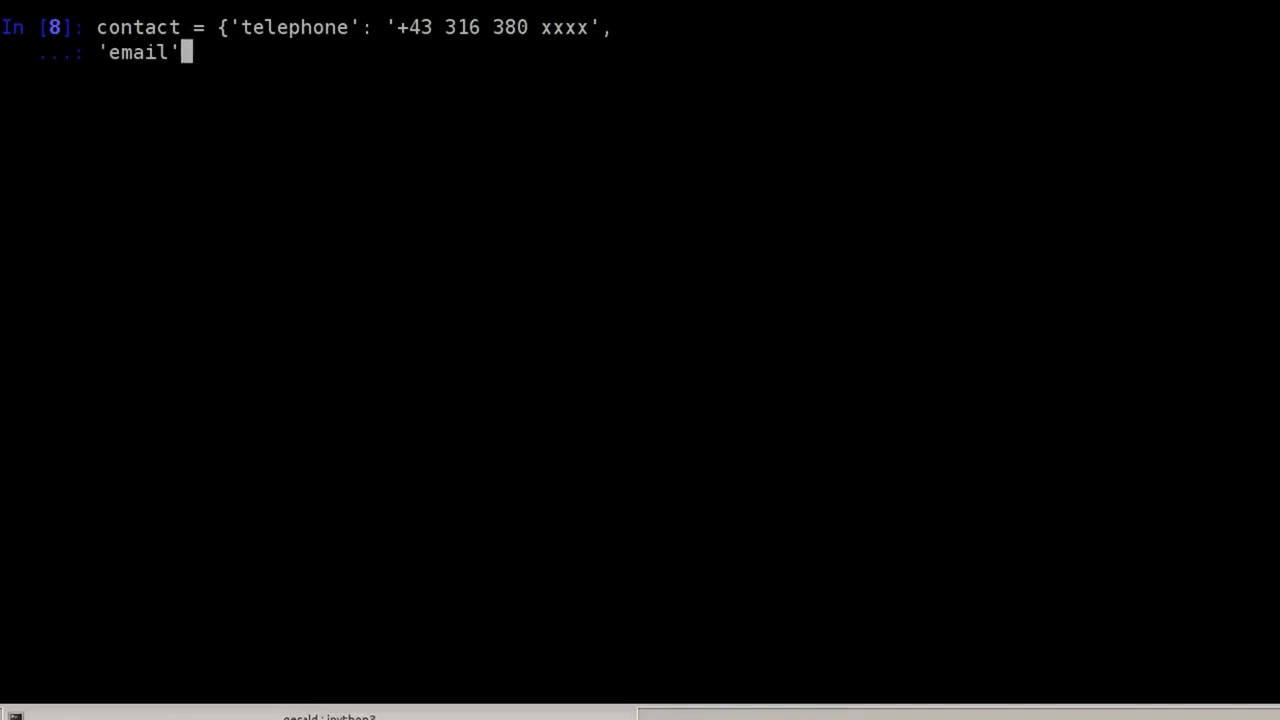
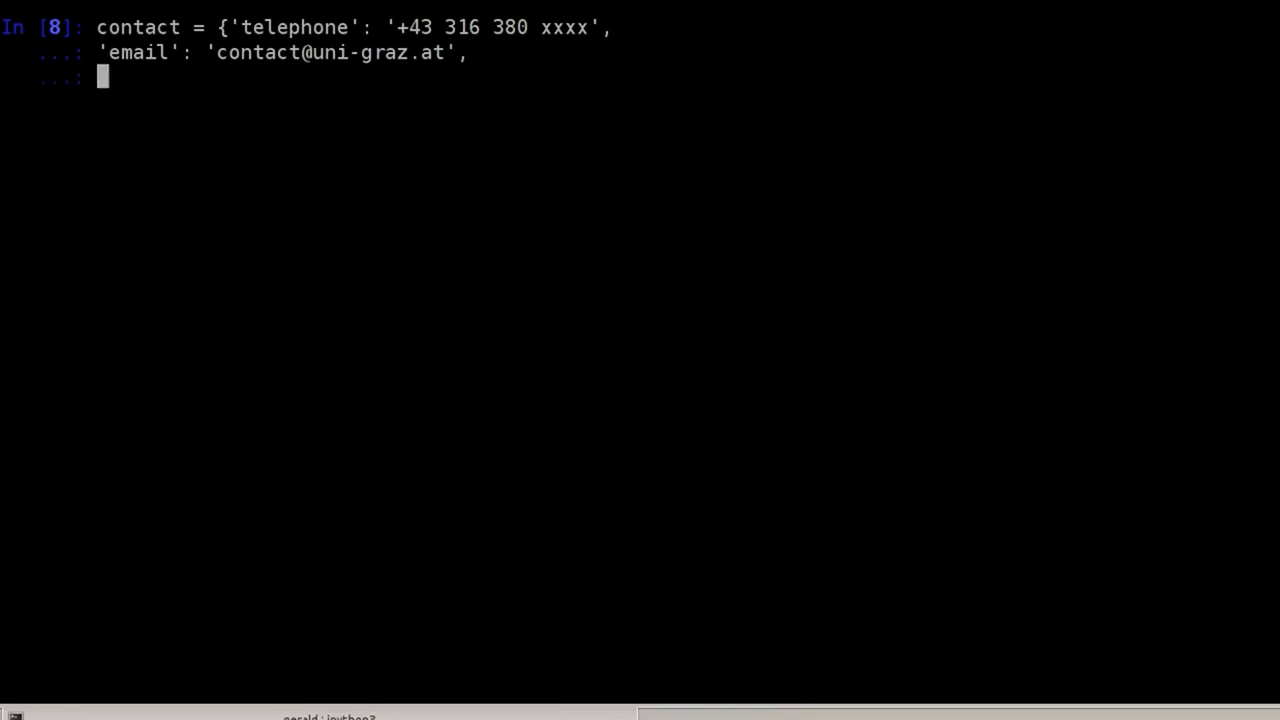
text('off)
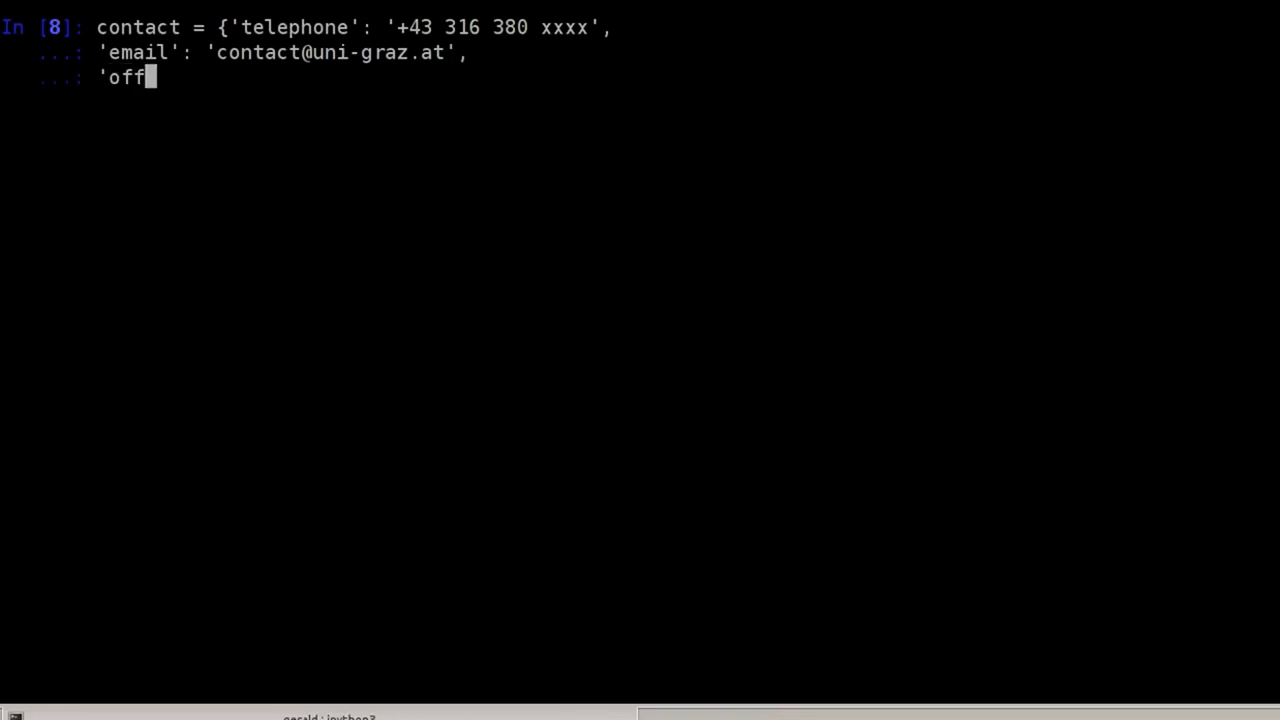
text(ice':)
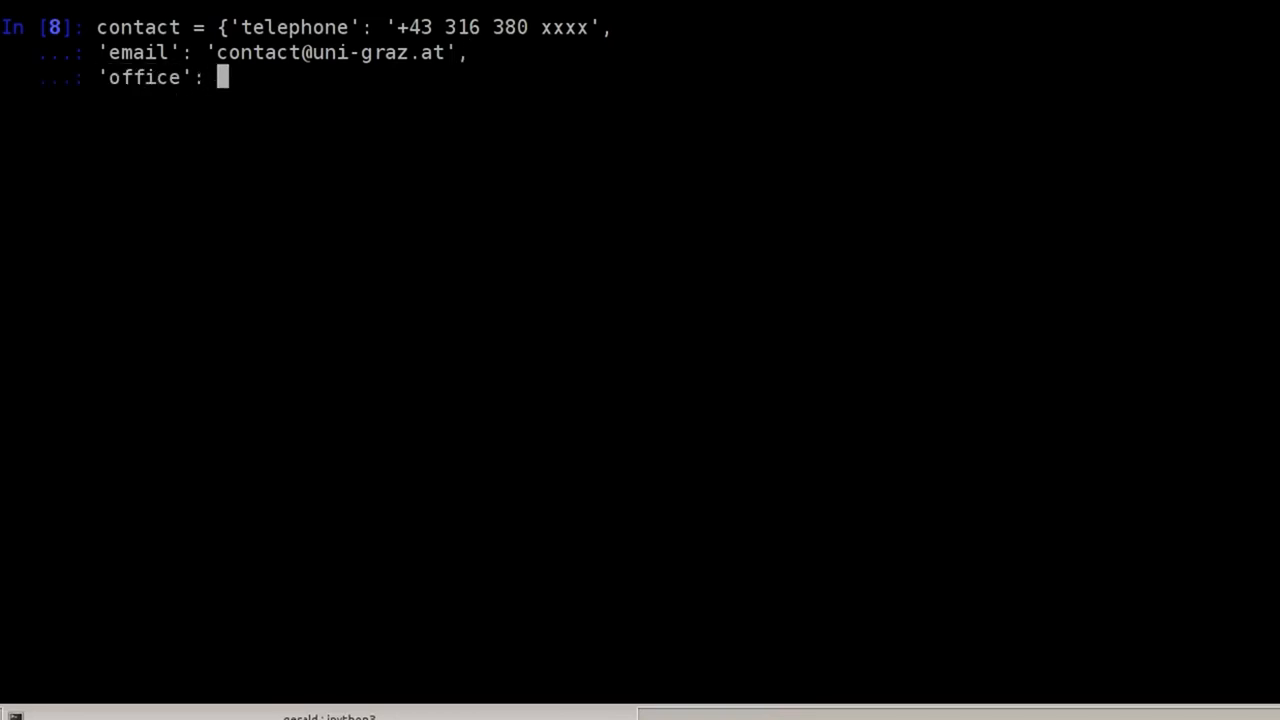
text('Resowi, E3'})
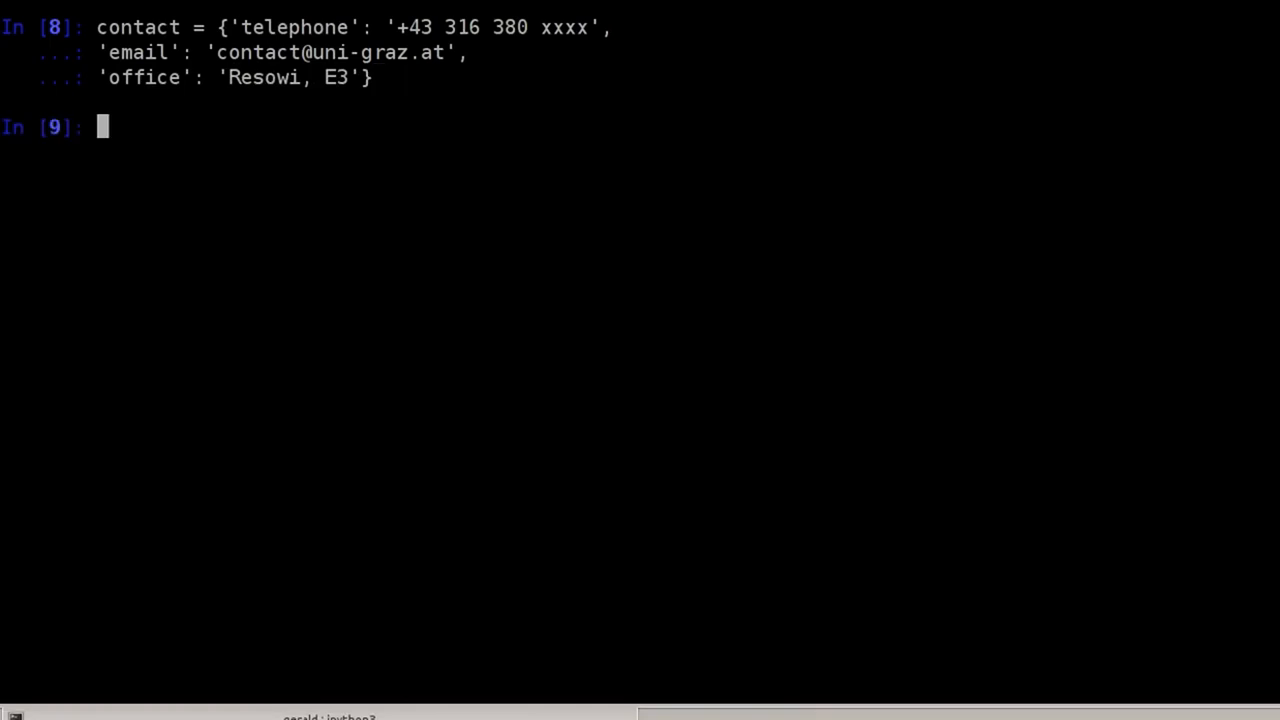
text(for)
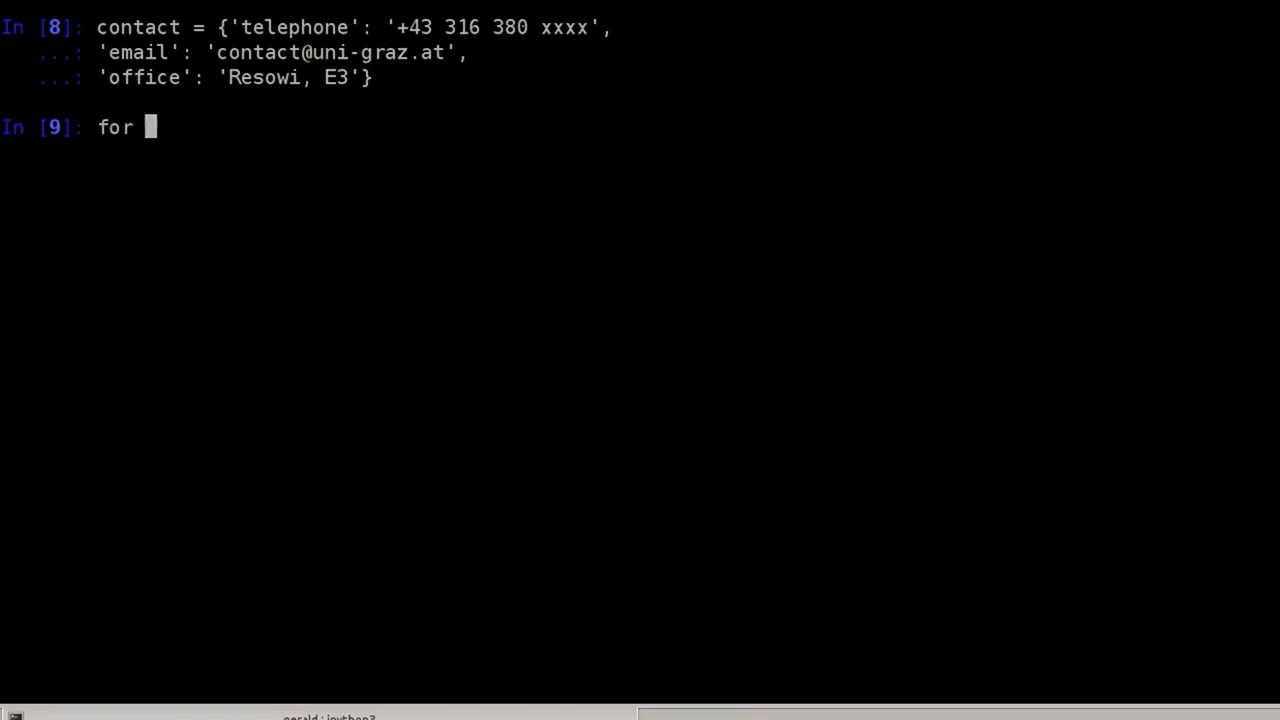
Write the loop header for key in contact: and move to the indented body
text(key)
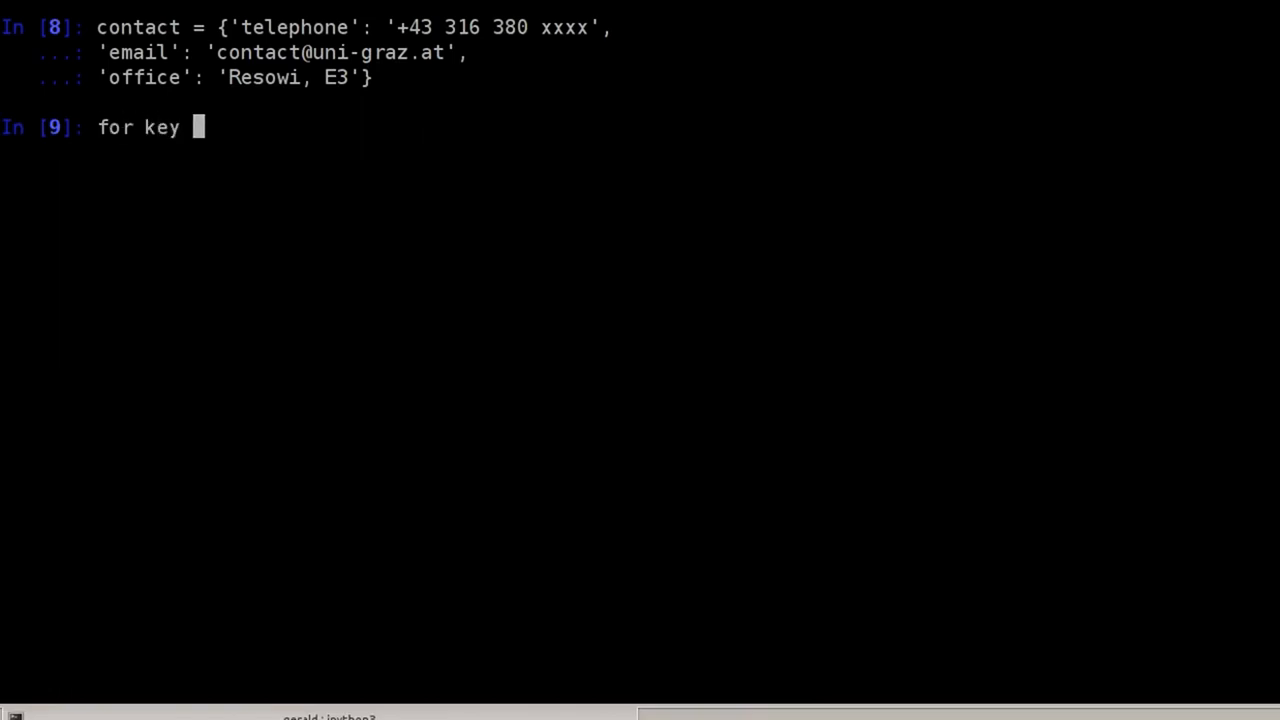
text(in contact)
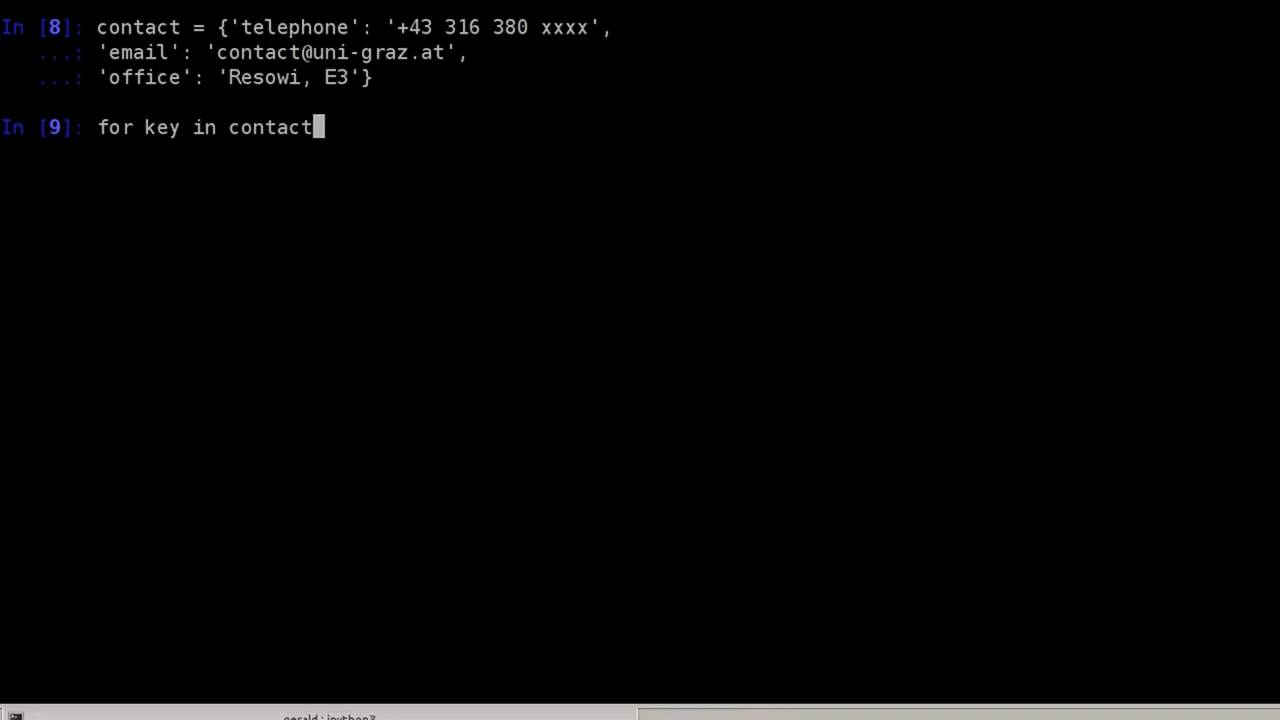
text(:)
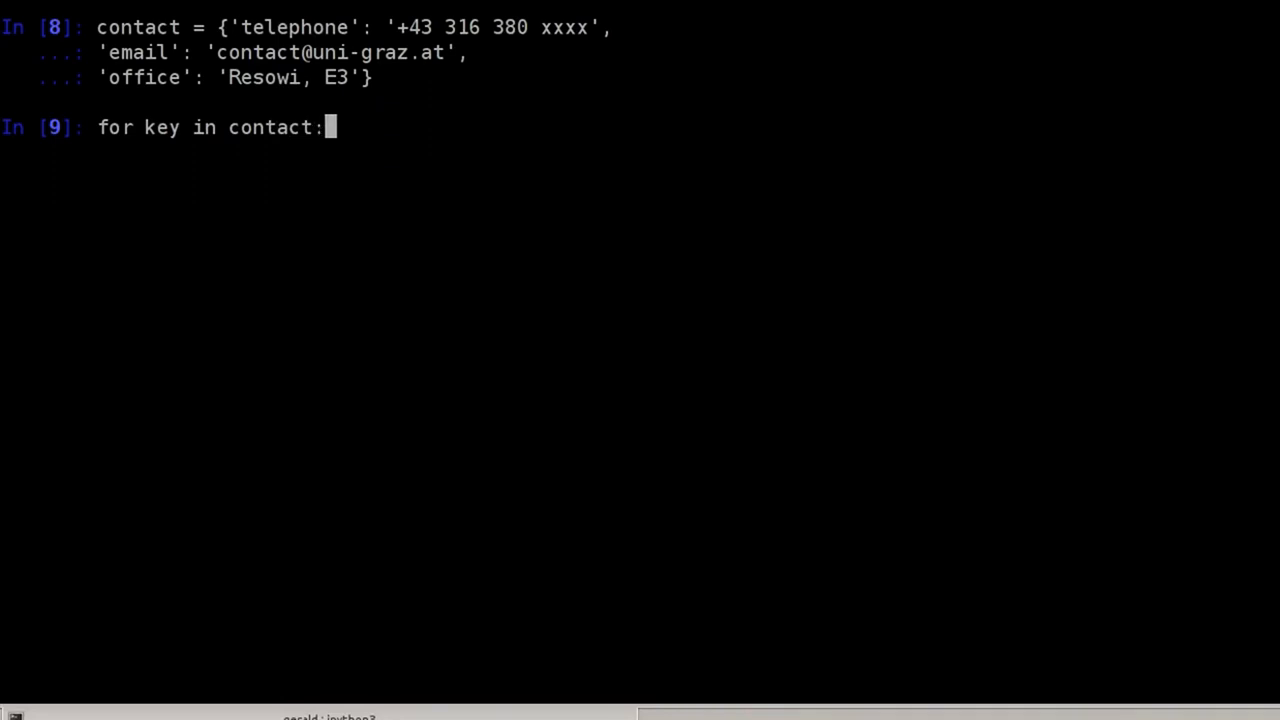
key(enter)
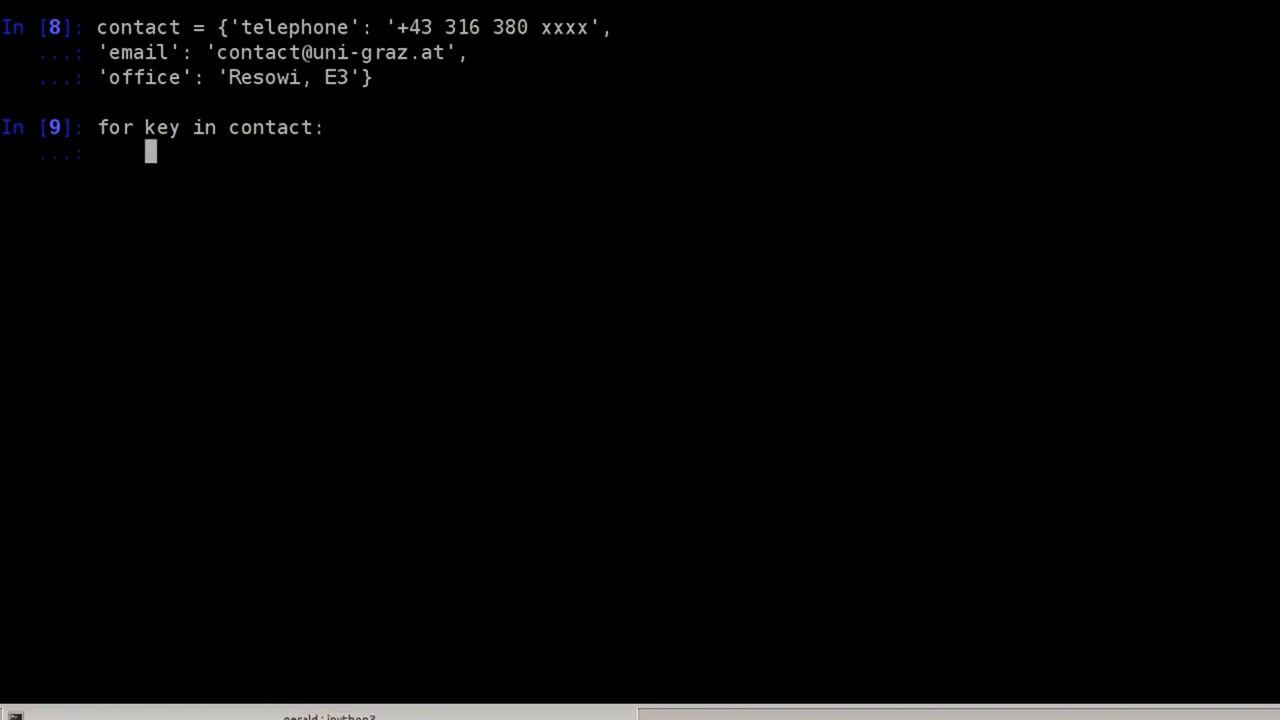
Print key, '--', contact[key] for each key and recall the loop at the next prompt
text(print)
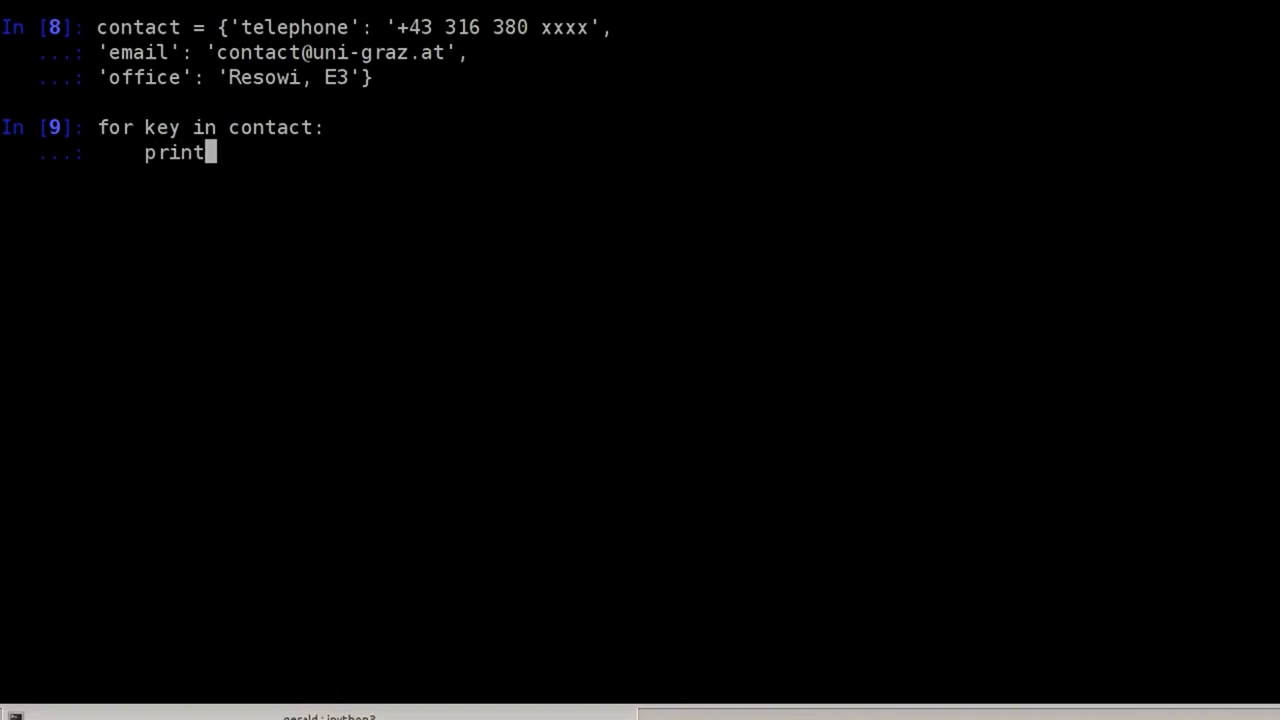
text((key)
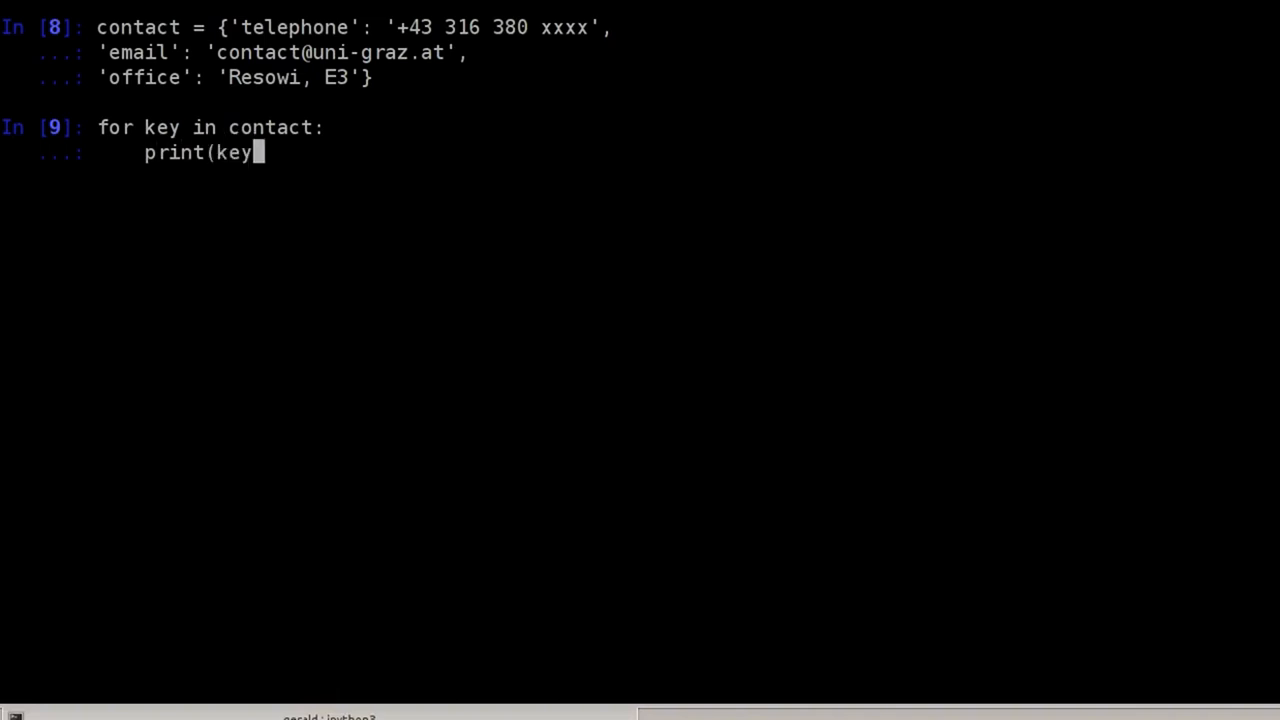
text(,)
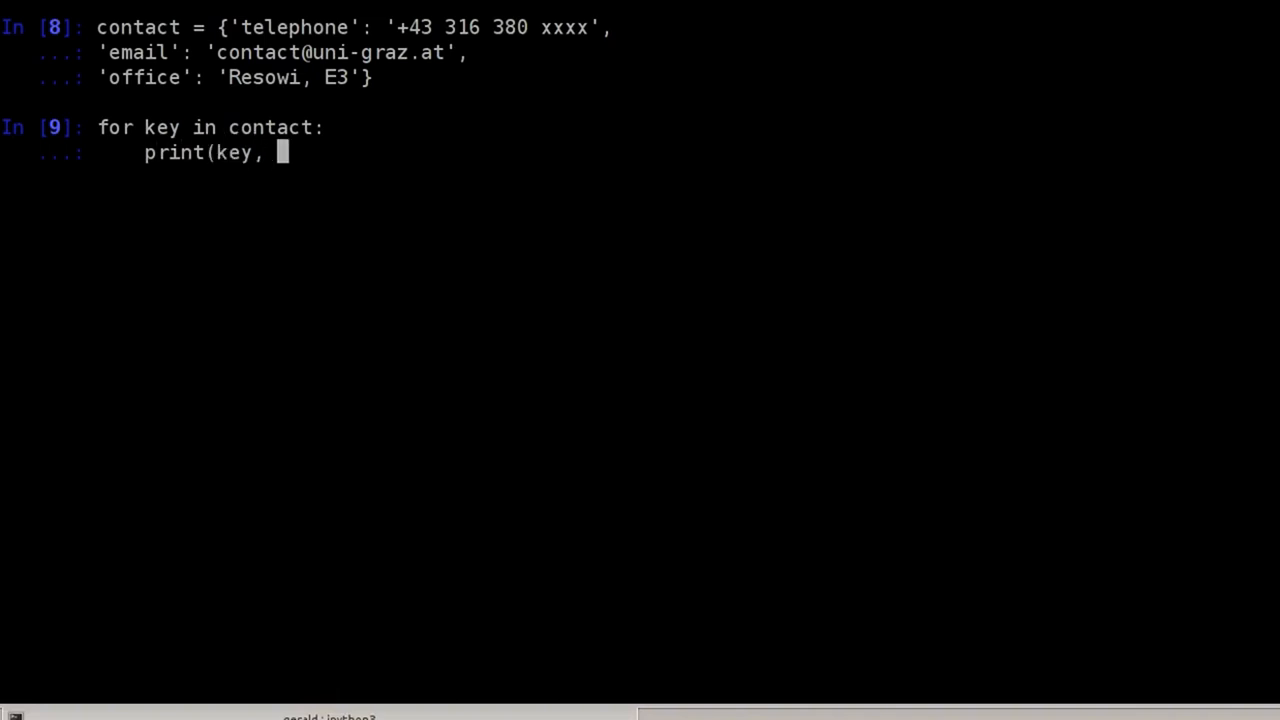
text('--')
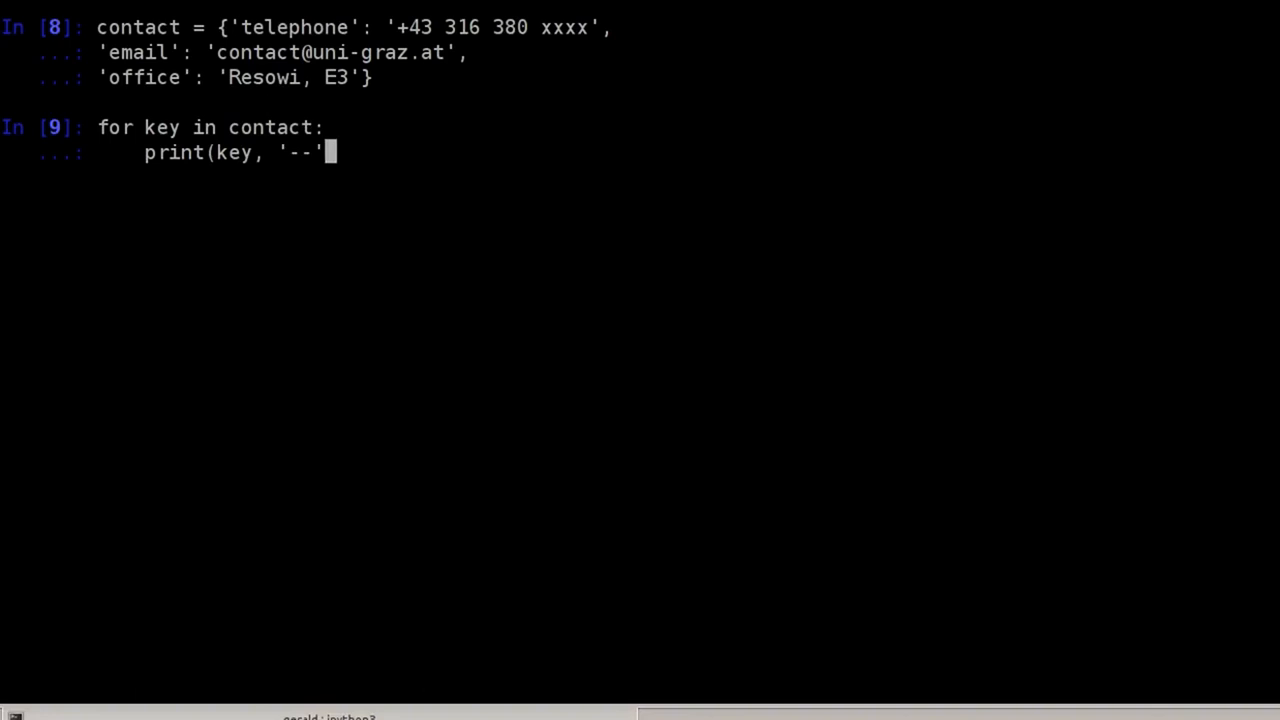
text(,)
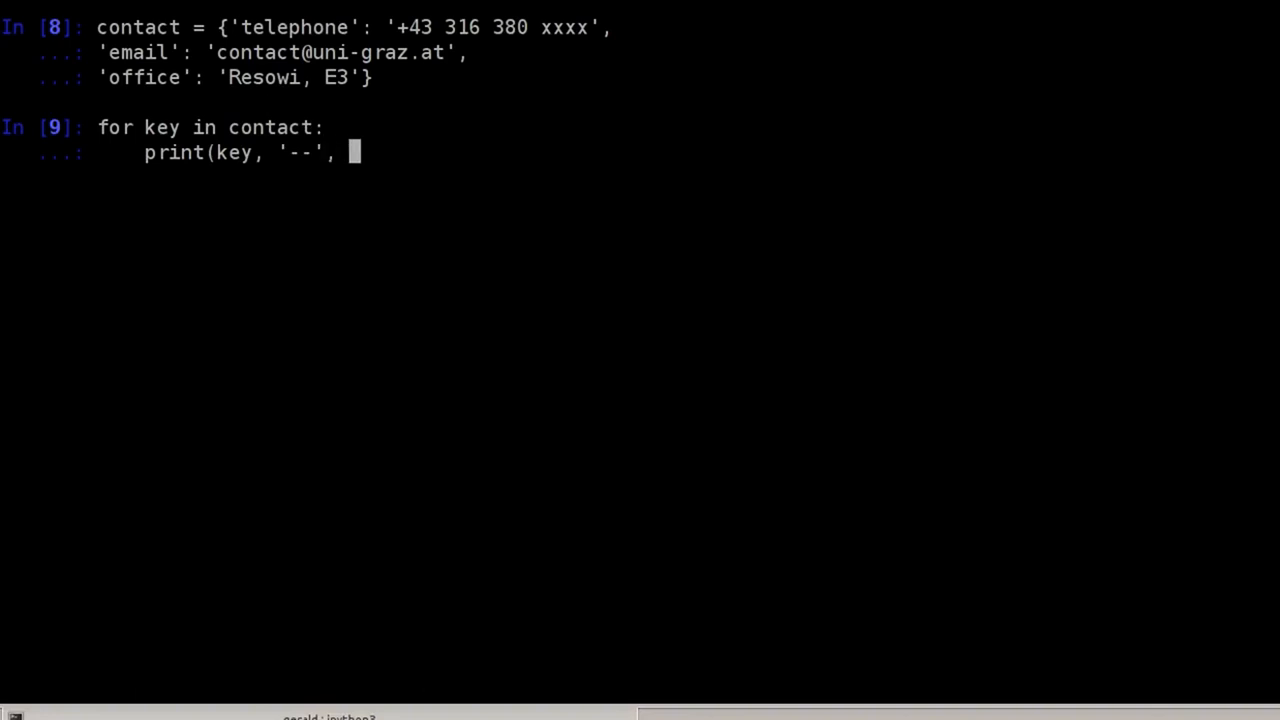
text(contact[k)
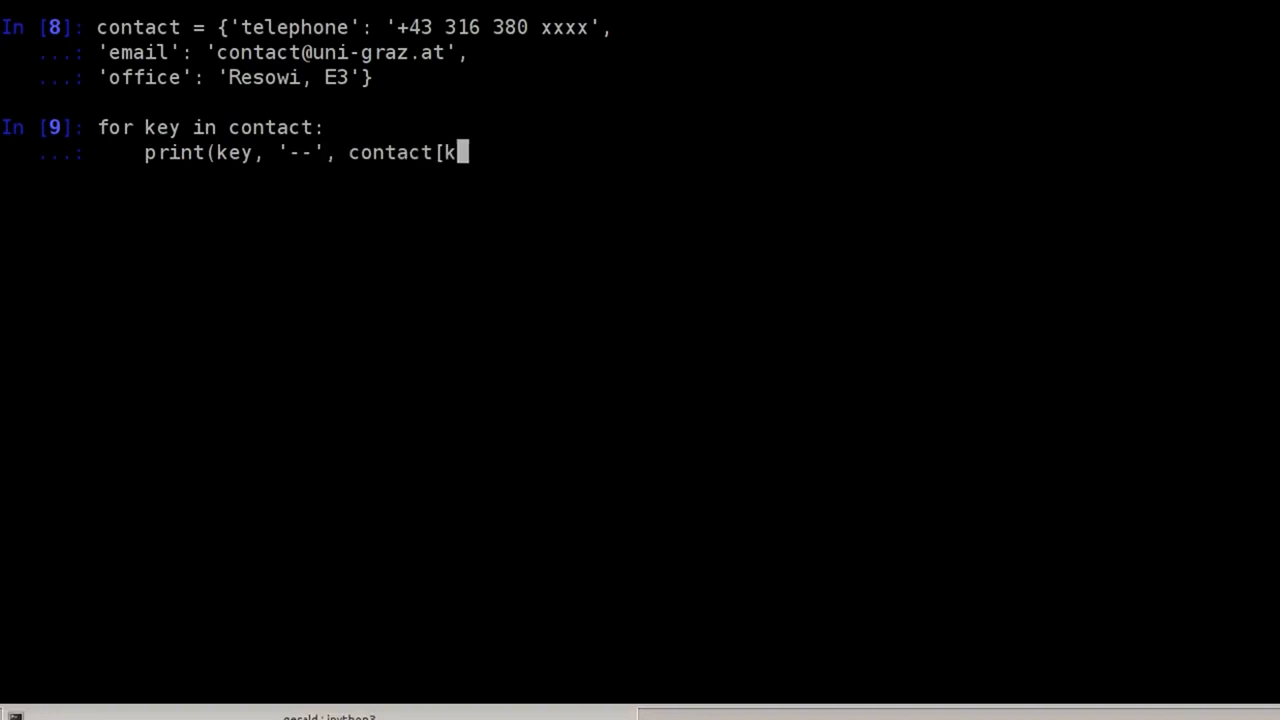
text(ey])
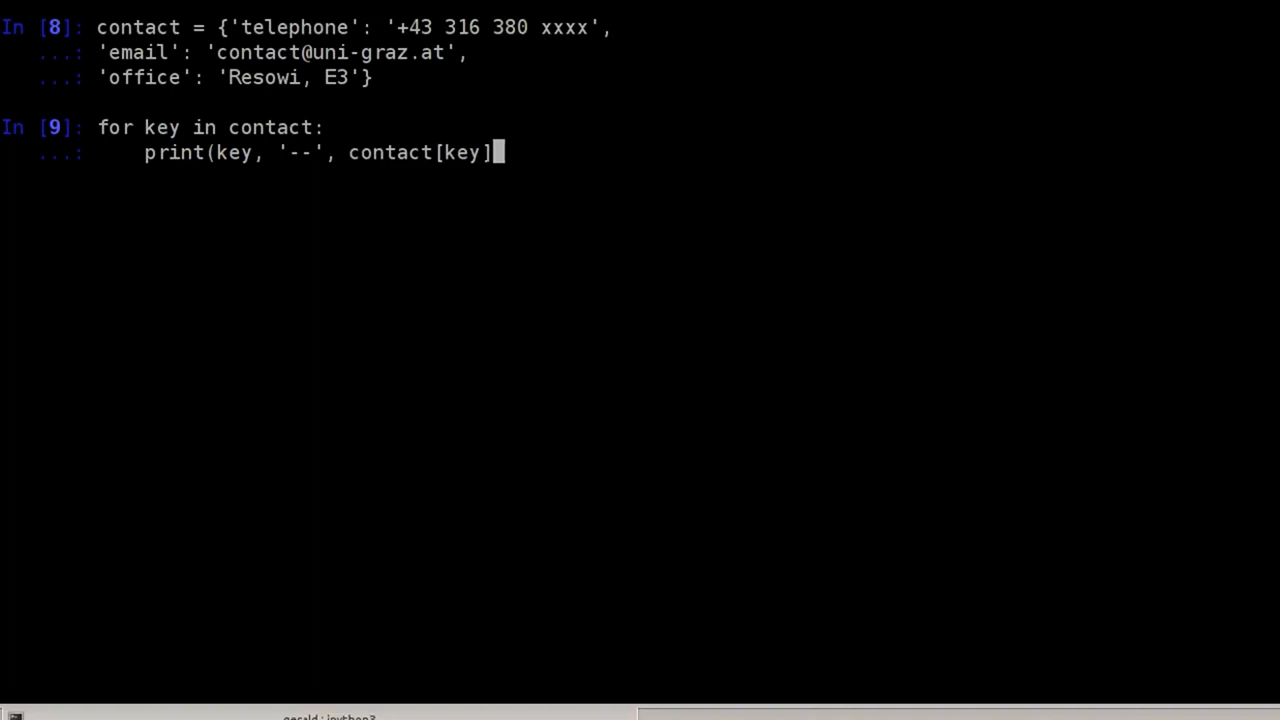
text())
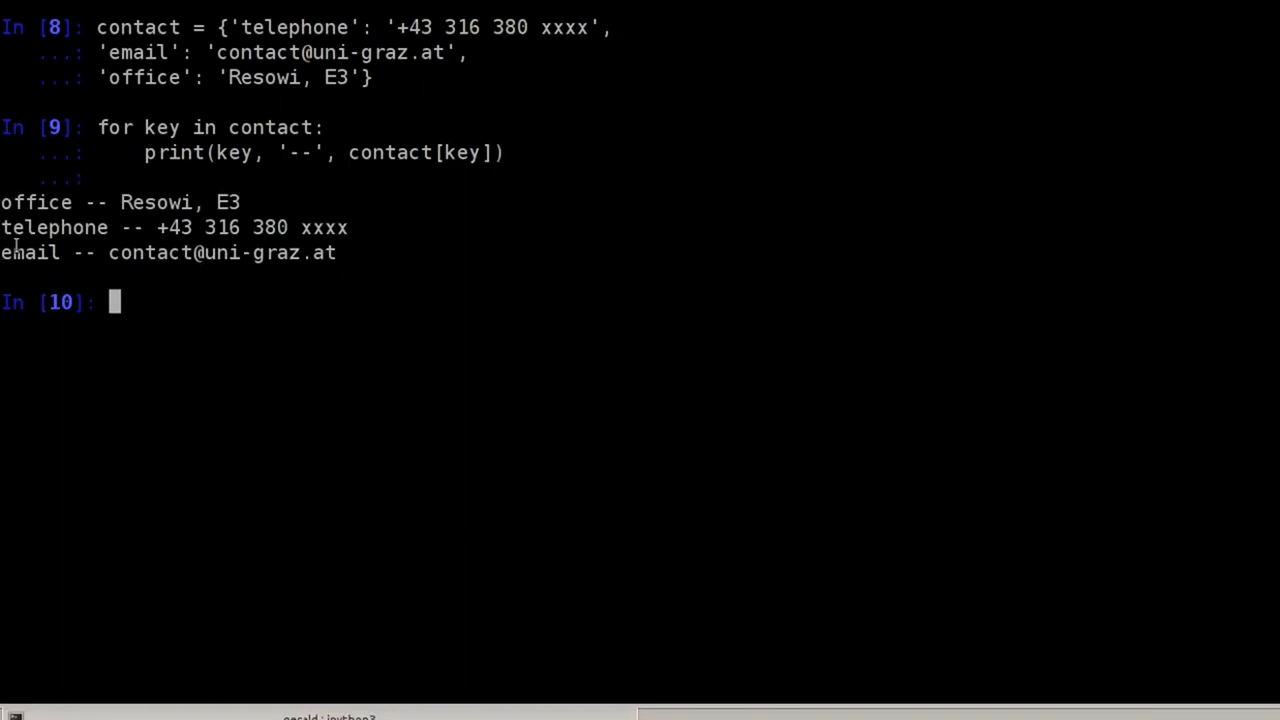
double_click(36, 202)
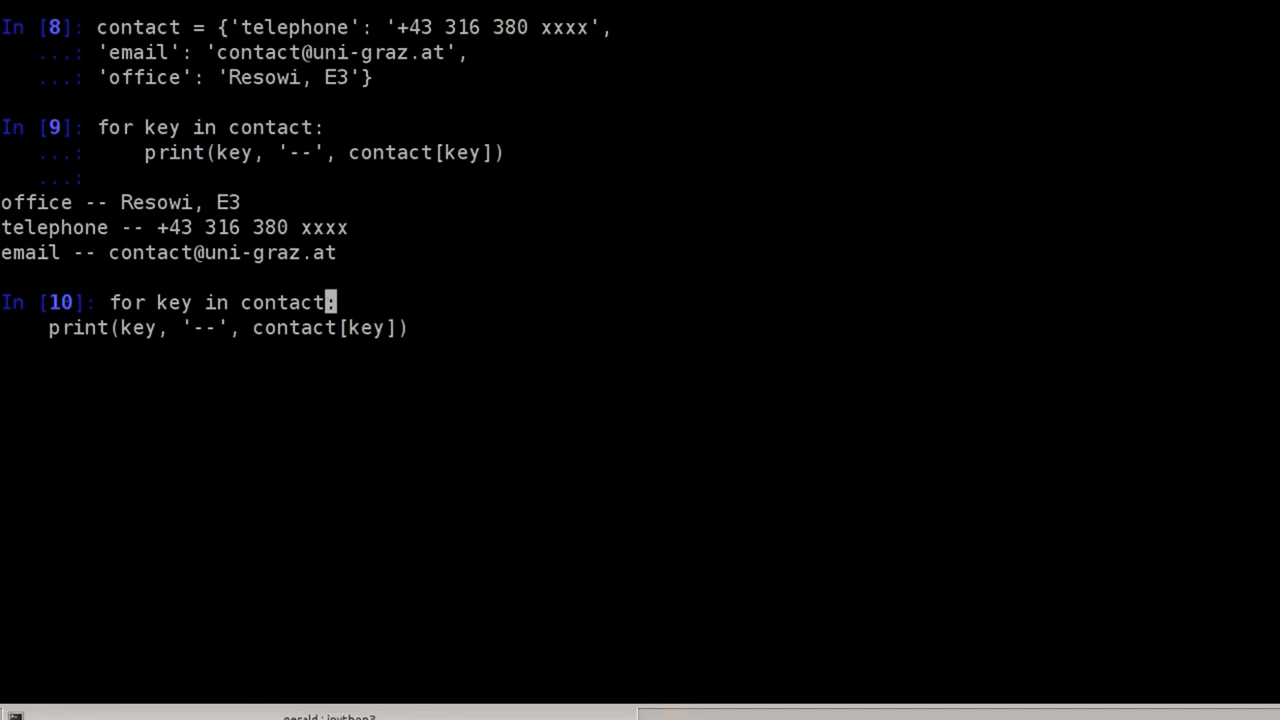
Rerun the recalled loop iterating over contact.keys() instead of contact
text(.keys())
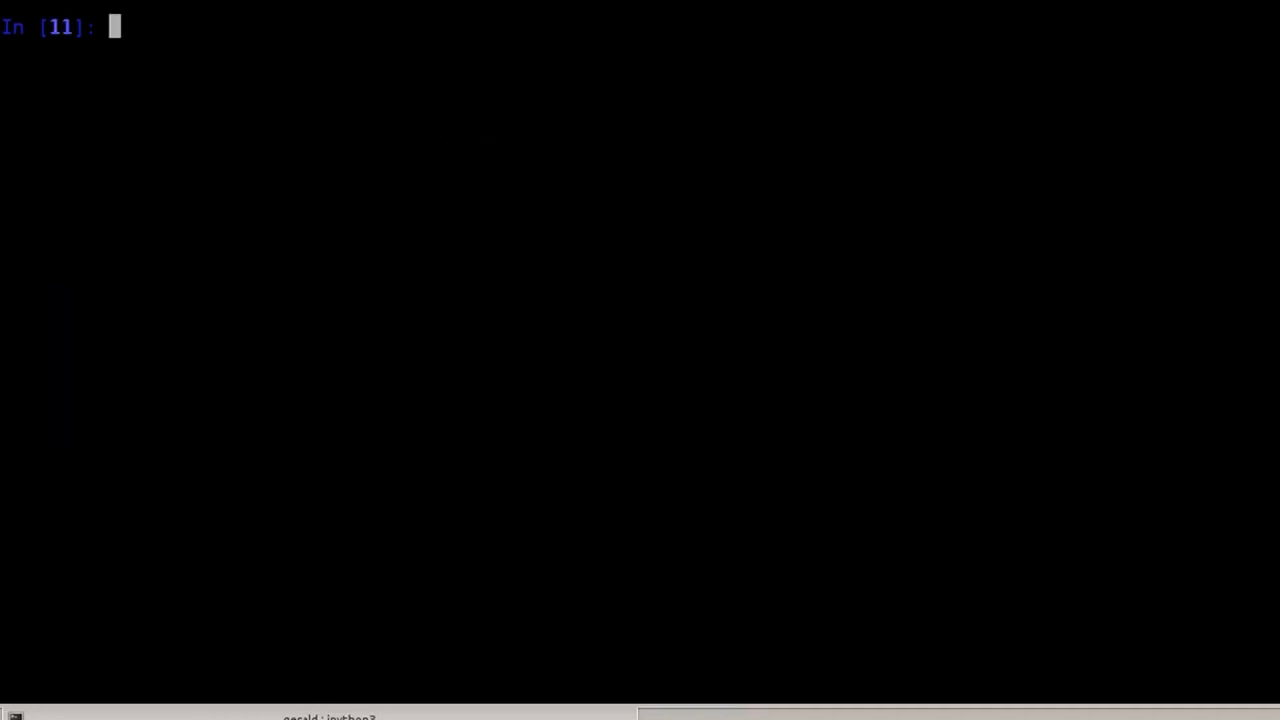
Run for value in contact.values(): print(value) to list office, telephone and email
text(for)
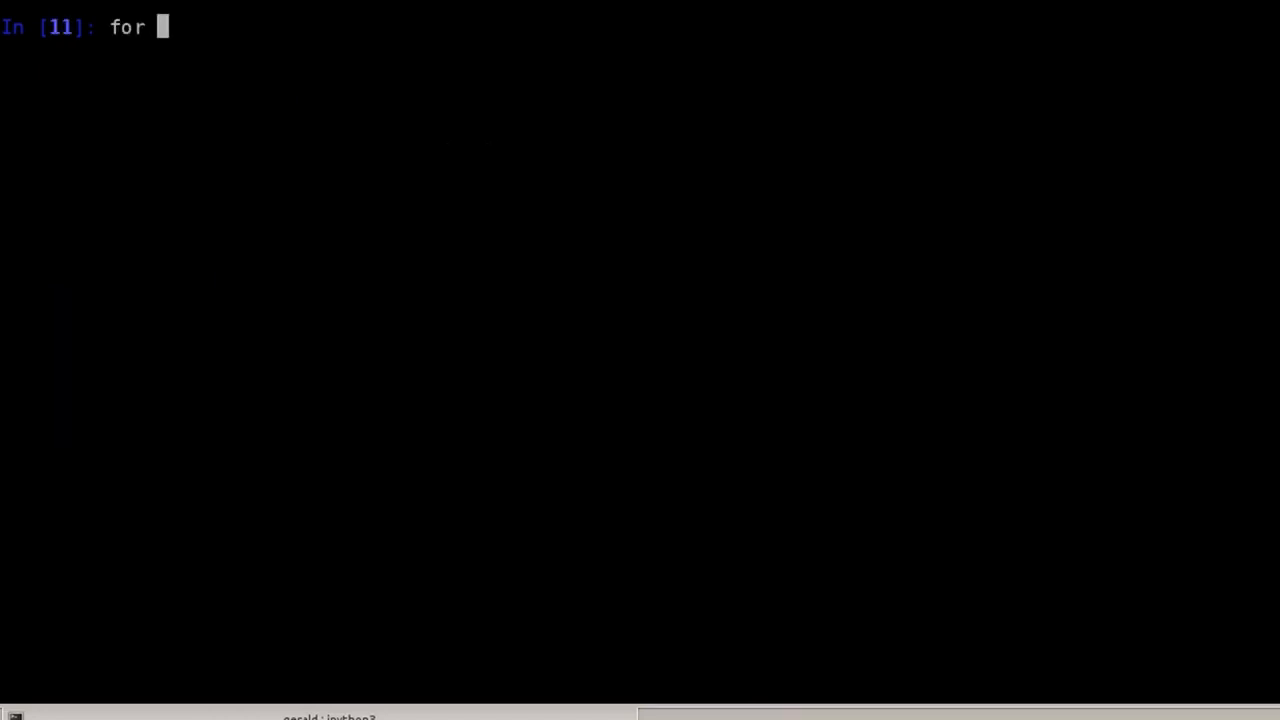
text(value in contac)
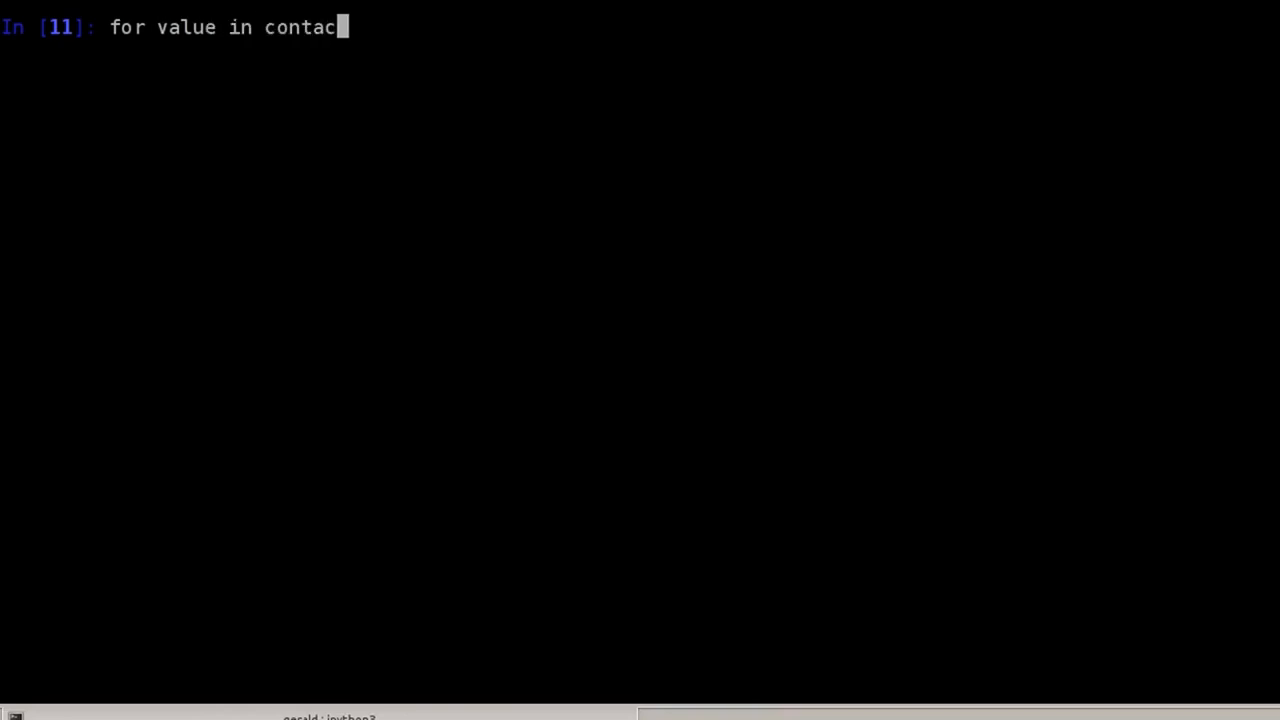
text(.va)
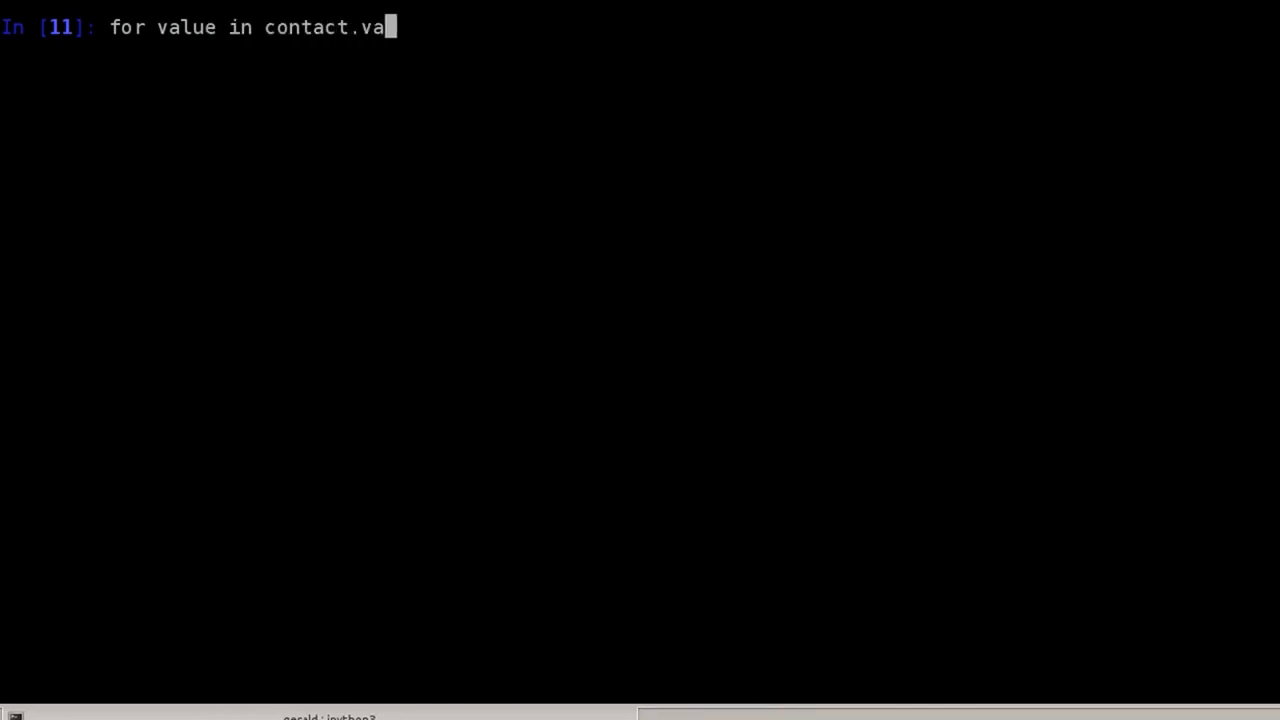
text(lues())
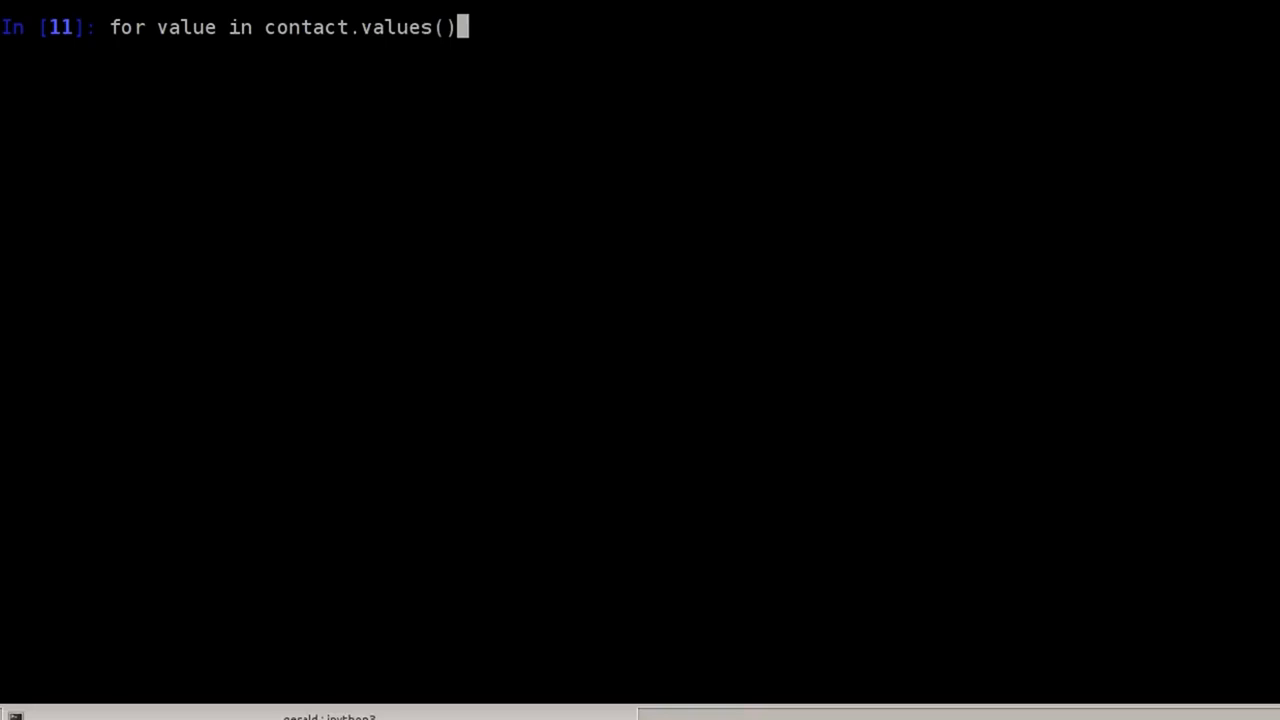
text(:)
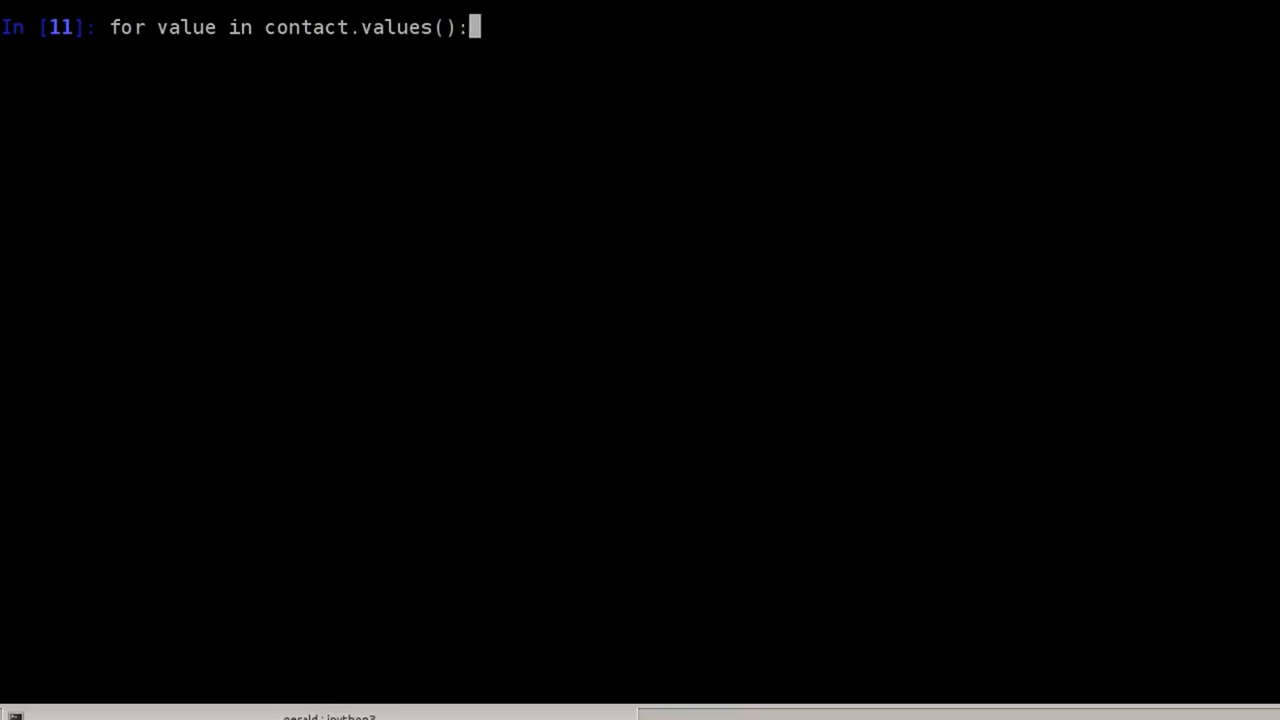
key(enter)
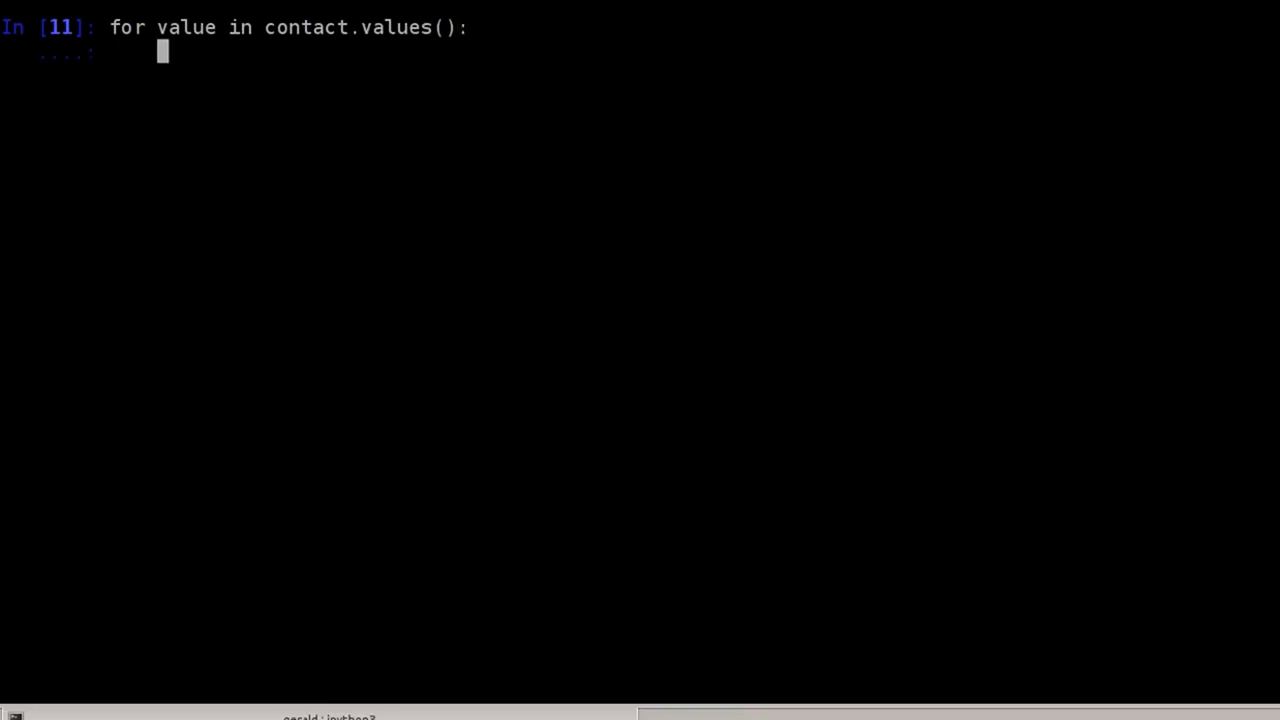
text(print()
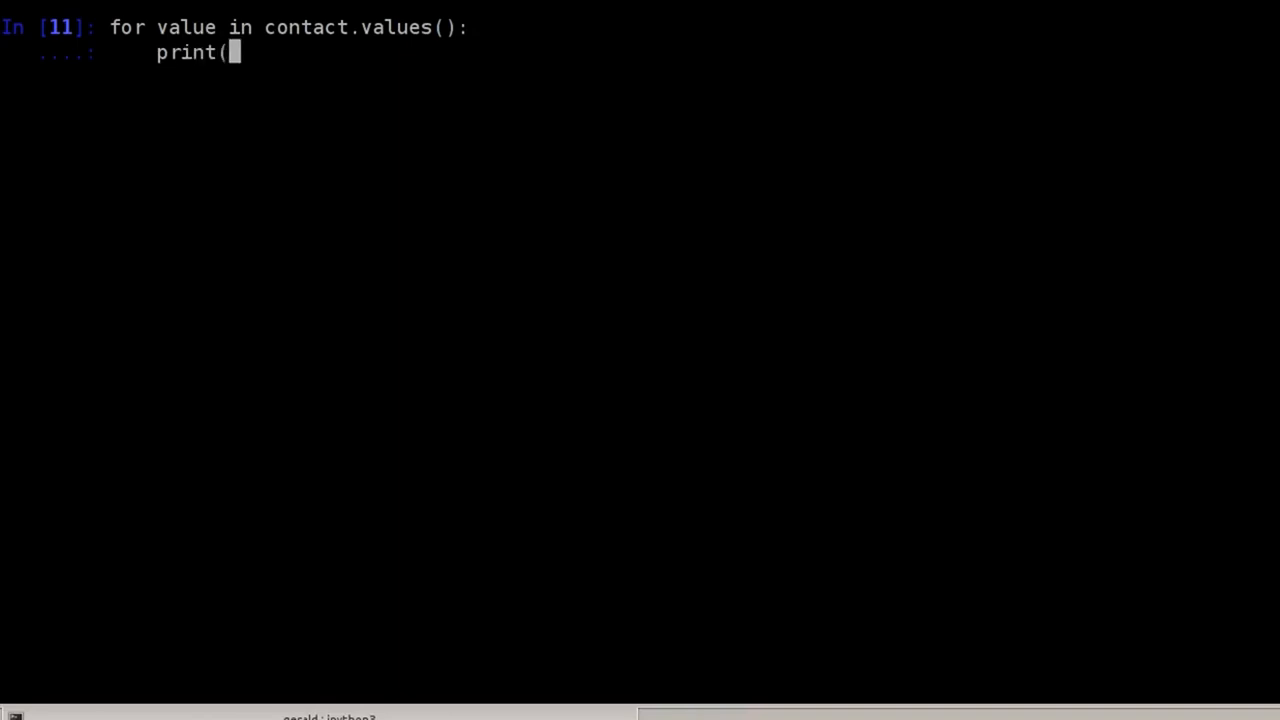
text(value))
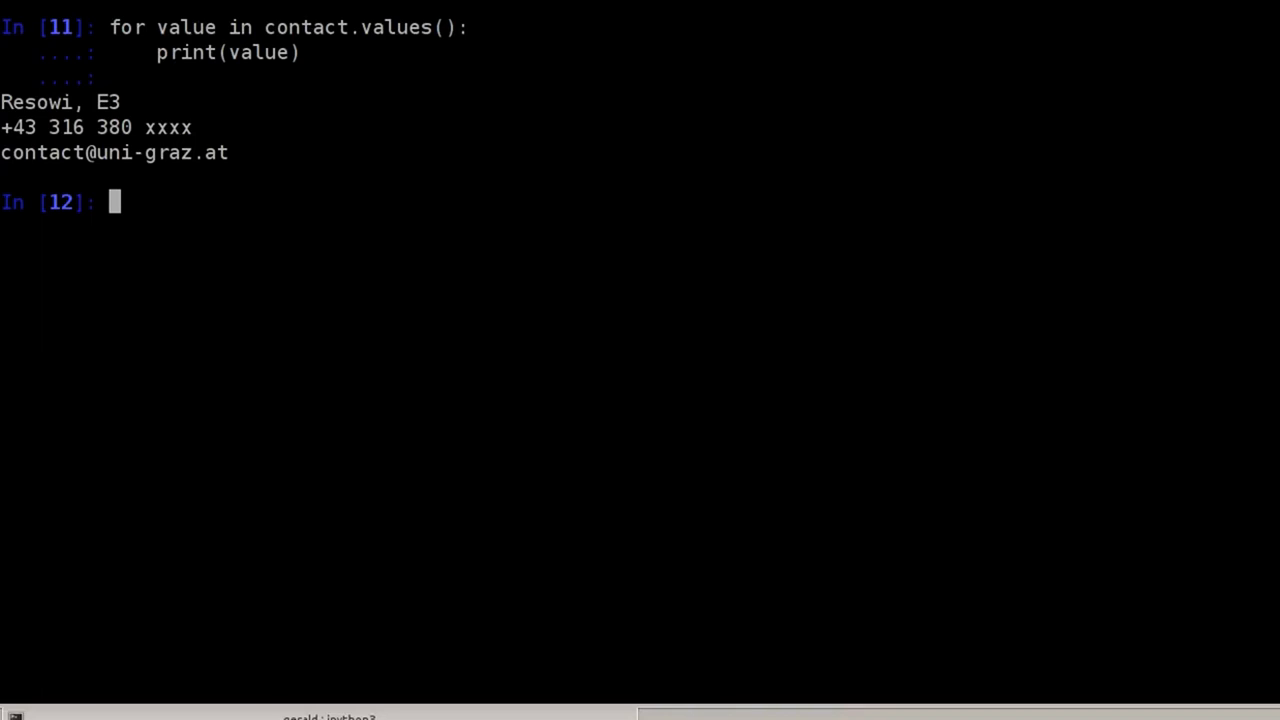
text(for)
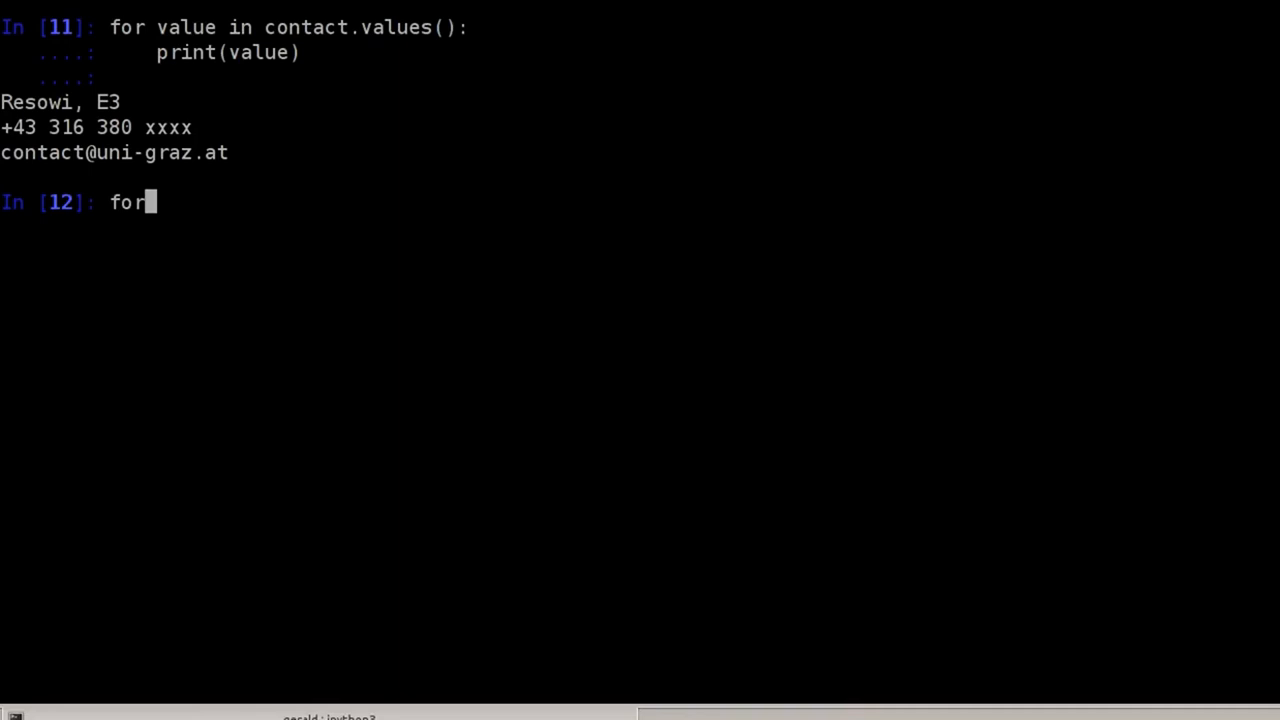
Write the loop header for key, value in contact.items():
text(key)
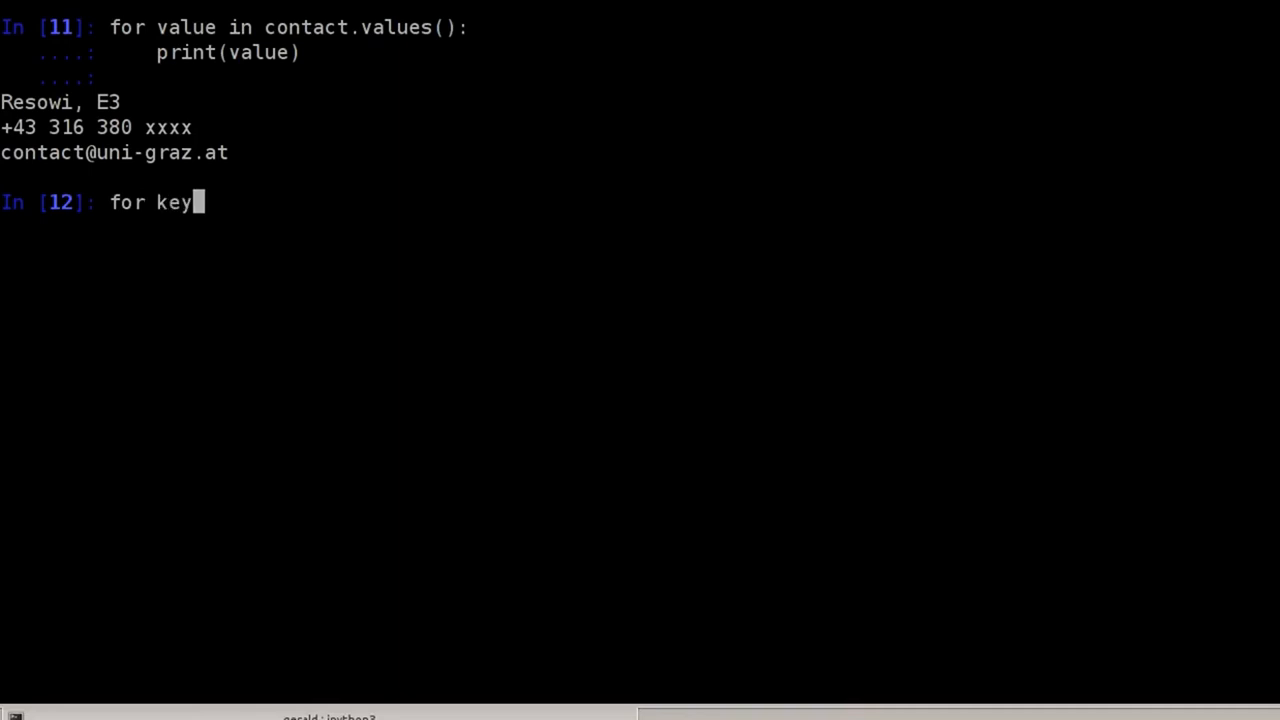
text(, value)
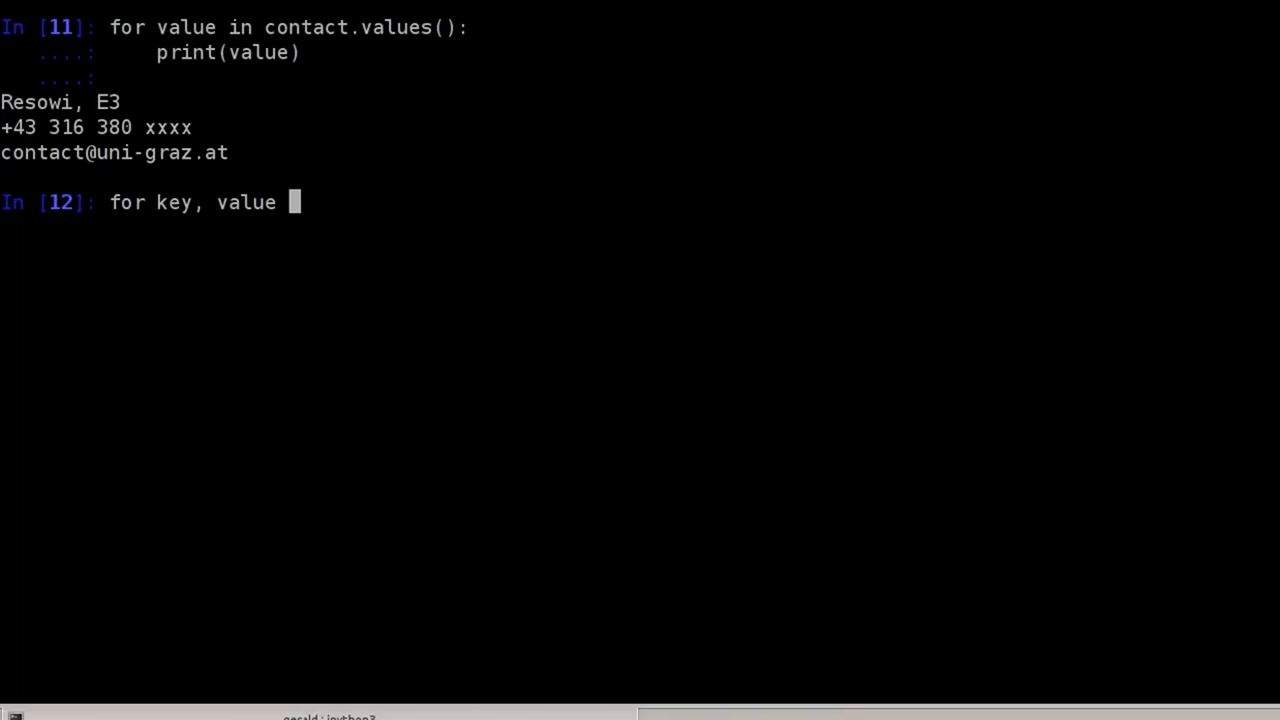
text(in)
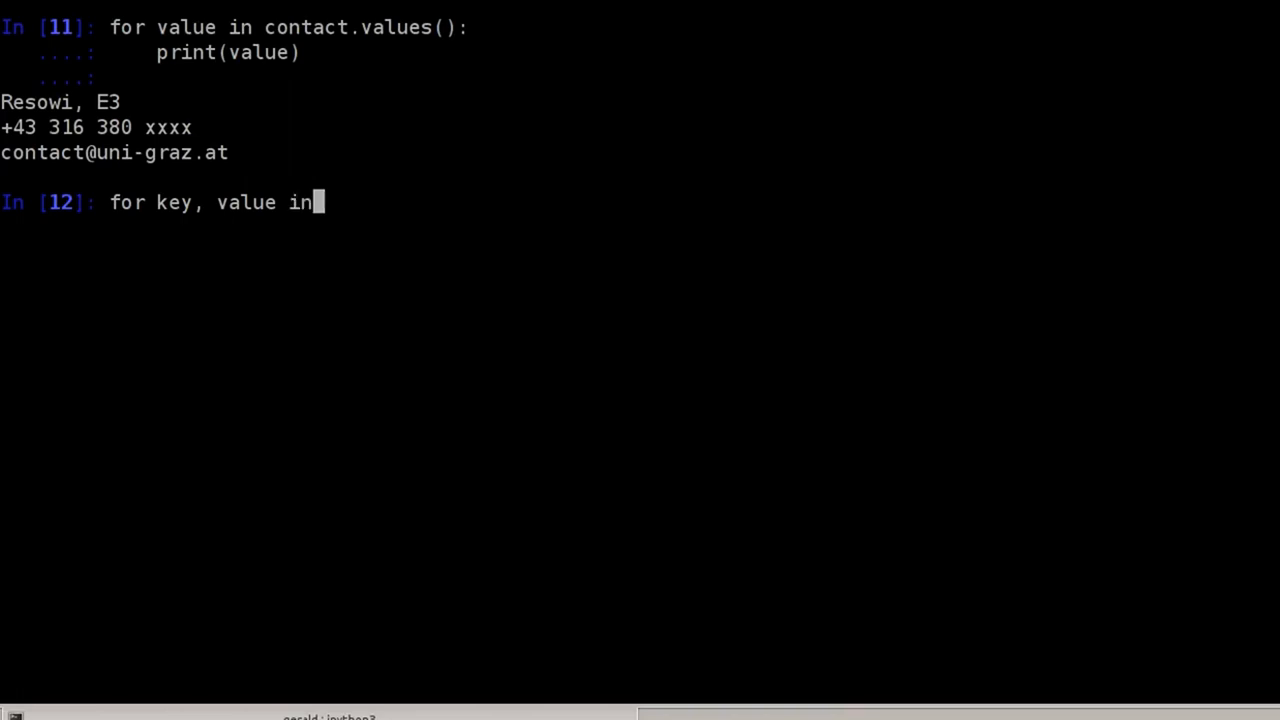
text(contact)
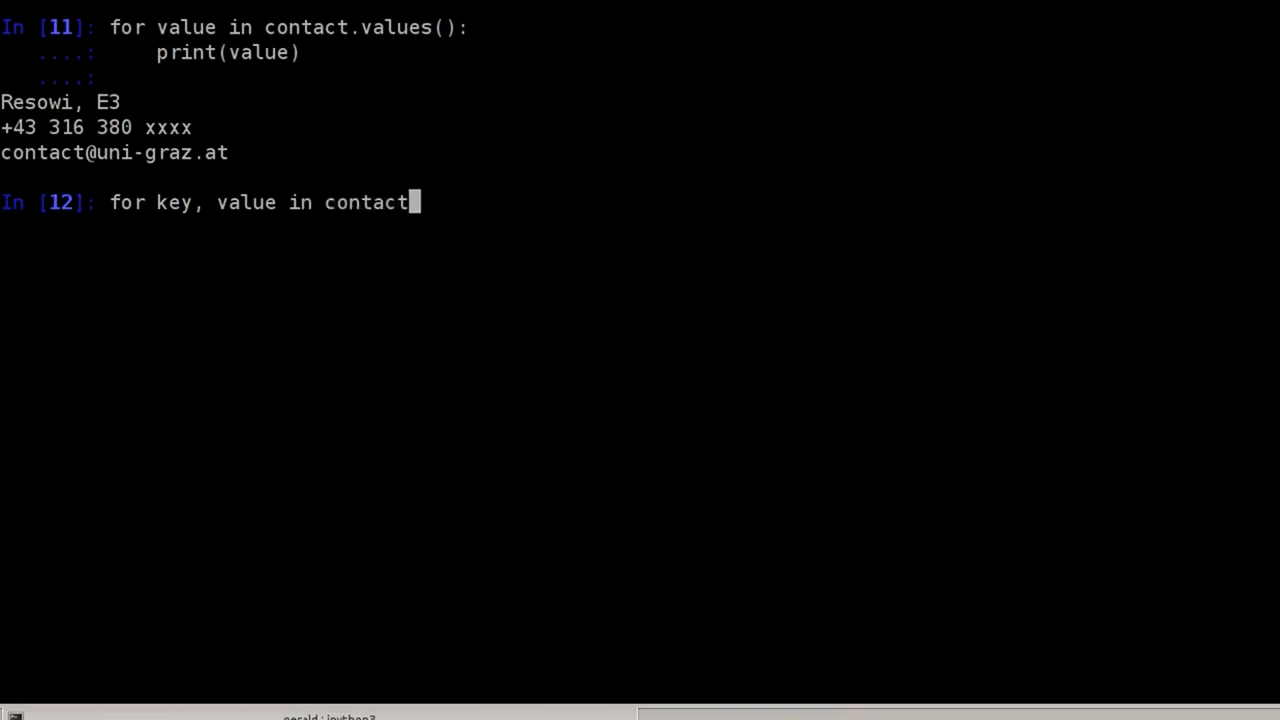
text(.items())
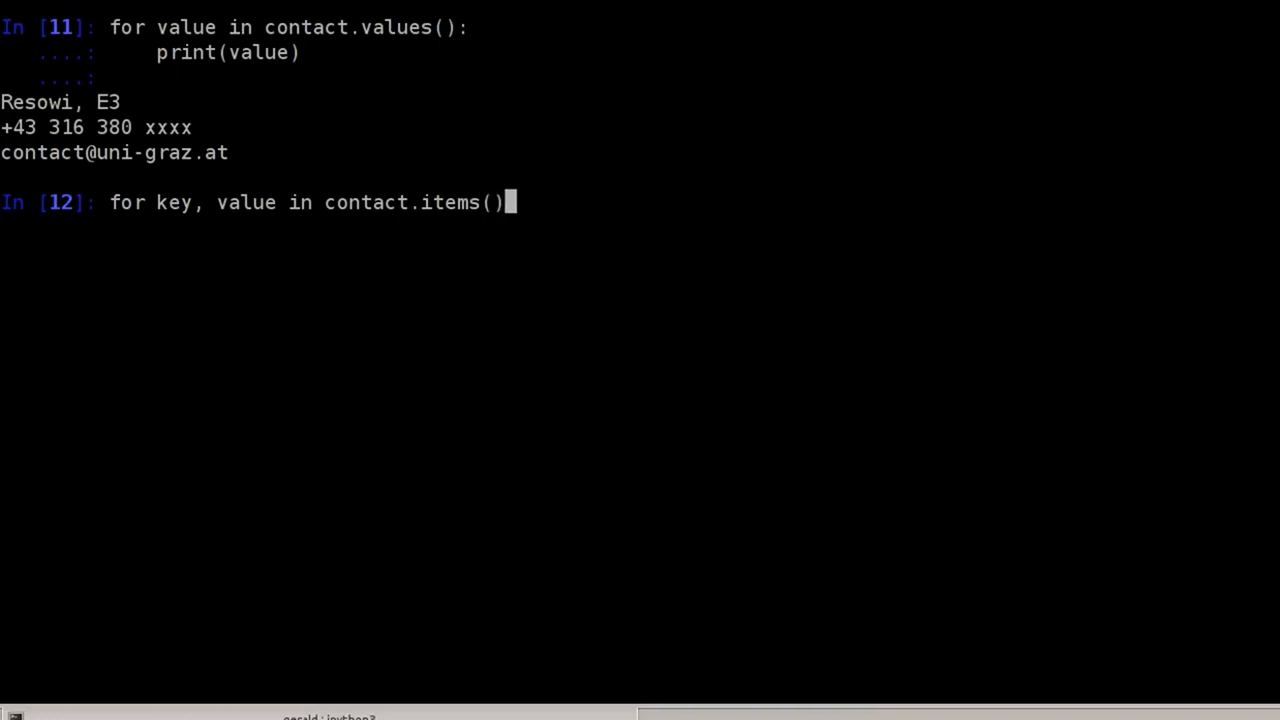
text(:)
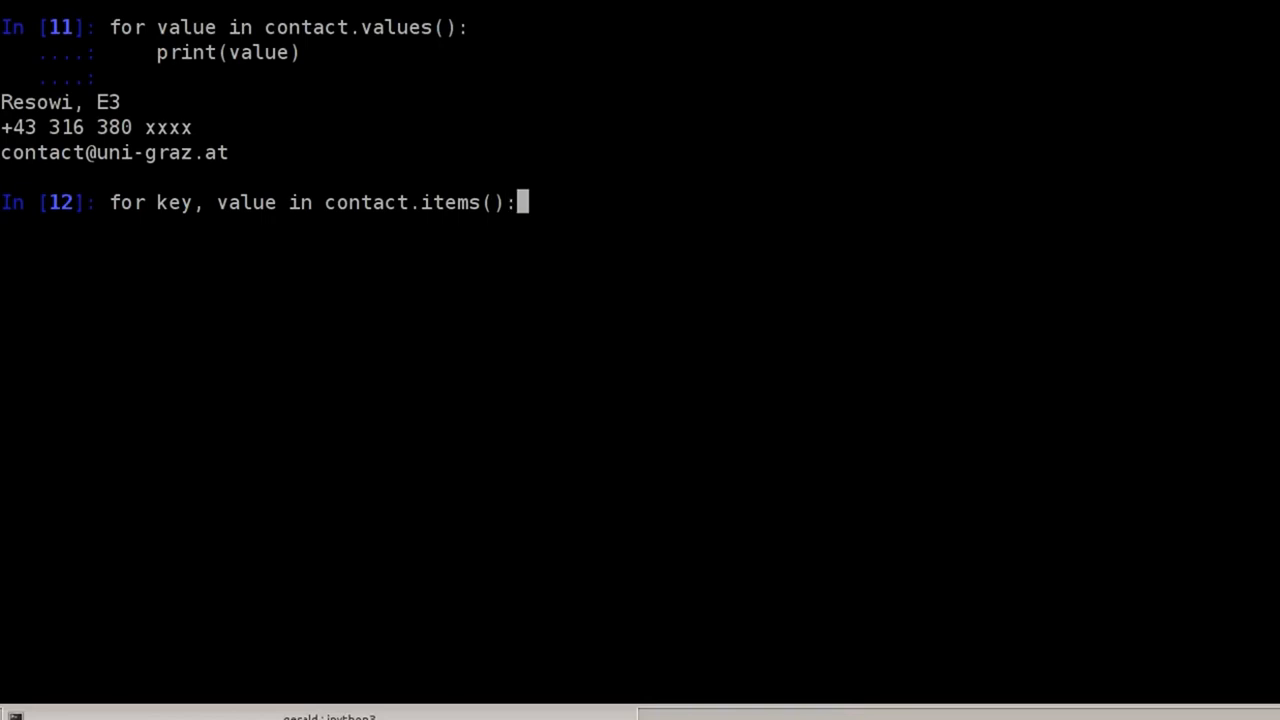
Print key, '--', value in the body and execute the items loop
text(print)
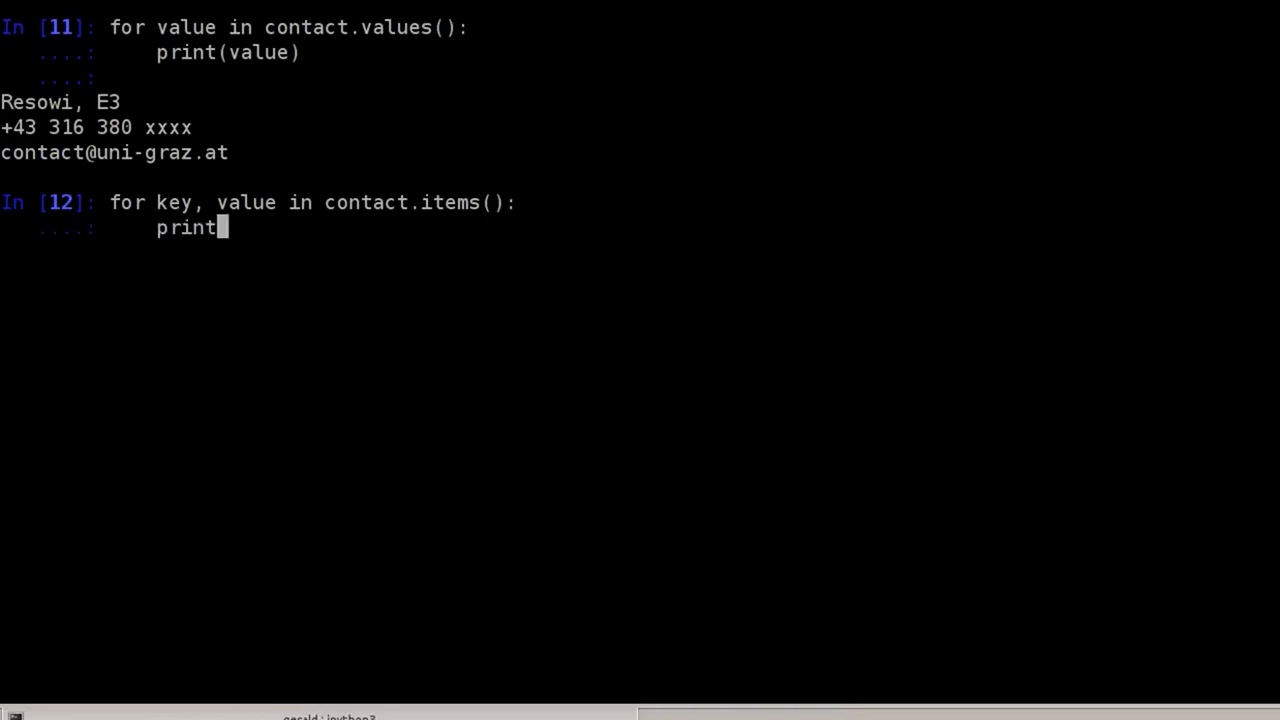
text(()
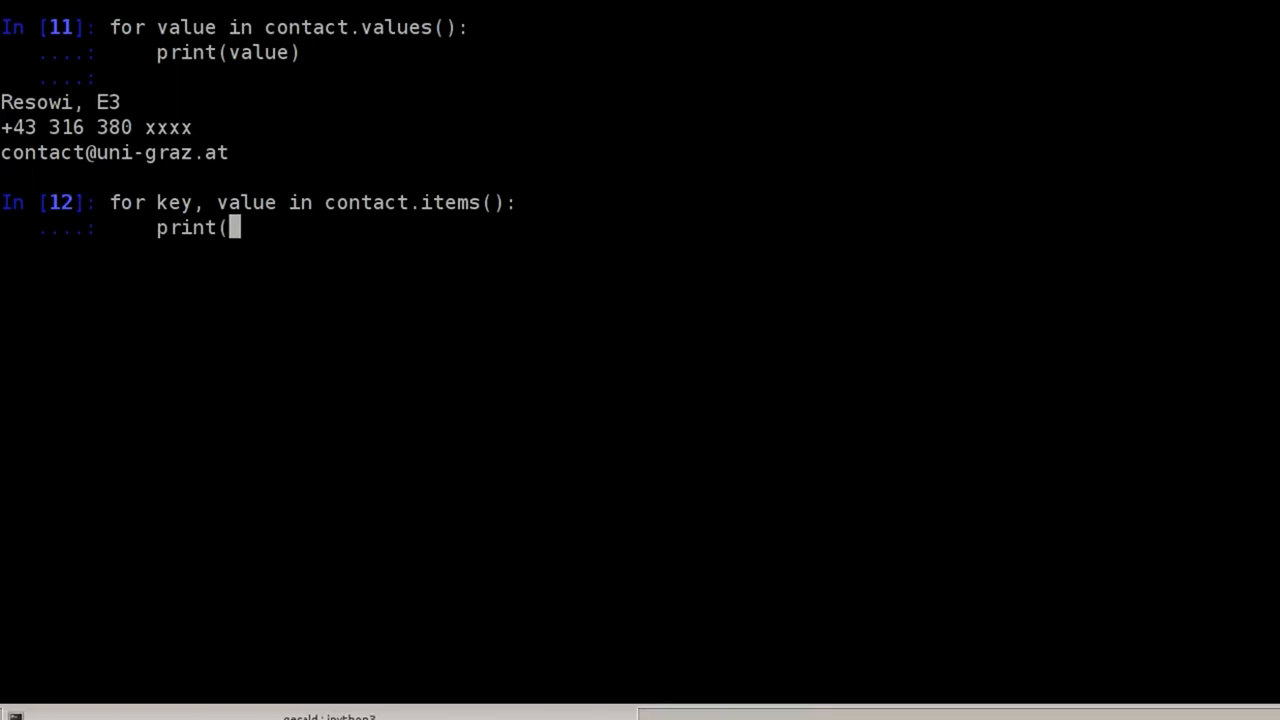
text(key, '--)
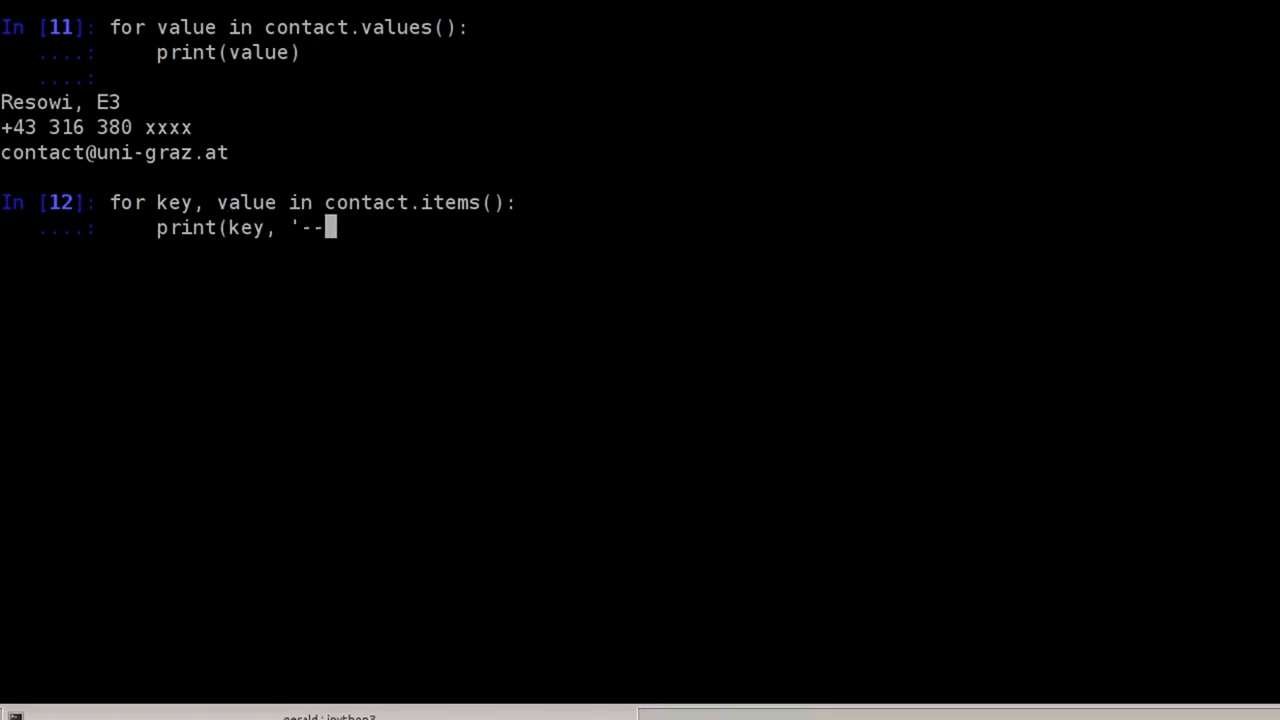
text(', value)
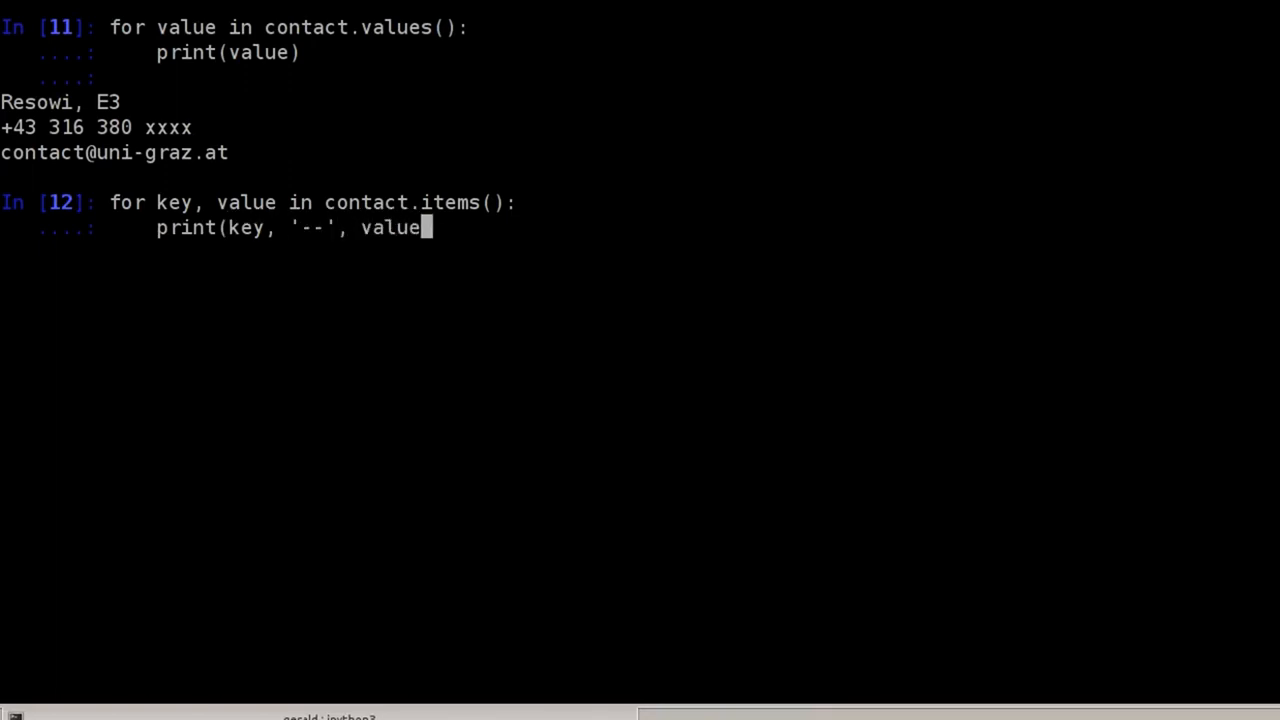
text())
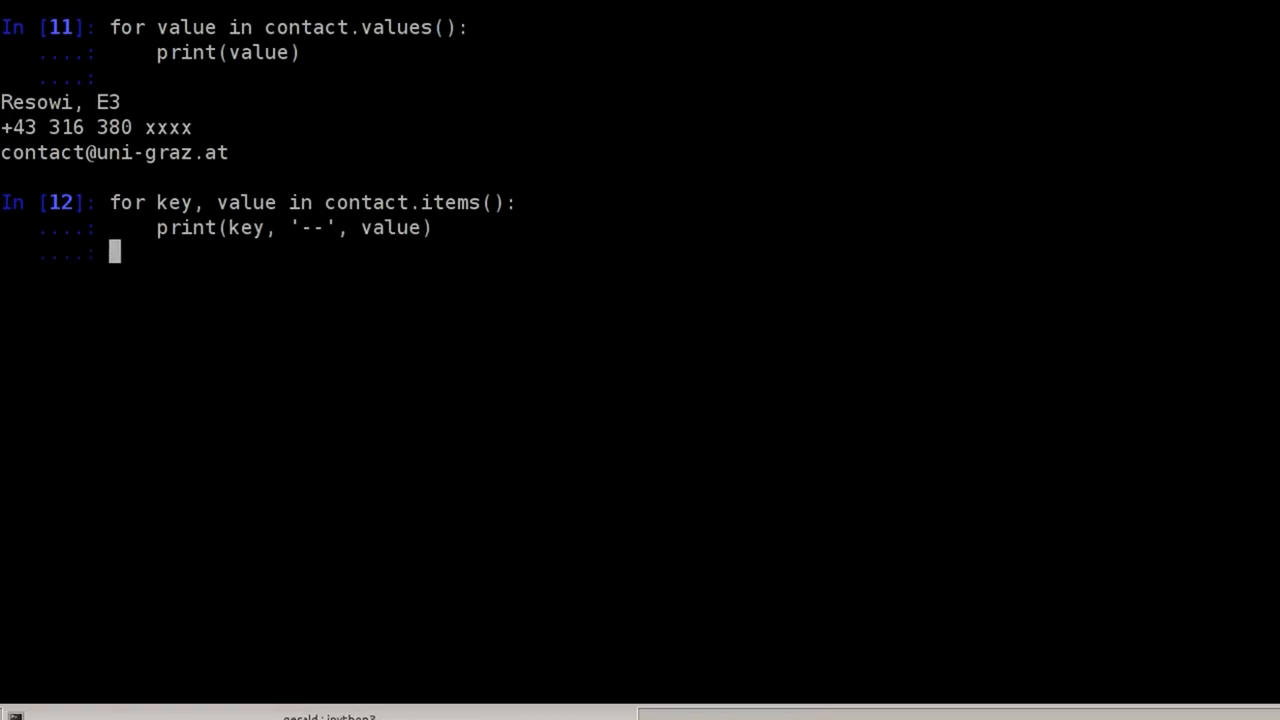
key(Enter)
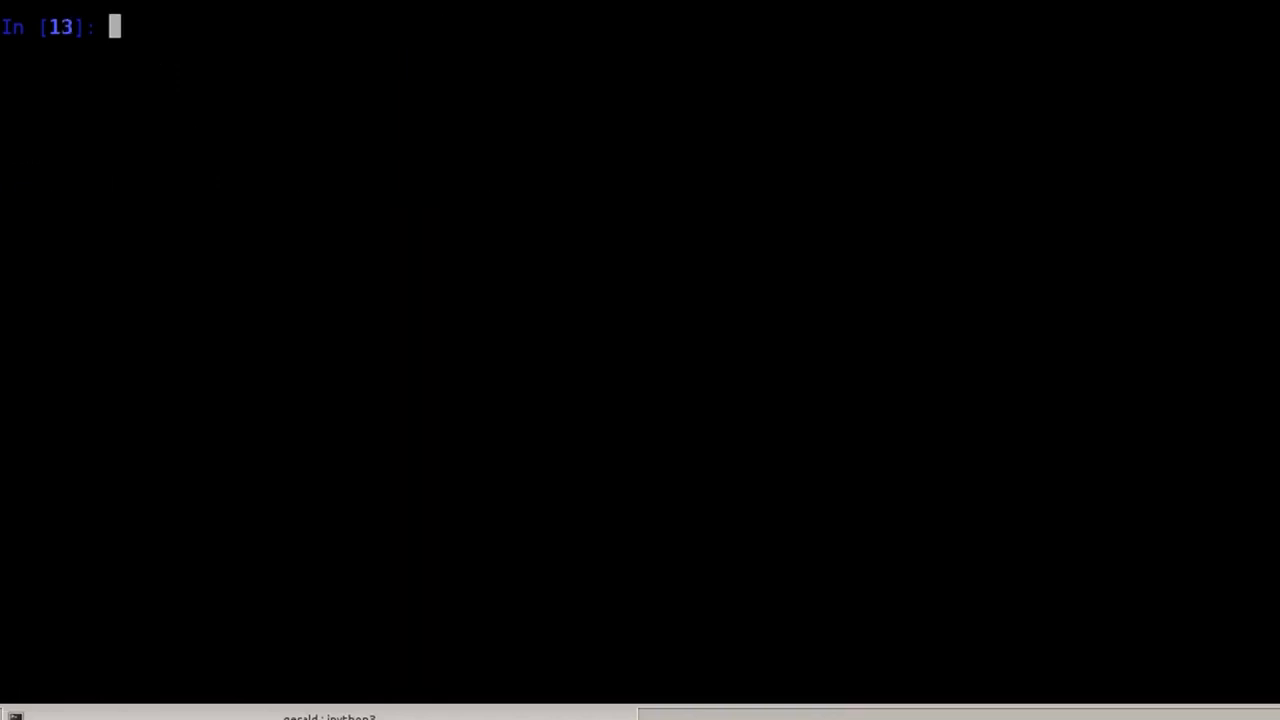
Write the loop header for key in sorted(contact.keys()):
text(for key in)
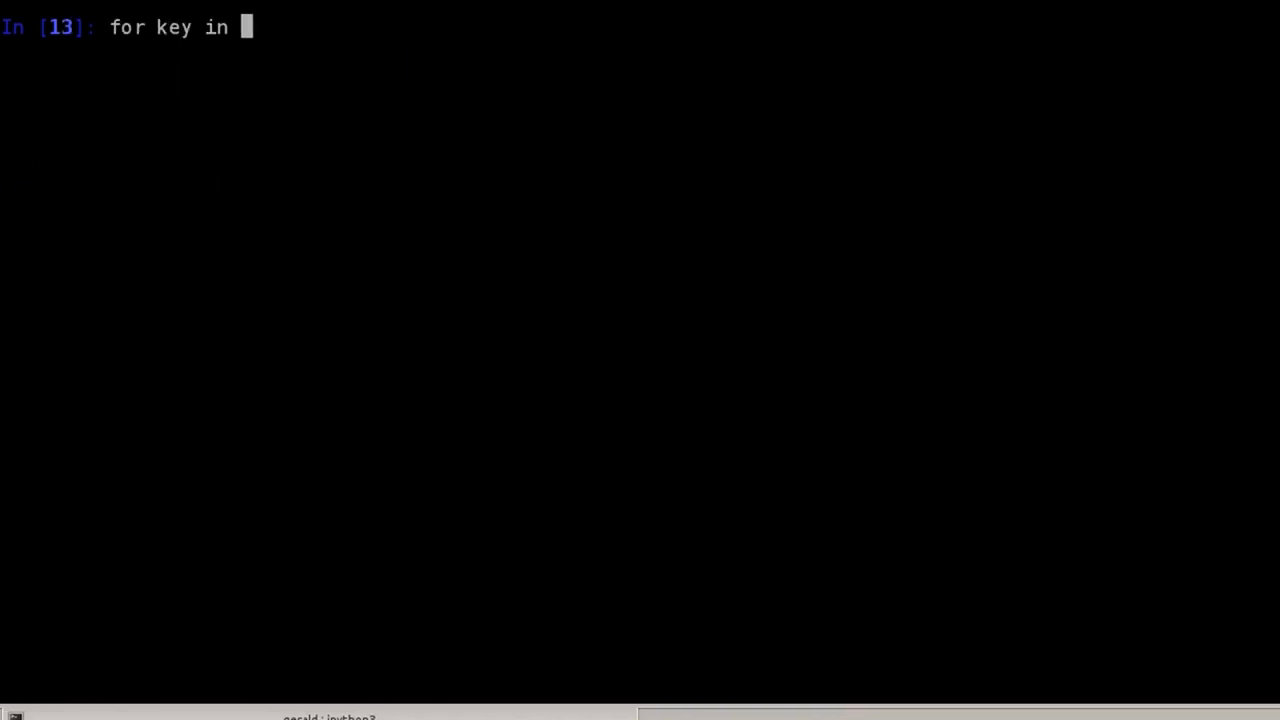
text(sorted()
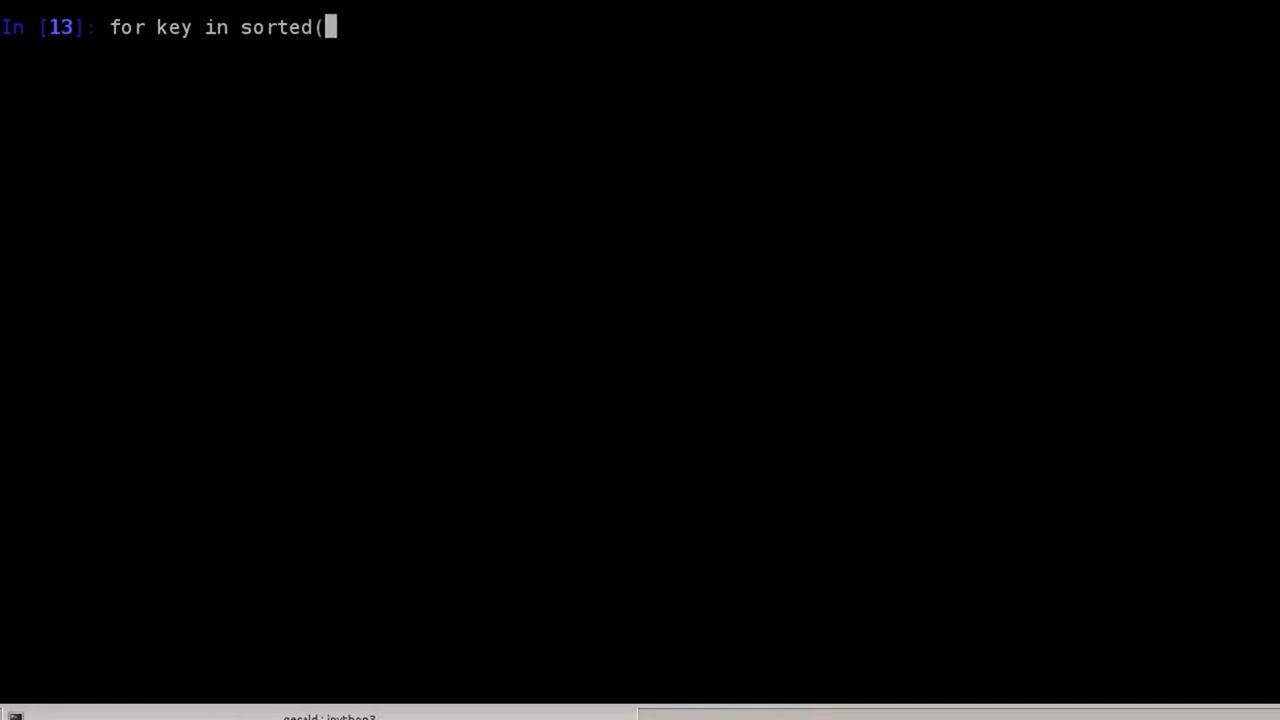
text(contact)
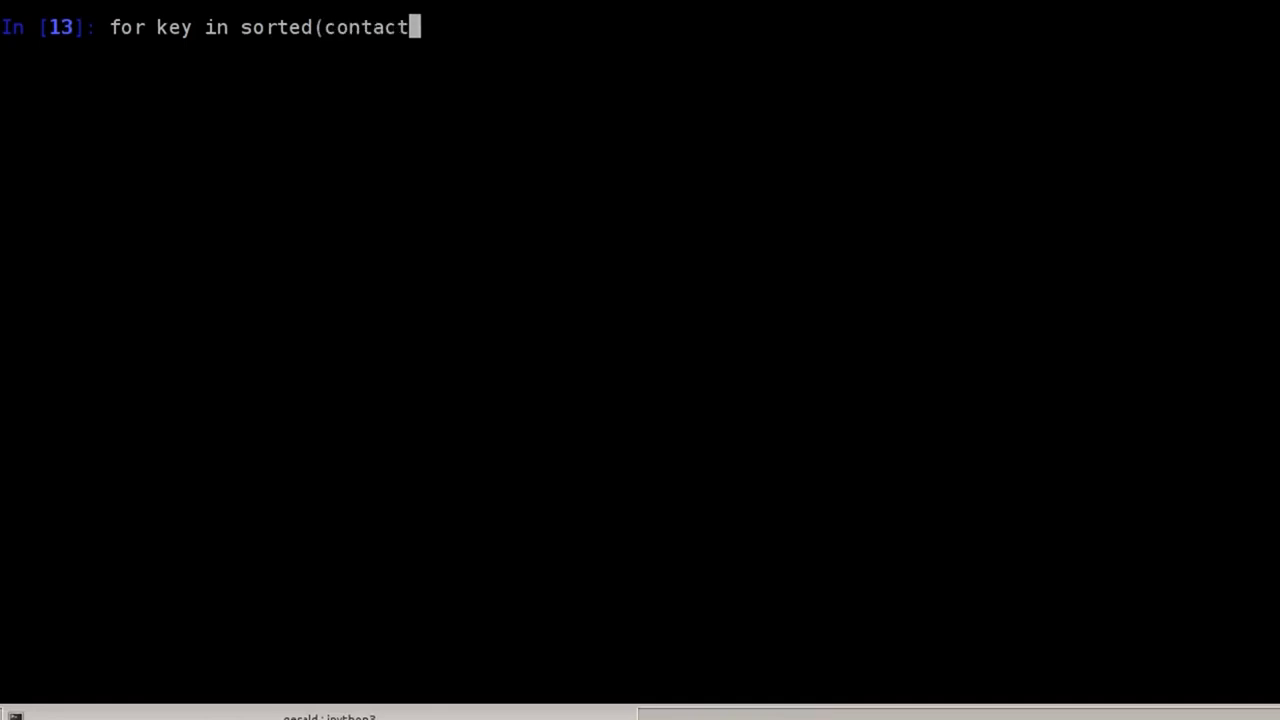
text(.keys)
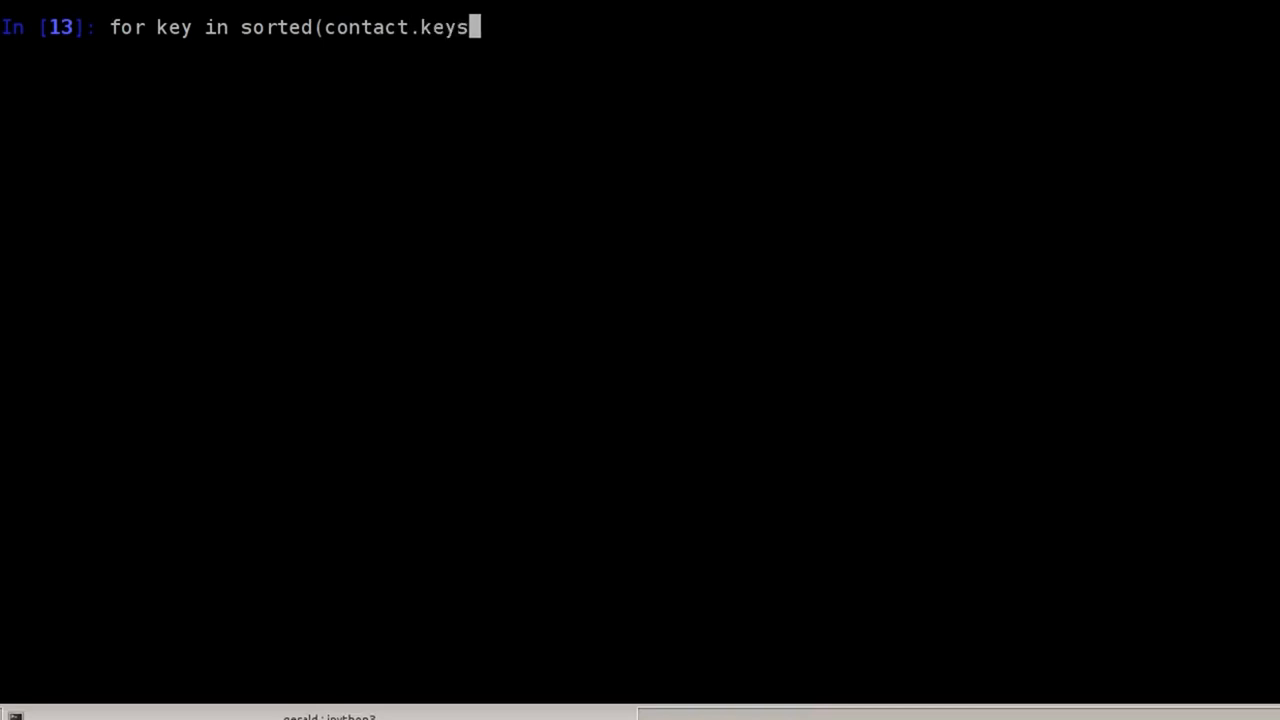
text(())
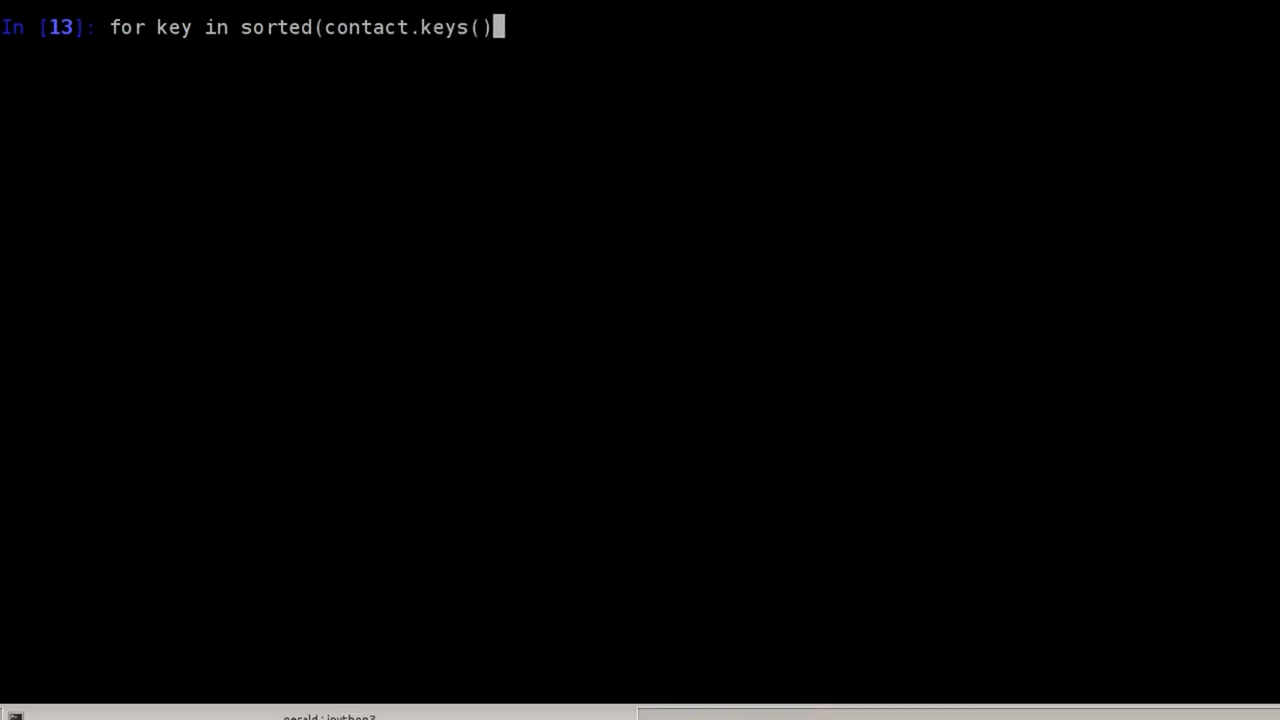
text())
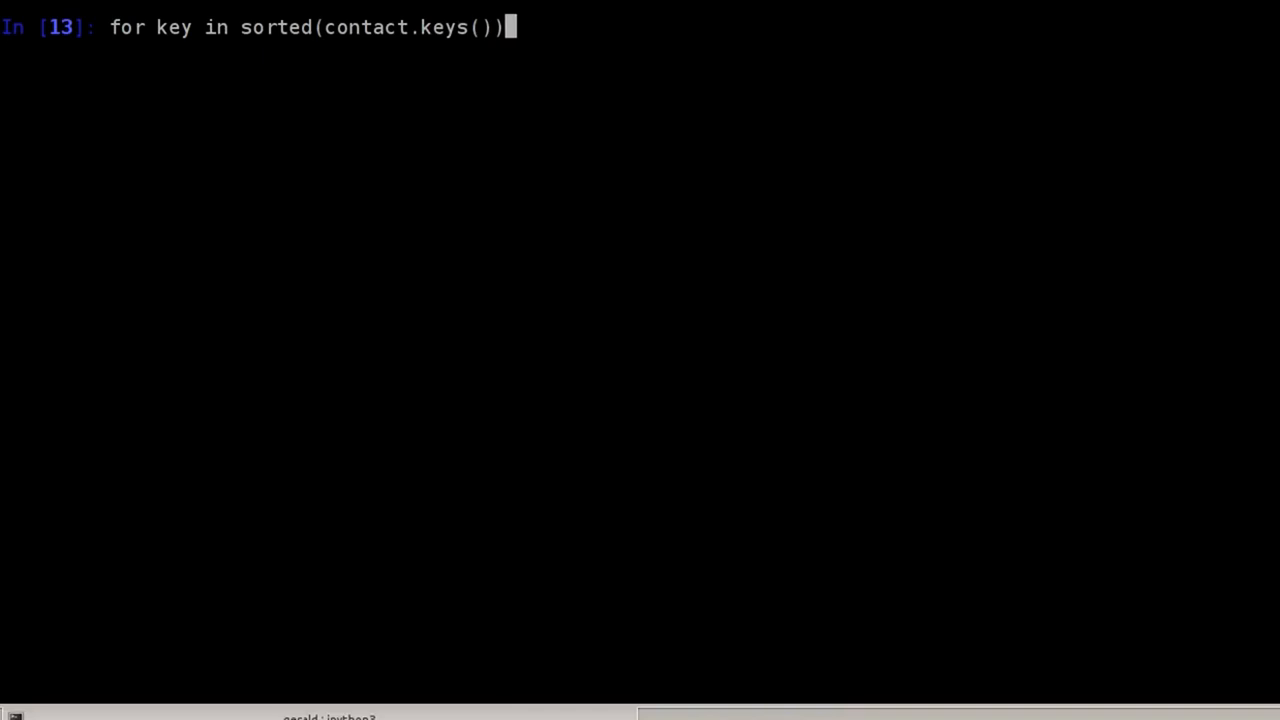
text(:)
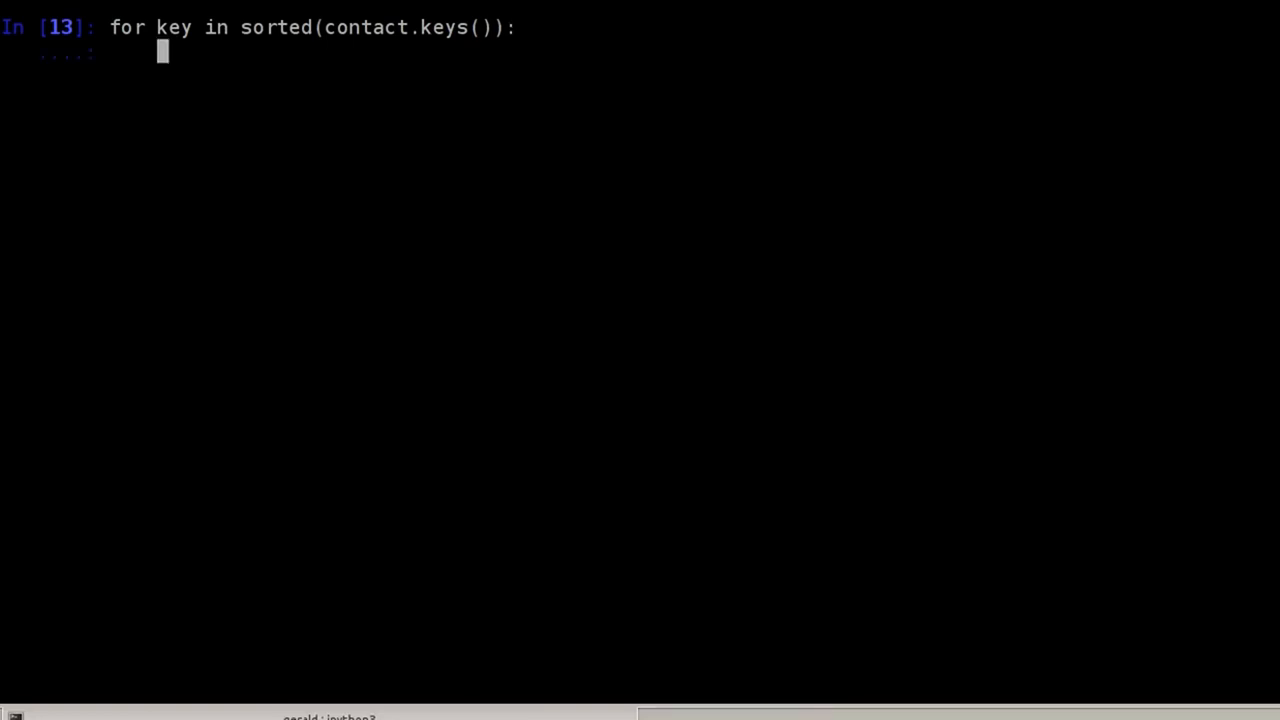
Print key, '--', contact[key] so email, office, telephone appear alphabetically, then mark 'telephone'
text(print()
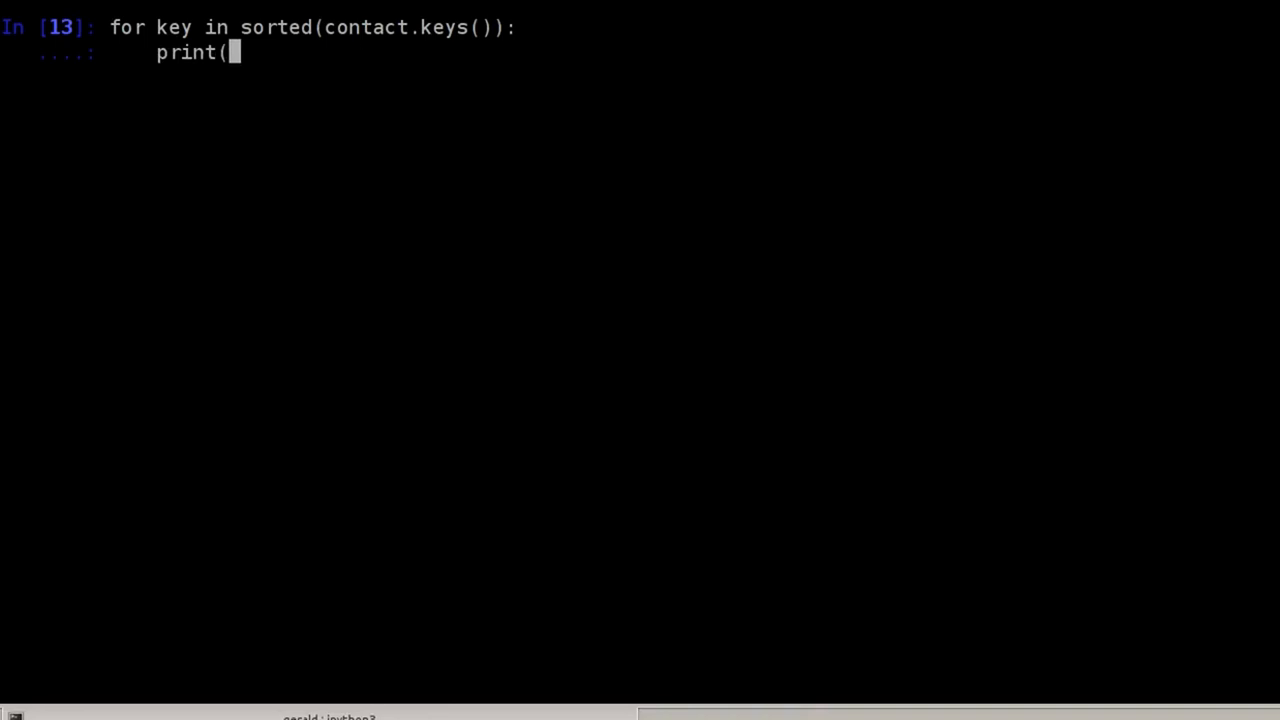
text(key,)
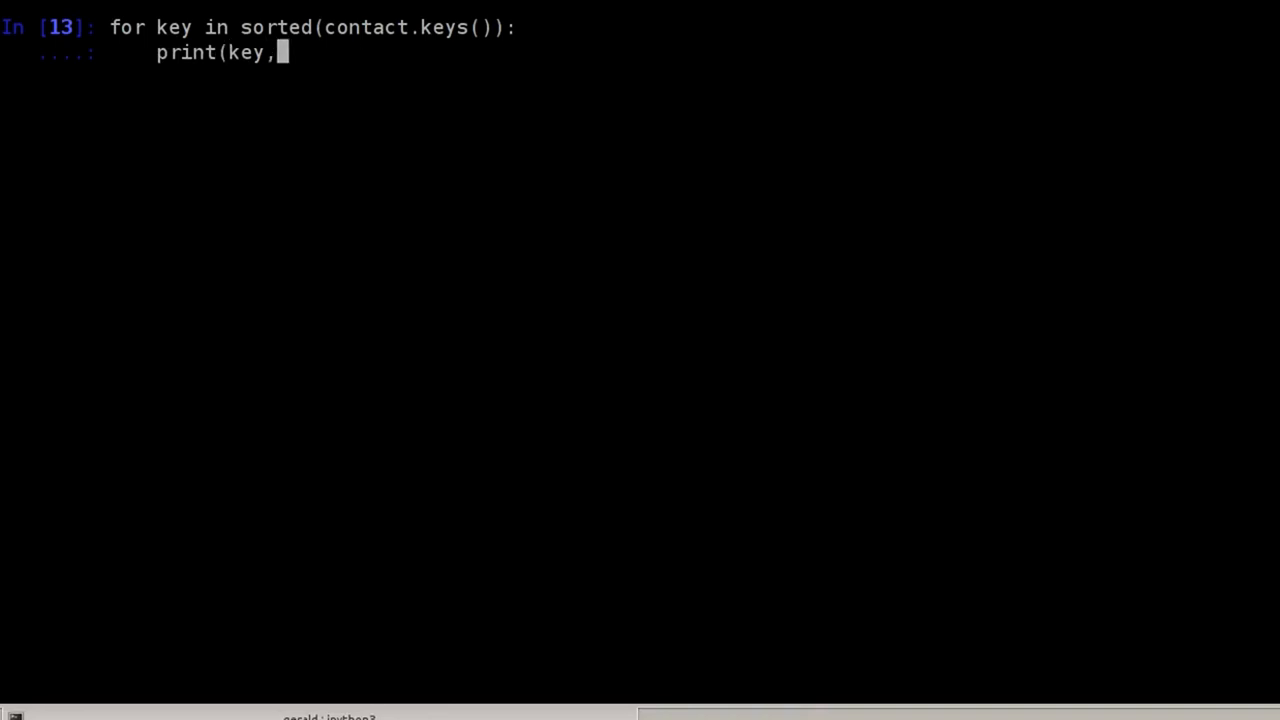
text('--')
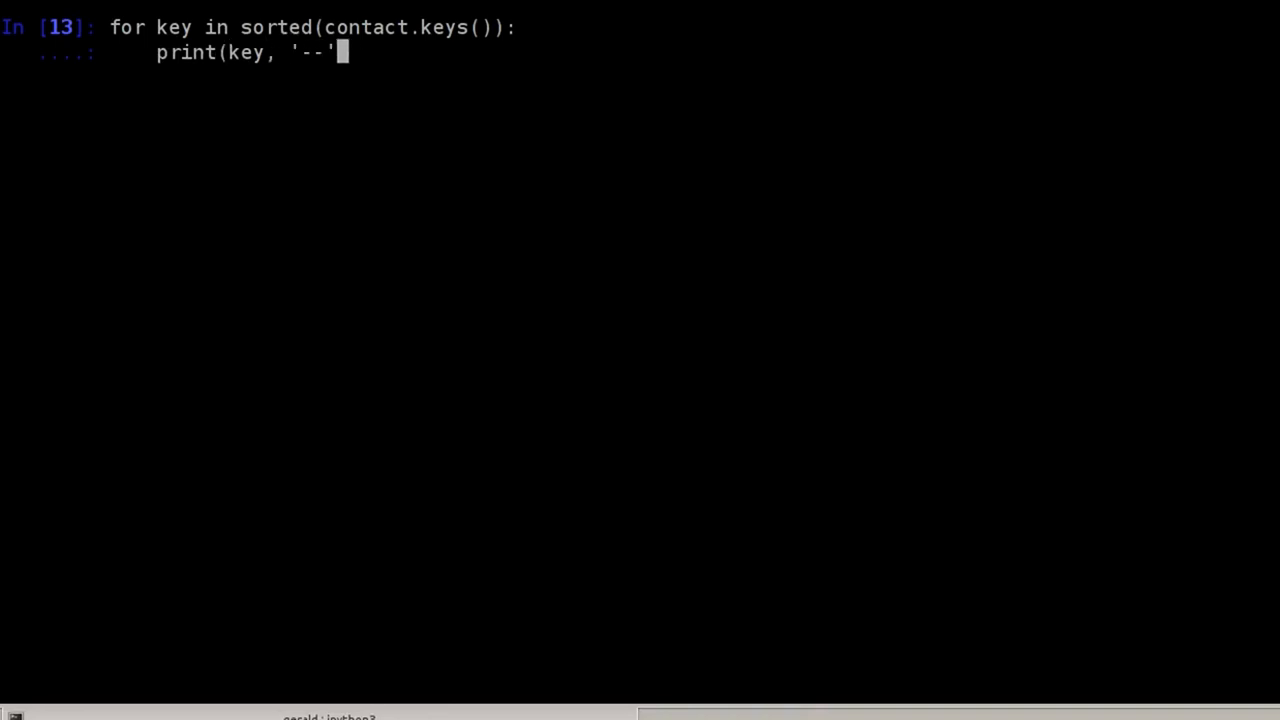
text(,)
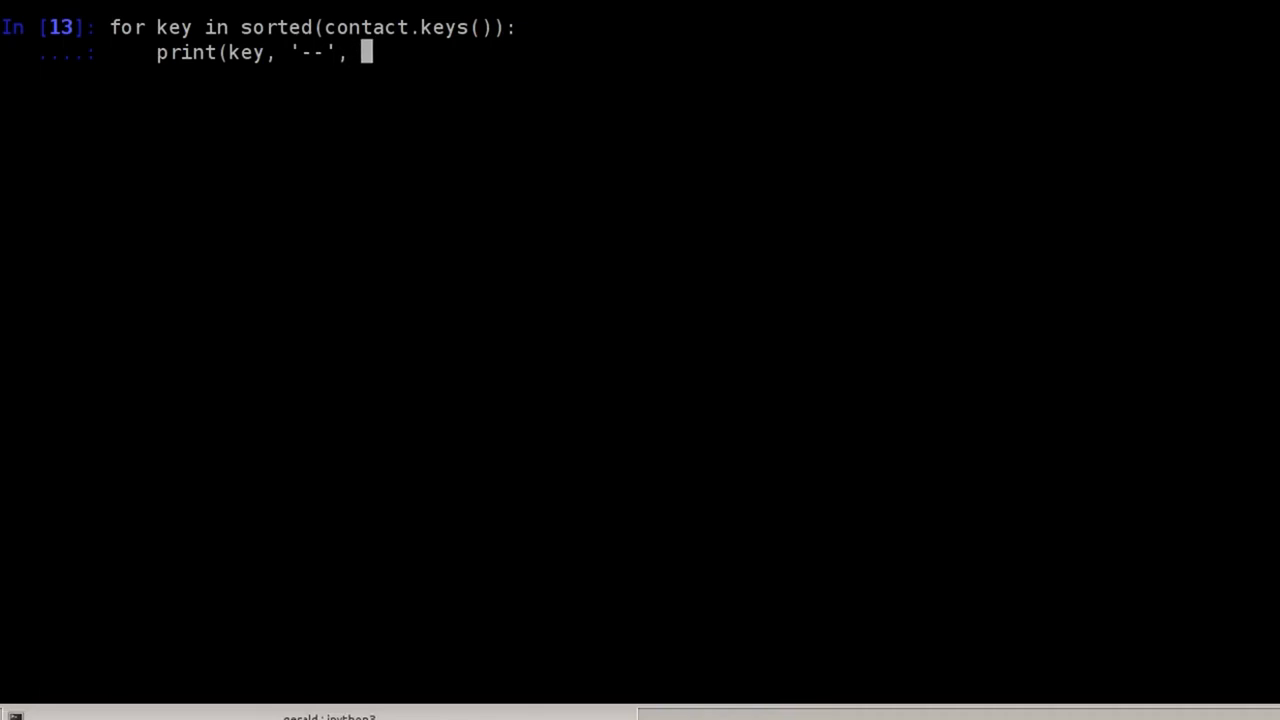
text(contact[)
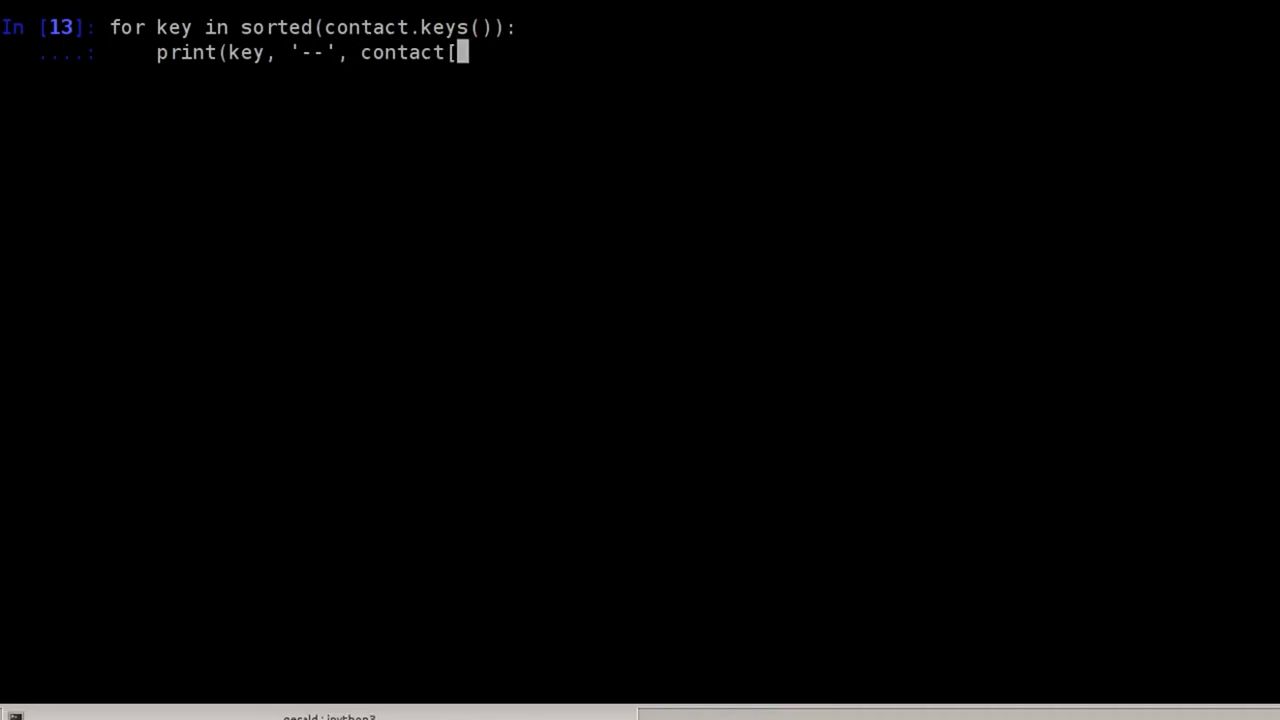
text(key)
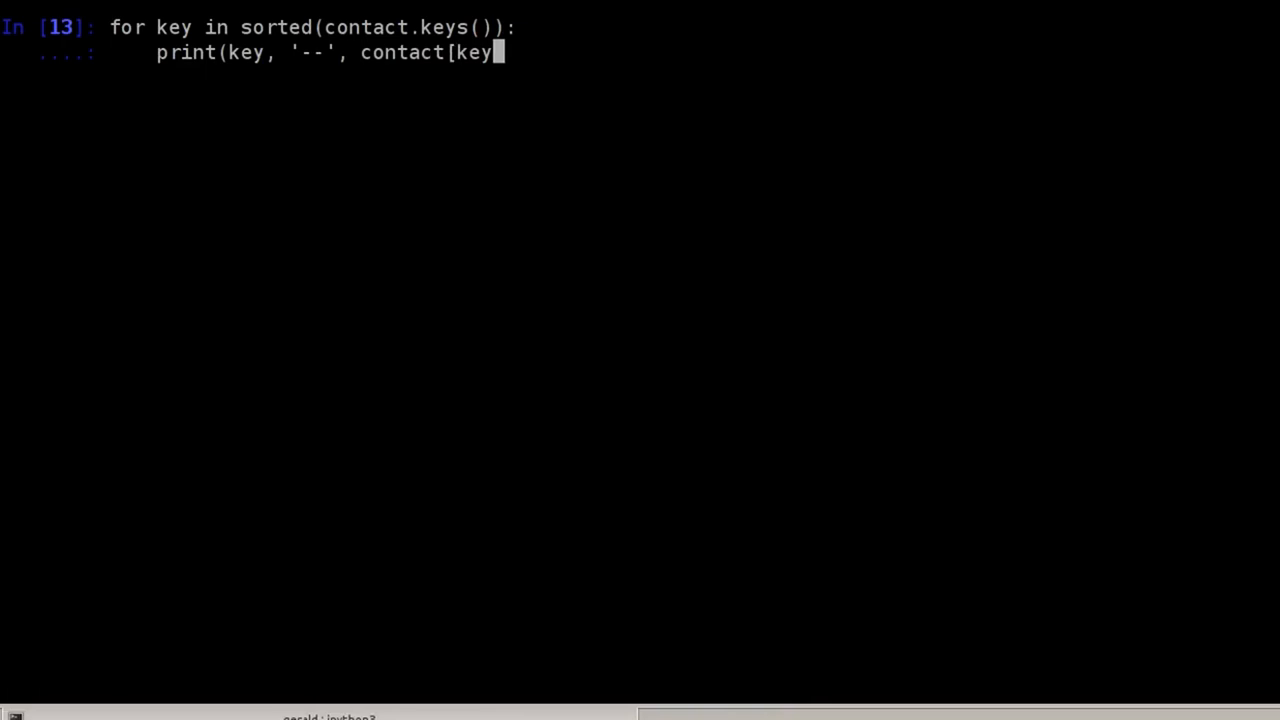
text(]))
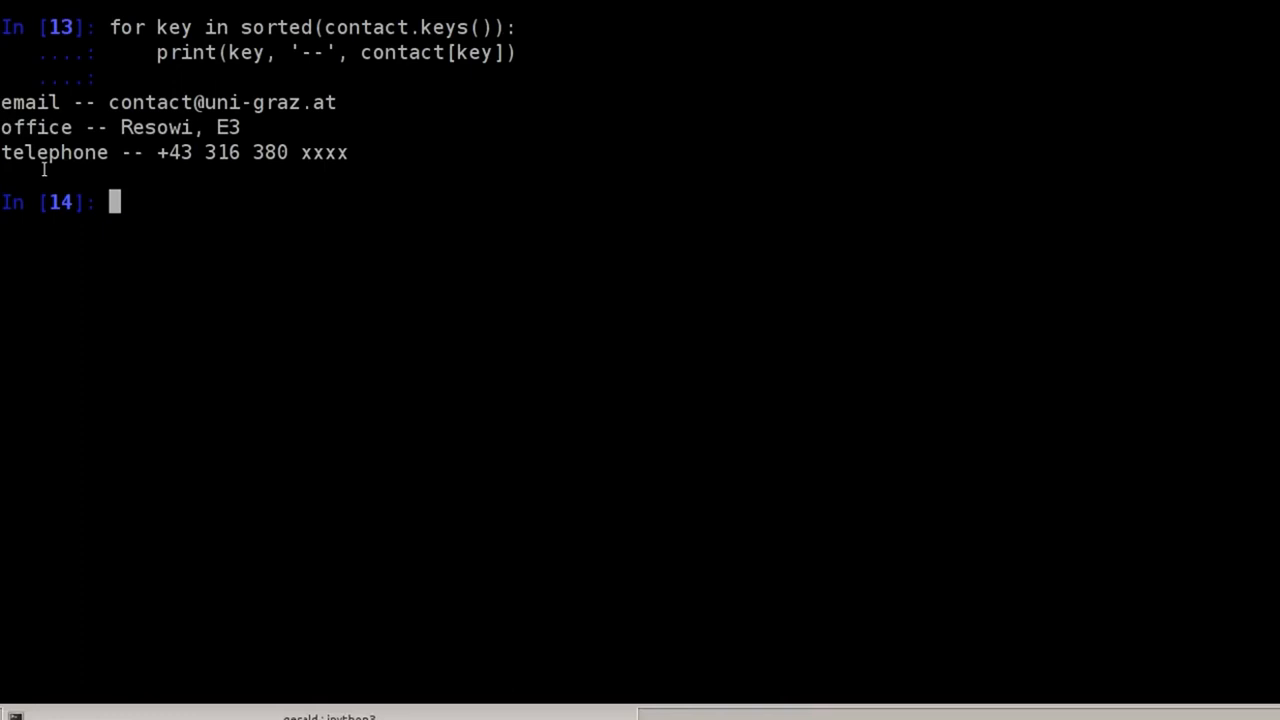
double_click(54, 152)
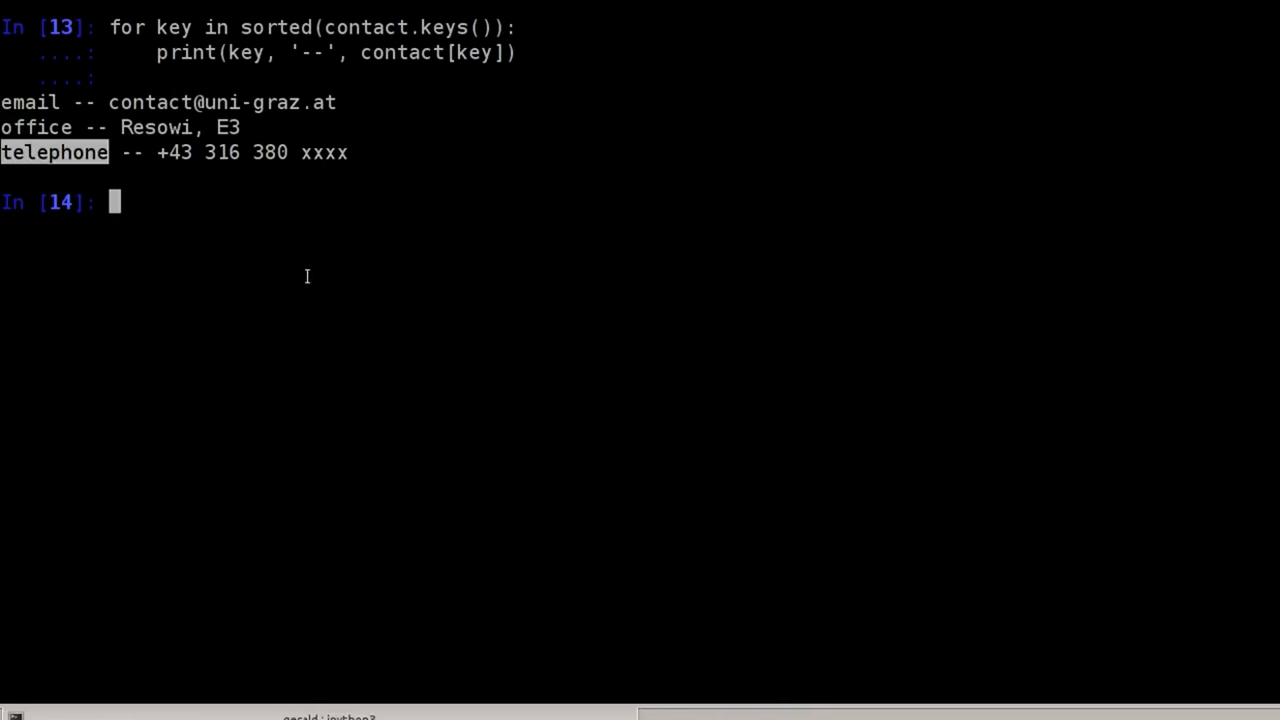